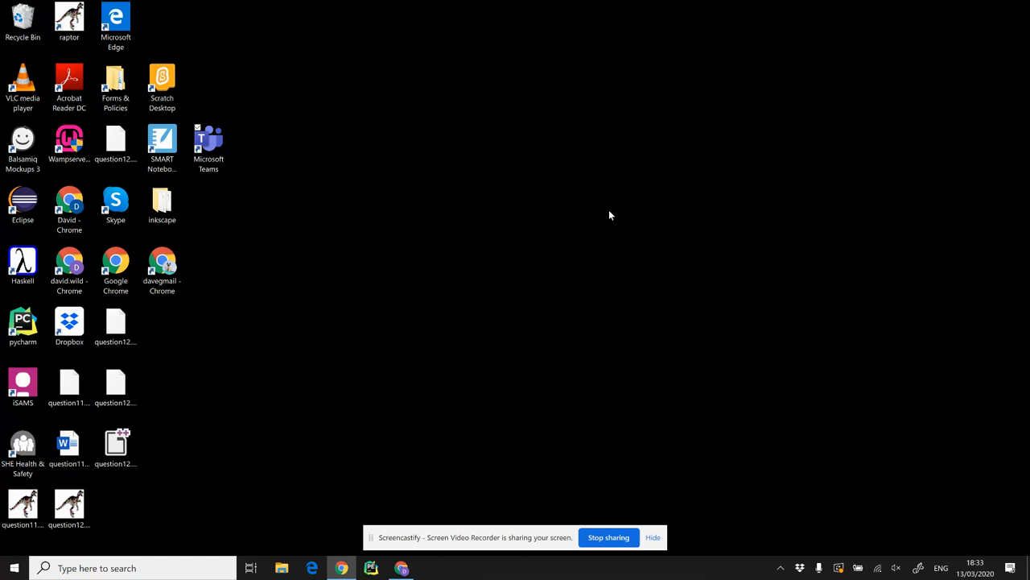
Step: Launch Microsoft Teams from the desktop shortcut to reach the teams grid
{"action": "left_click", "coordinate": [209, 145]}
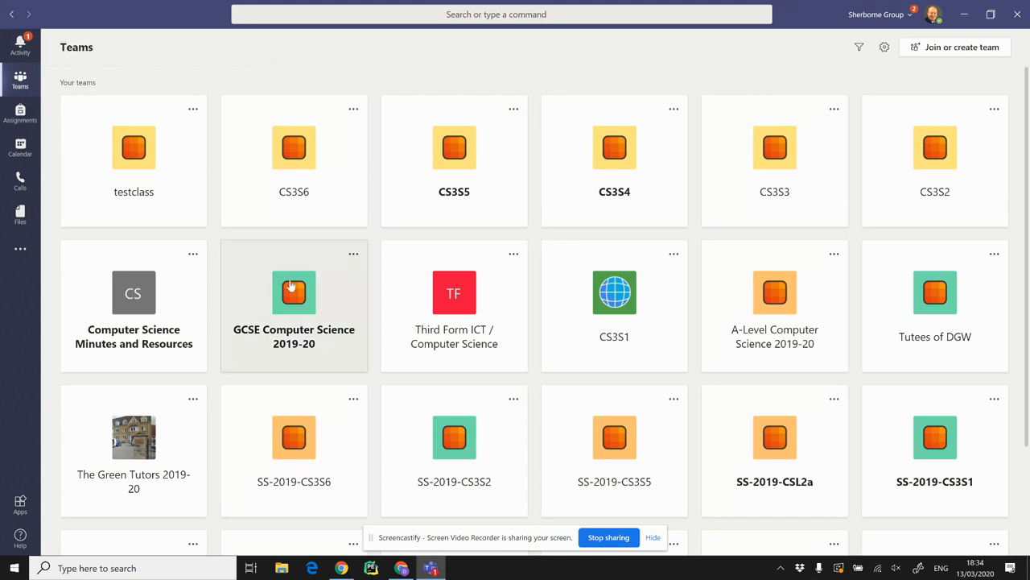
{"action": "scroll", "scroll_direction": "down", "scroll_amount": 3}
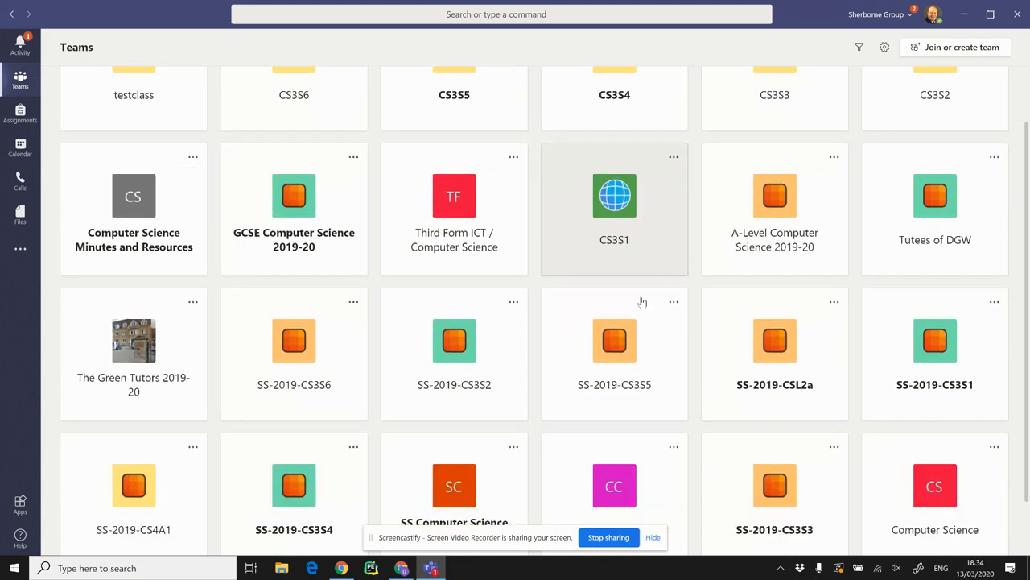
{"action": "scroll", "scroll_direction": "down", "scroll_amount": 3}
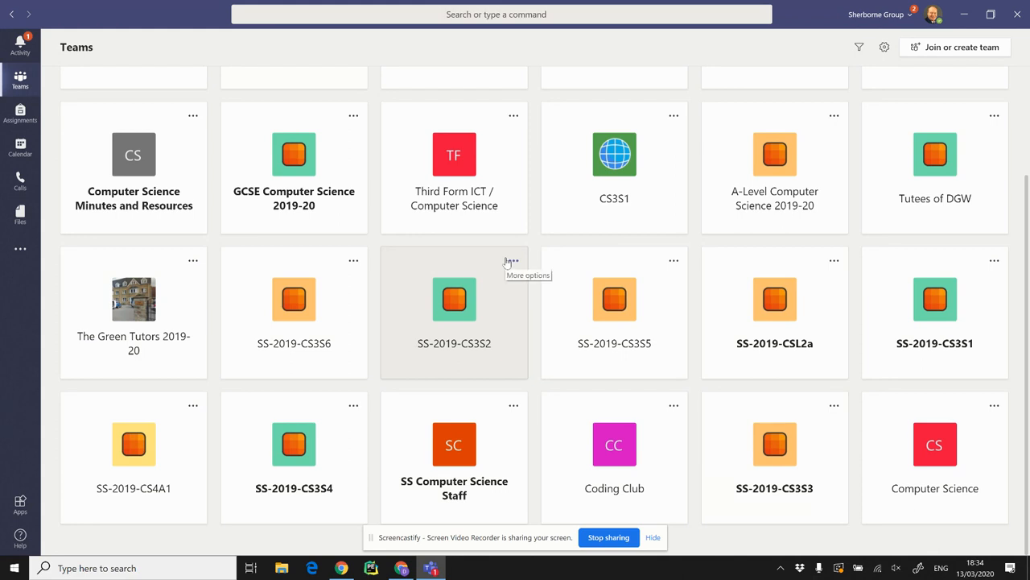
{"action": "mouse_move", "coordinate": [877, 437]}
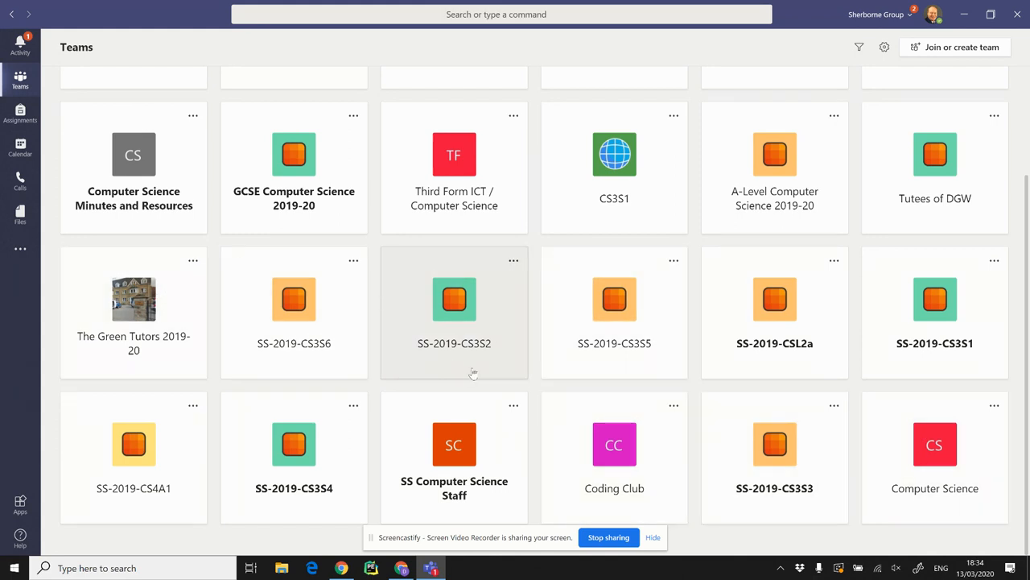
{"action": "mouse_move", "coordinate": [480, 370]}
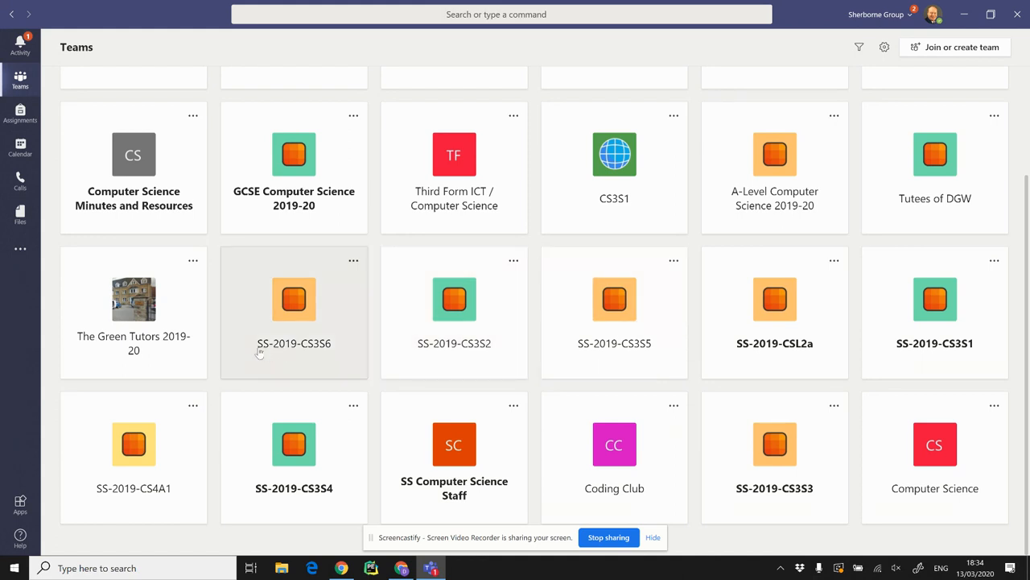
{"action": "mouse_move", "coordinate": [306, 347]}
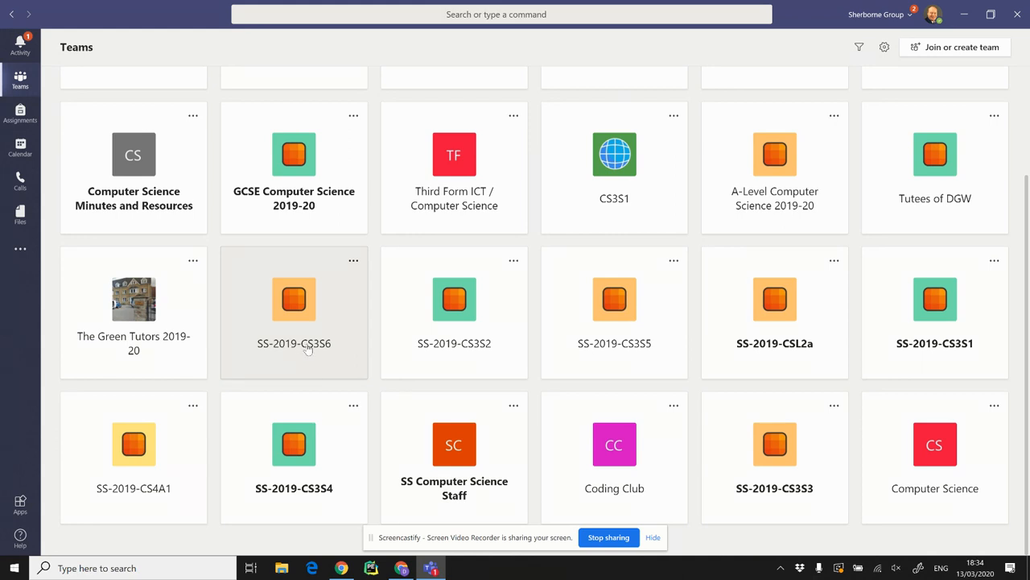
{"action": "mouse_move", "coordinate": [290, 348]}
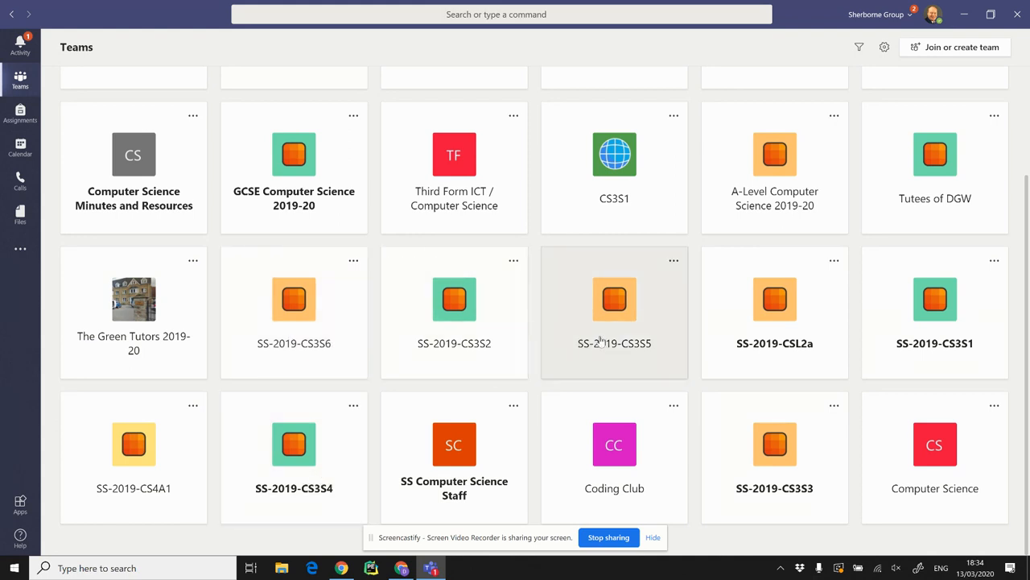
{"action": "mouse_move", "coordinate": [718, 312]}
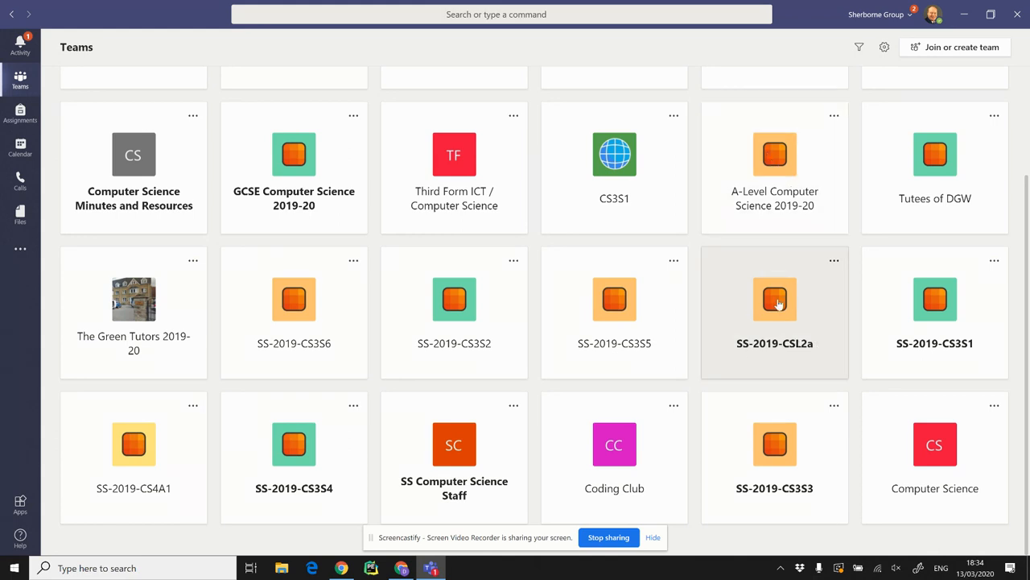
{"action": "mouse_move", "coordinate": [775, 300]}
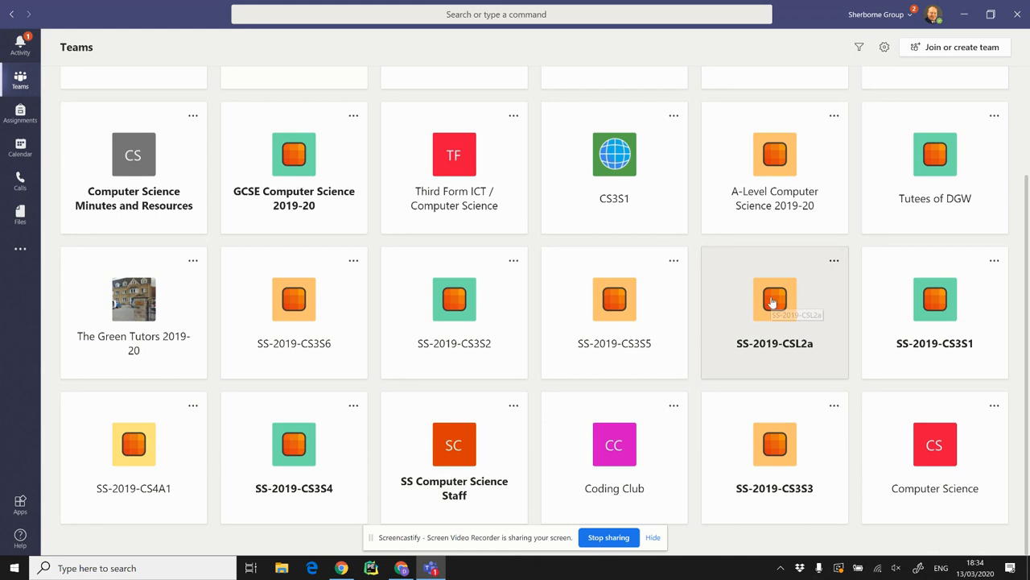
{"action": "mouse_move", "coordinate": [774, 161]}
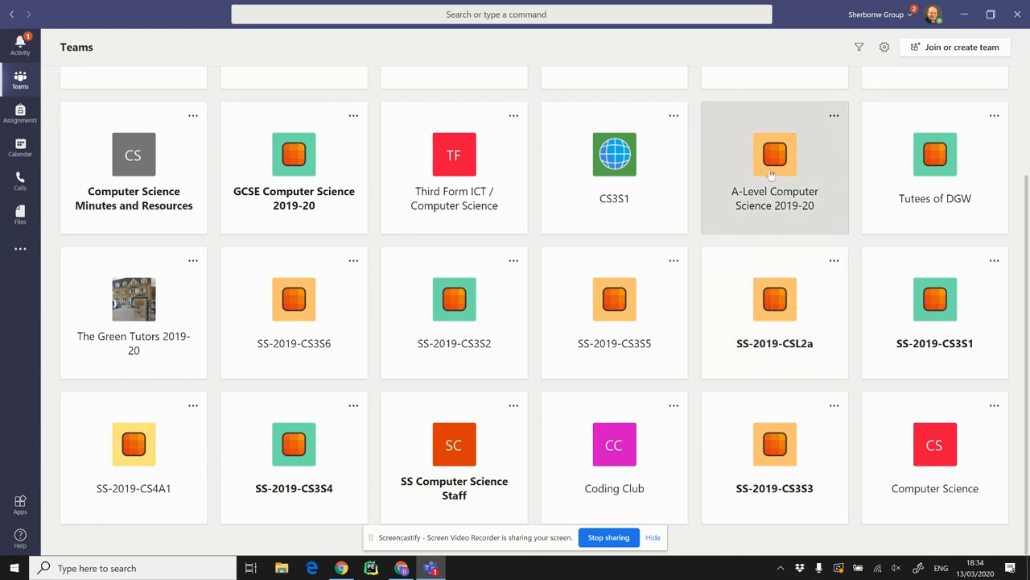
Step: Open the A-Level Computer Science 2019-20 team's General channel posts
{"action": "left_click", "coordinate": [774, 161]}
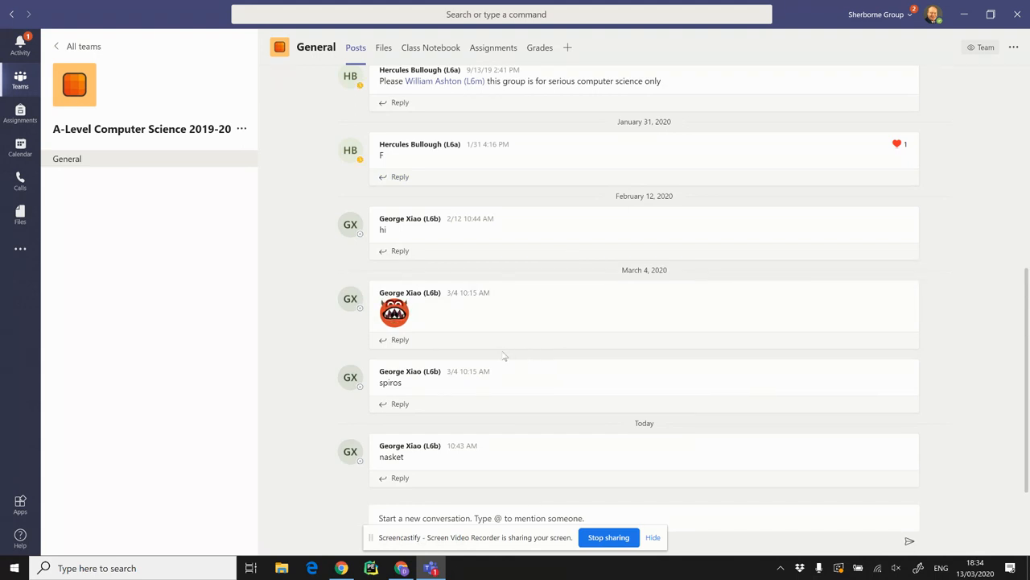
{"action": "mouse_move", "coordinate": [473, 322]}
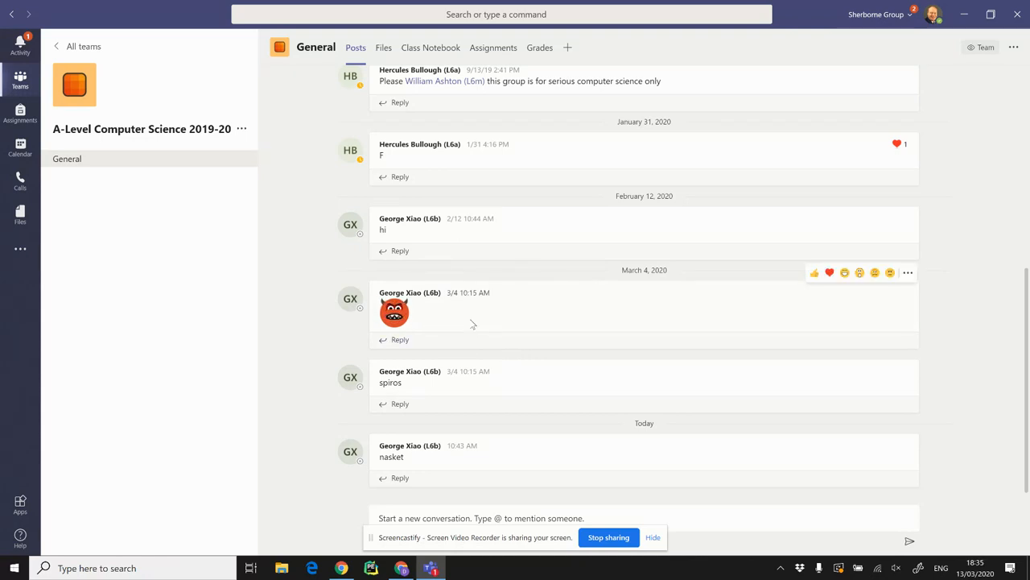
{"action": "mouse_move", "coordinate": [100, 131]}
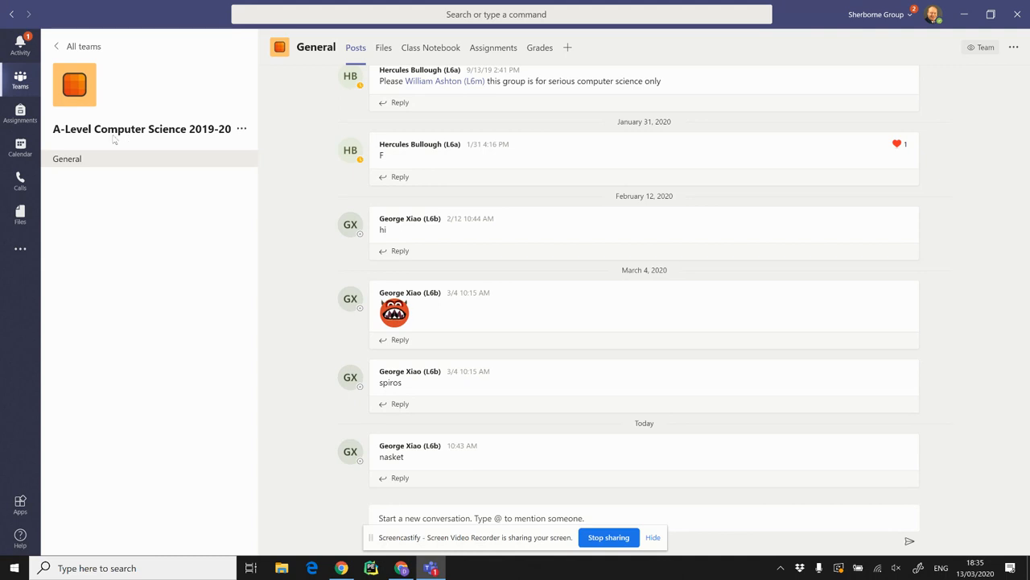
{"action": "mouse_move", "coordinate": [241, 128]}
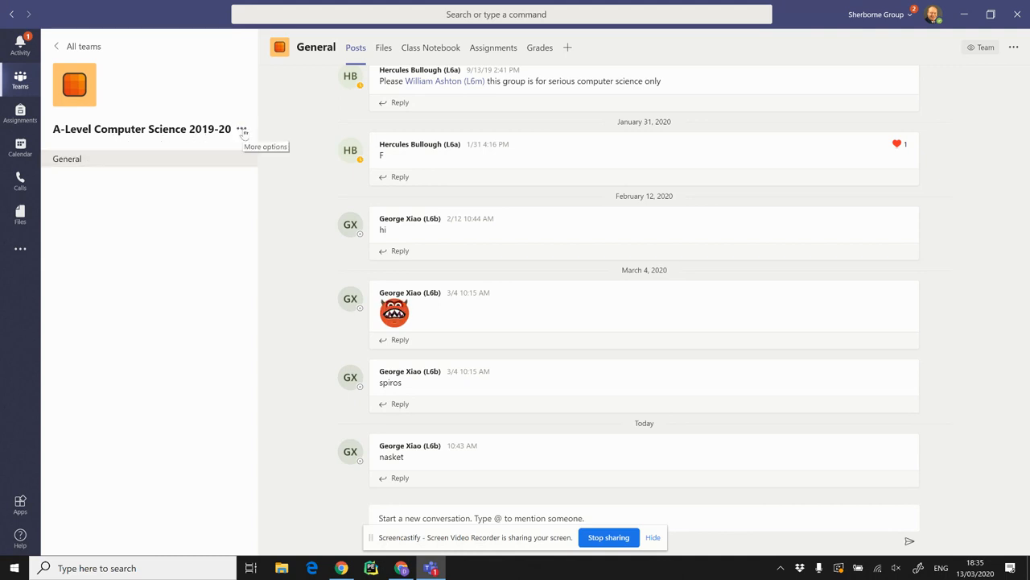
Step: Show the More options menu for the A-Level Computer Science 2019-20 team
{"action": "left_click", "coordinate": [241, 129]}
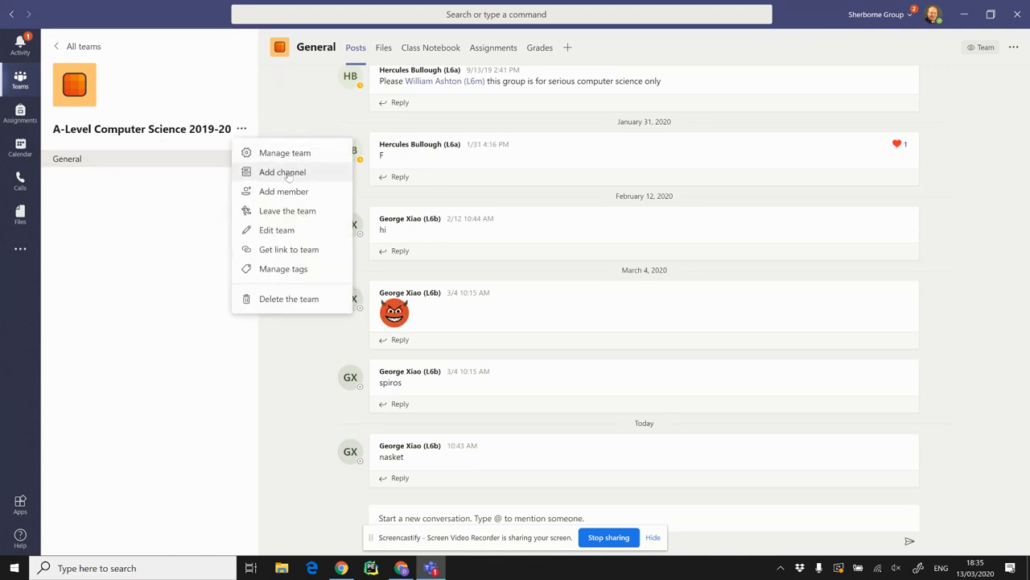
{"action": "mouse_move", "coordinate": [285, 153]}
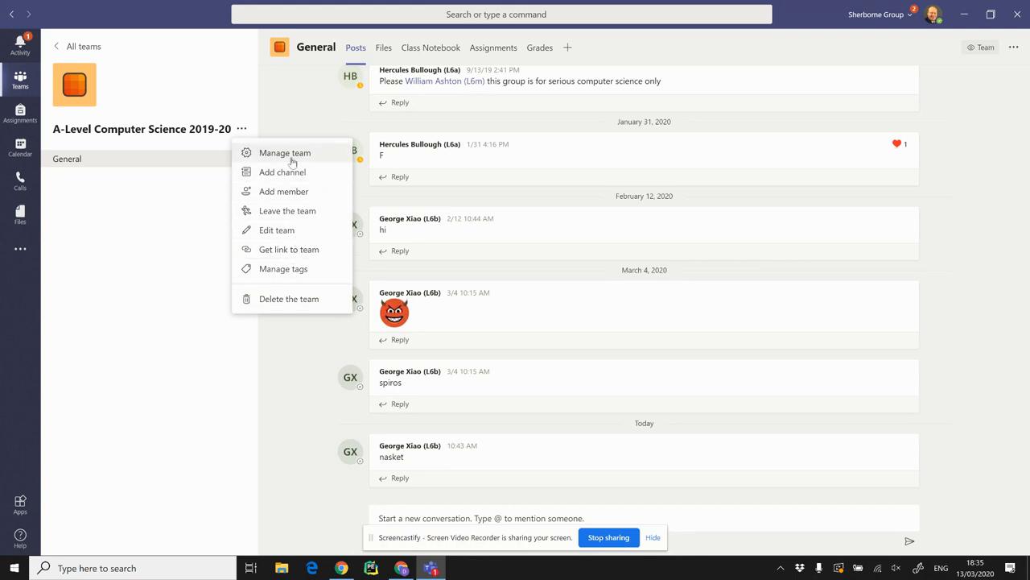
{"action": "mouse_move", "coordinate": [283, 171]}
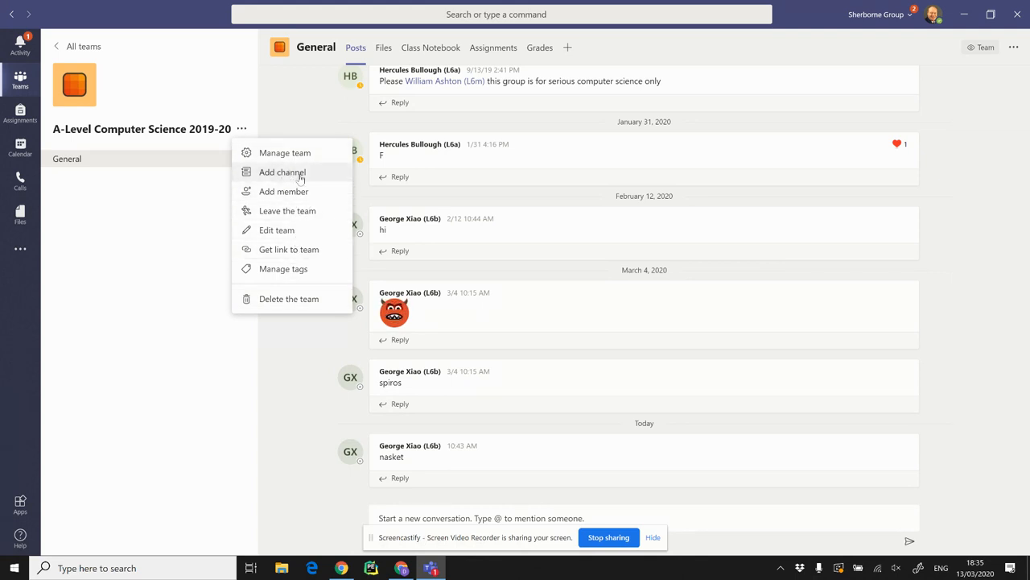
{"action": "mouse_move", "coordinate": [285, 151]}
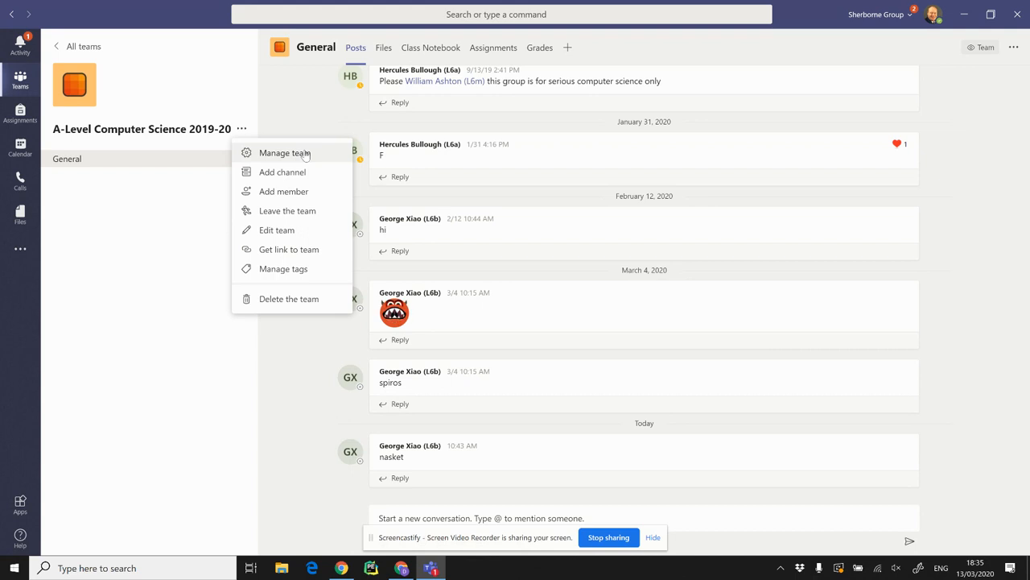
{"action": "mouse_move", "coordinate": [313, 93]}
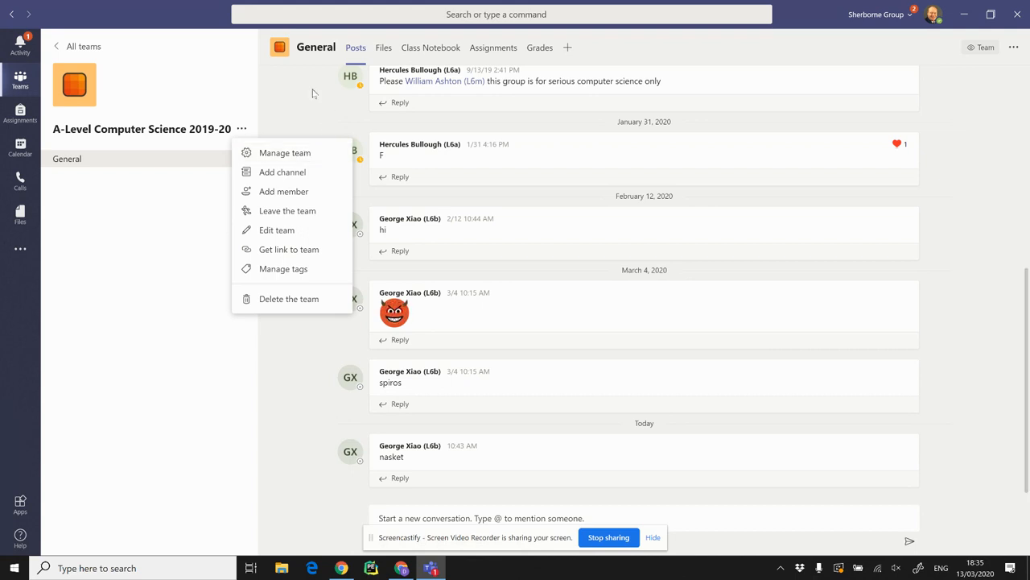
Step: Dismiss the team options menu and look through the General channel posts feed
{"action": "left_click", "coordinate": [367, 55]}
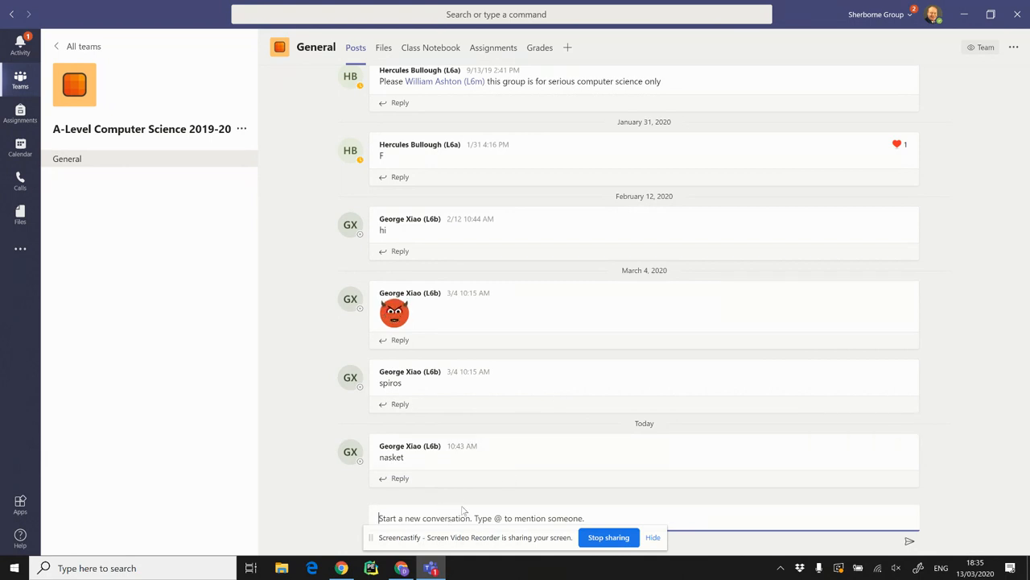
{"action": "mouse_move", "coordinate": [505, 417]}
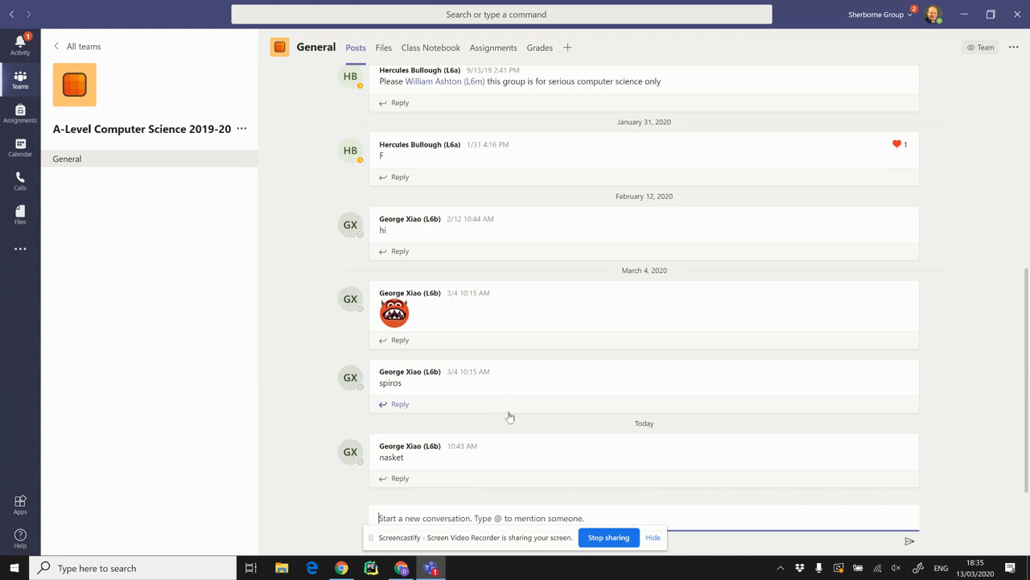
{"action": "mouse_move", "coordinate": [567, 328]}
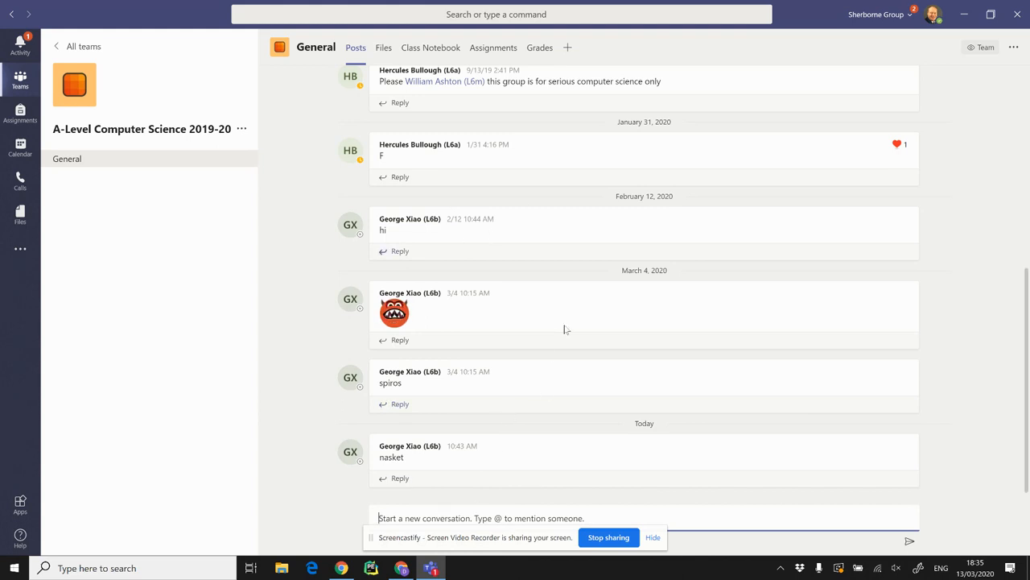
{"action": "scroll", "scroll_direction": "down", "scroll_amount": 3}
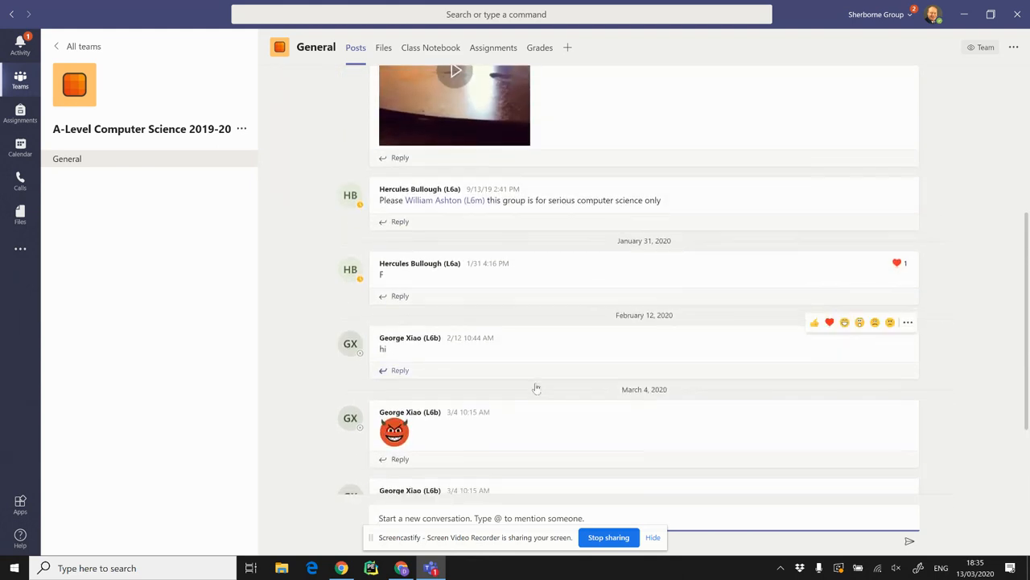
{"action": "scroll", "scroll_direction": "down", "scroll_amount": 3}
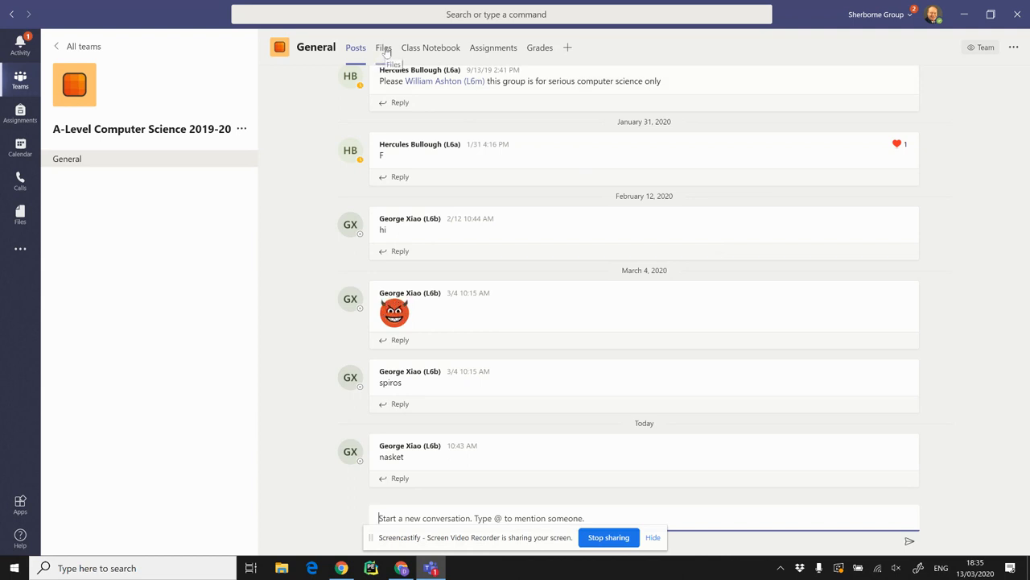
Step: Show the General channel's Files tab listing the Class Materials folder
{"action": "left_click", "coordinate": [383, 48]}
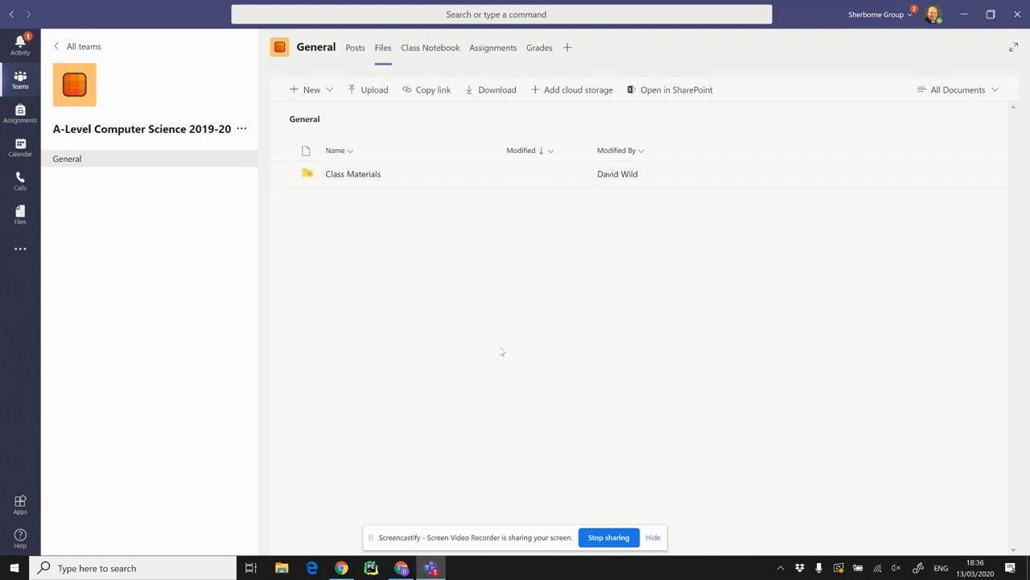
{"action": "mouse_move", "coordinate": [405, 351]}
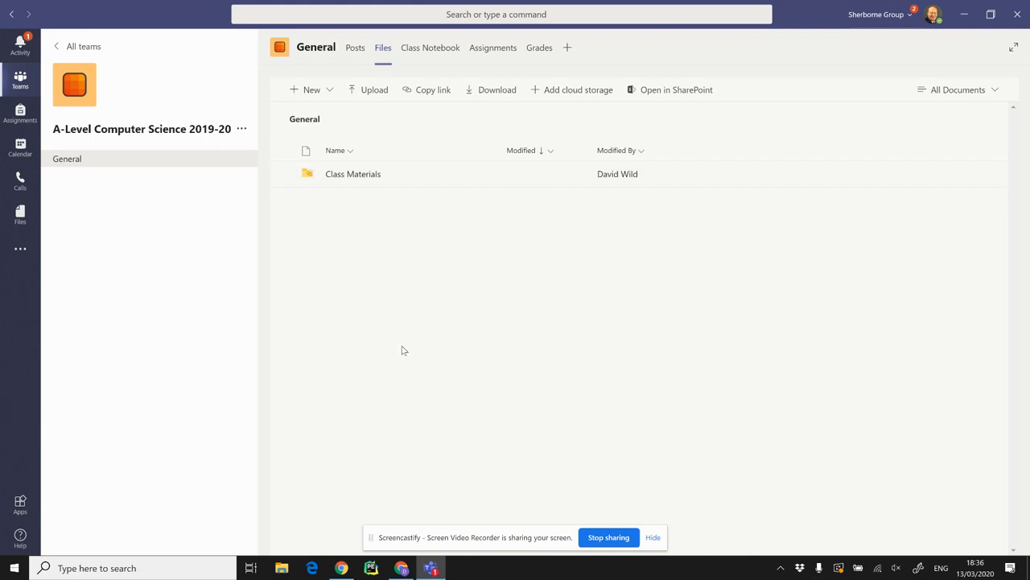
{"action": "mouse_move", "coordinate": [412, 325]}
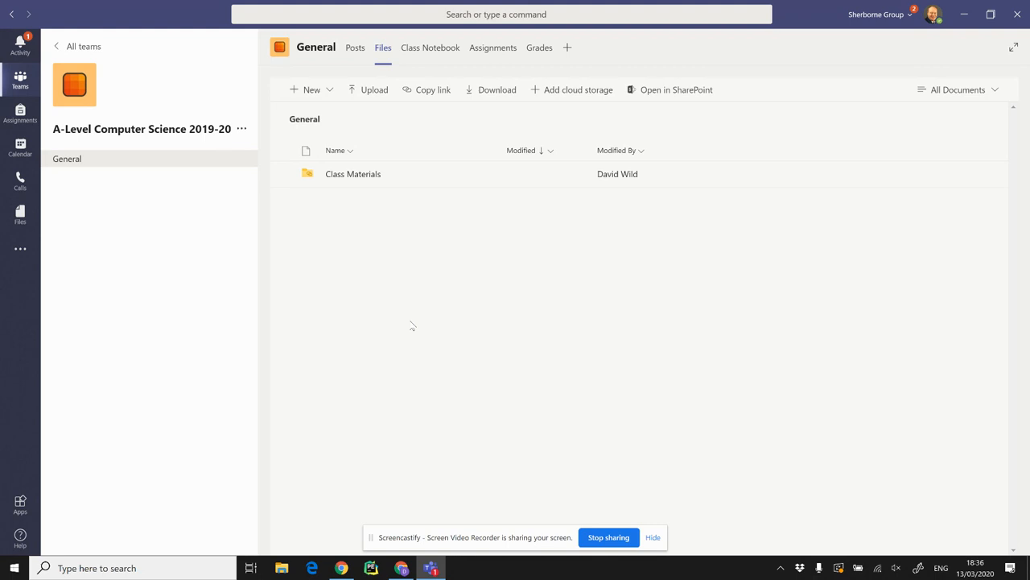
{"action": "mouse_move", "coordinate": [422, 331]}
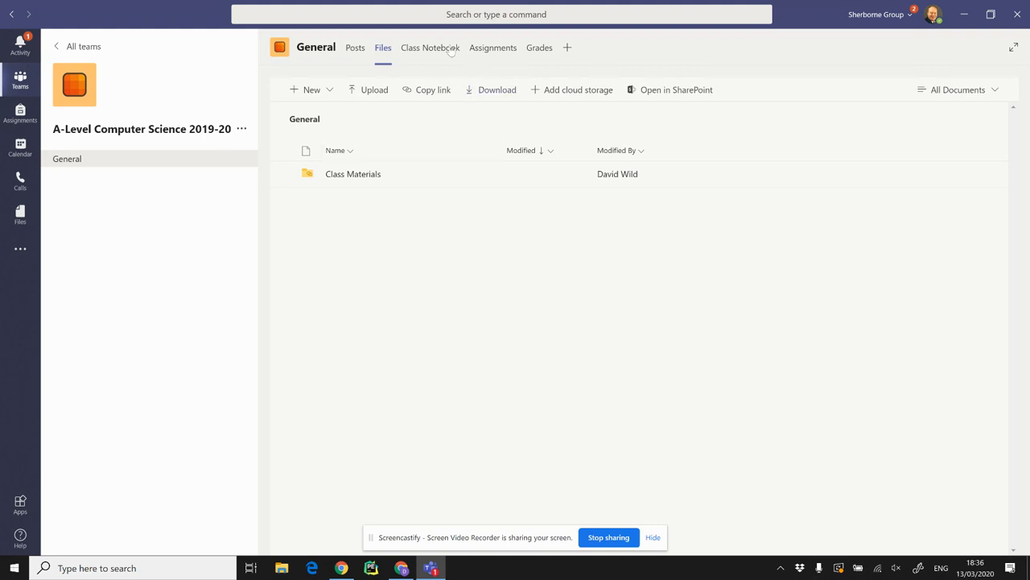
{"action": "mouse_move", "coordinate": [430, 46]}
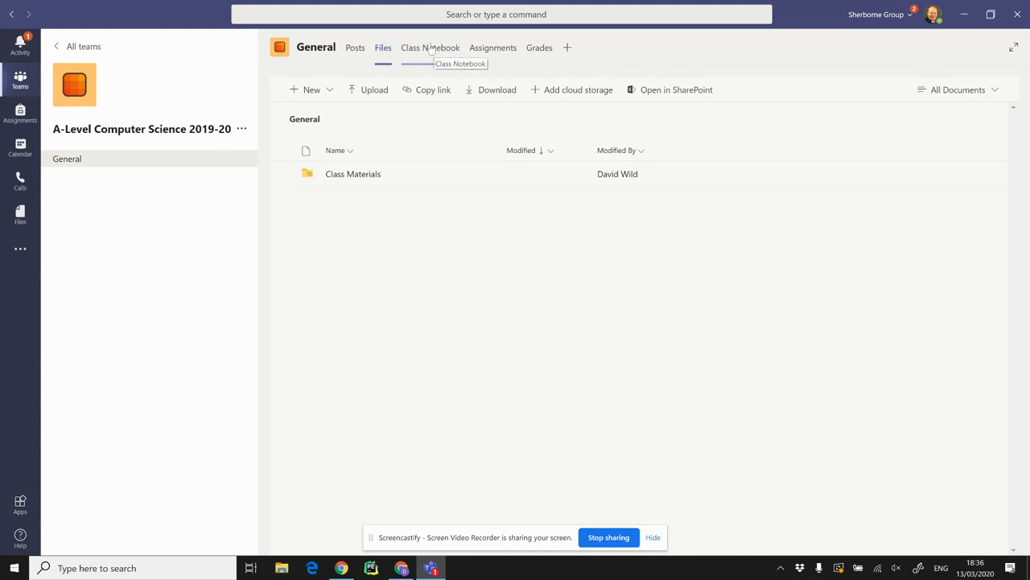
{"action": "mouse_move", "coordinate": [493, 46]}
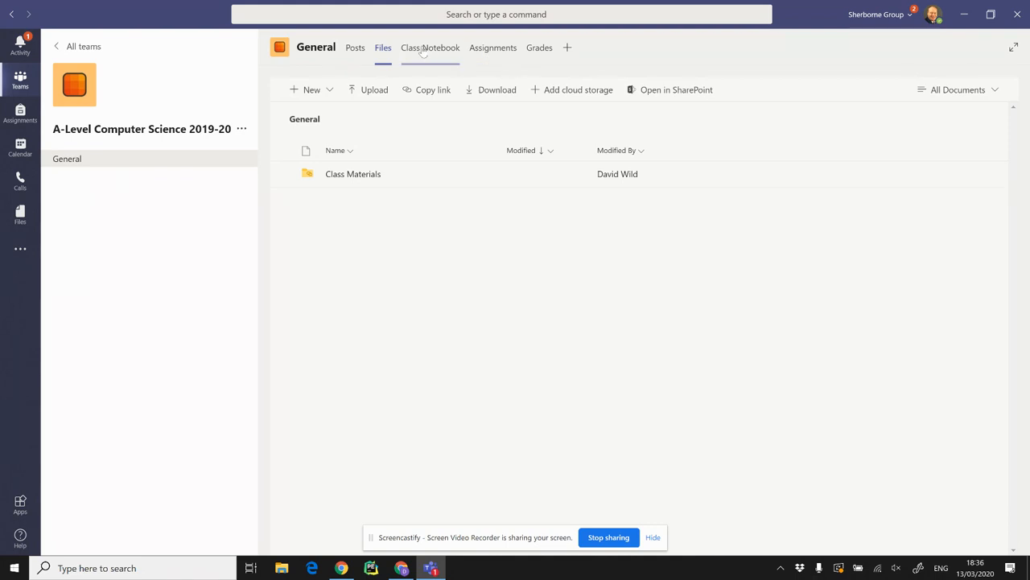
{"action": "left_click", "coordinate": [430, 46]}
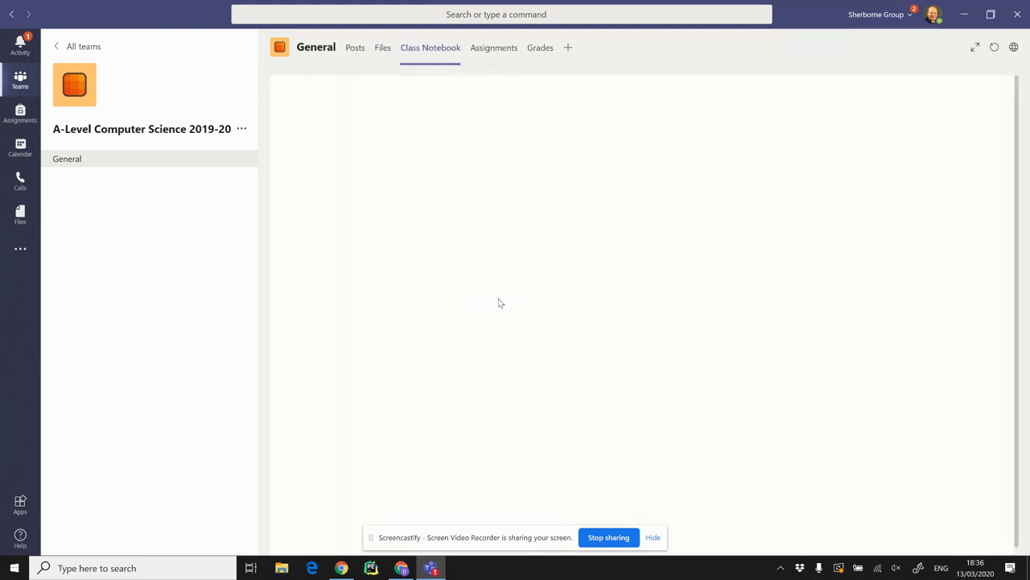
{"action": "left_click", "coordinate": [429, 47]}
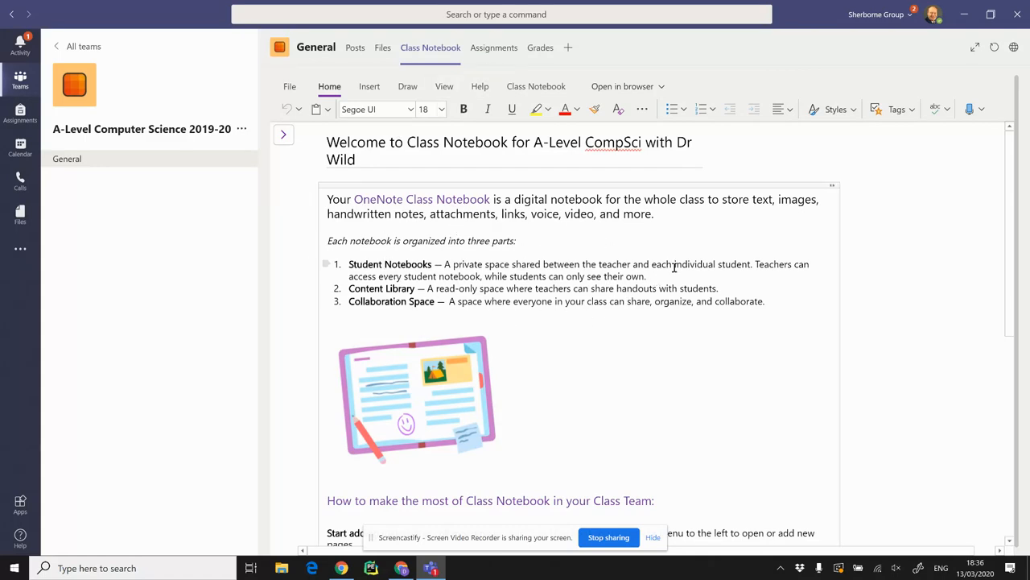
{"action": "scroll", "scroll_direction": "down", "scroll_amount": 3}
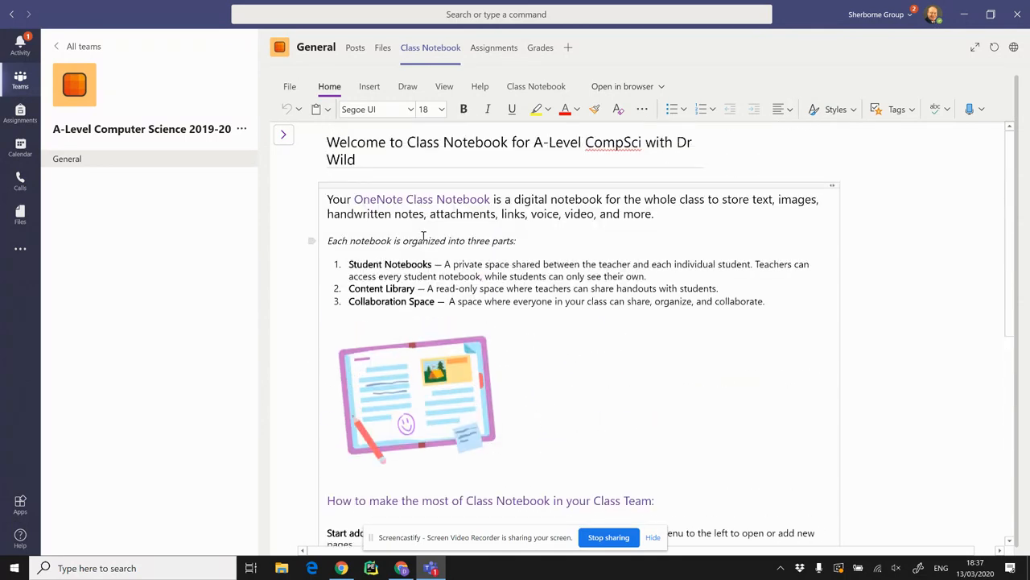
{"action": "scroll", "scroll_direction": "down", "scroll_amount": 3}
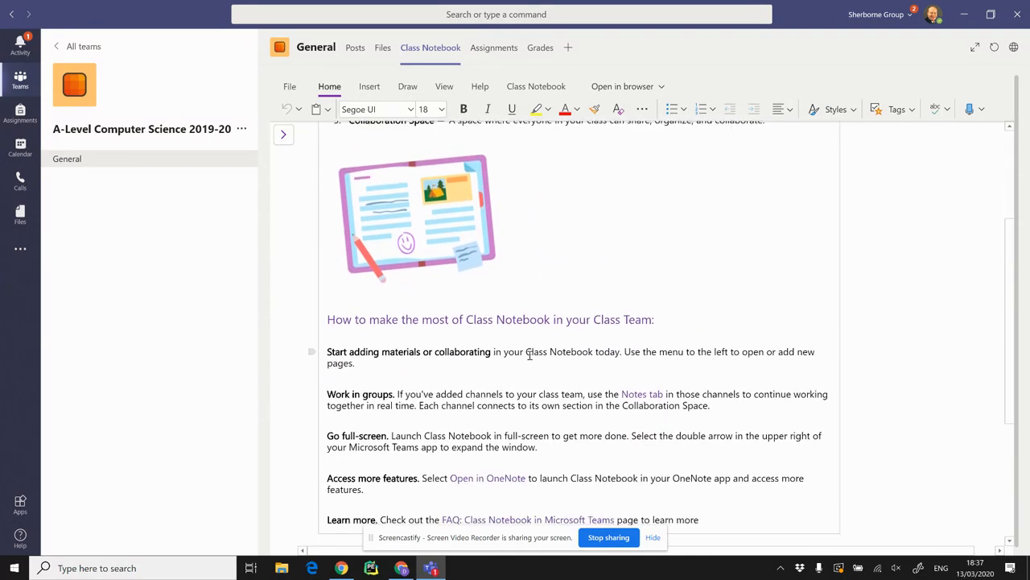
{"action": "scroll", "scroll_direction": "up", "scroll_amount": 3}
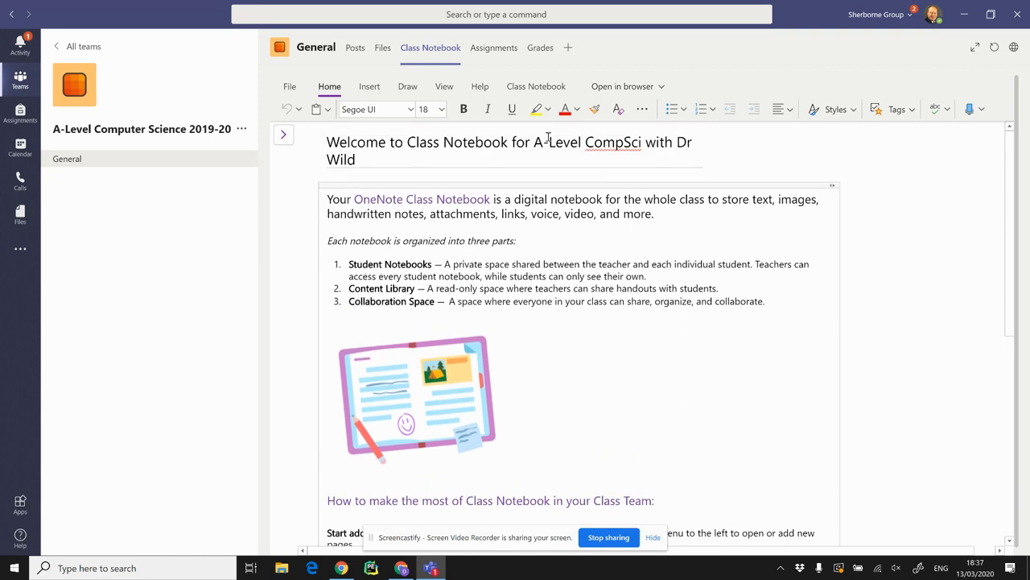
{"action": "mouse_move", "coordinate": [284, 133]}
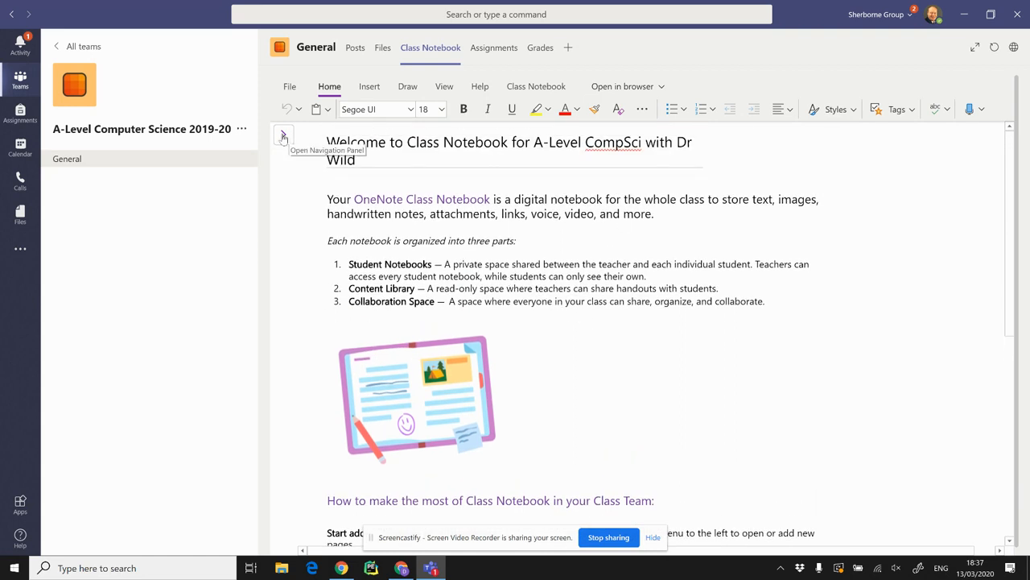
Step: Show the notebook's navigation panel and start adding a new section at the bottom of the list
{"action": "left_click", "coordinate": [284, 134]}
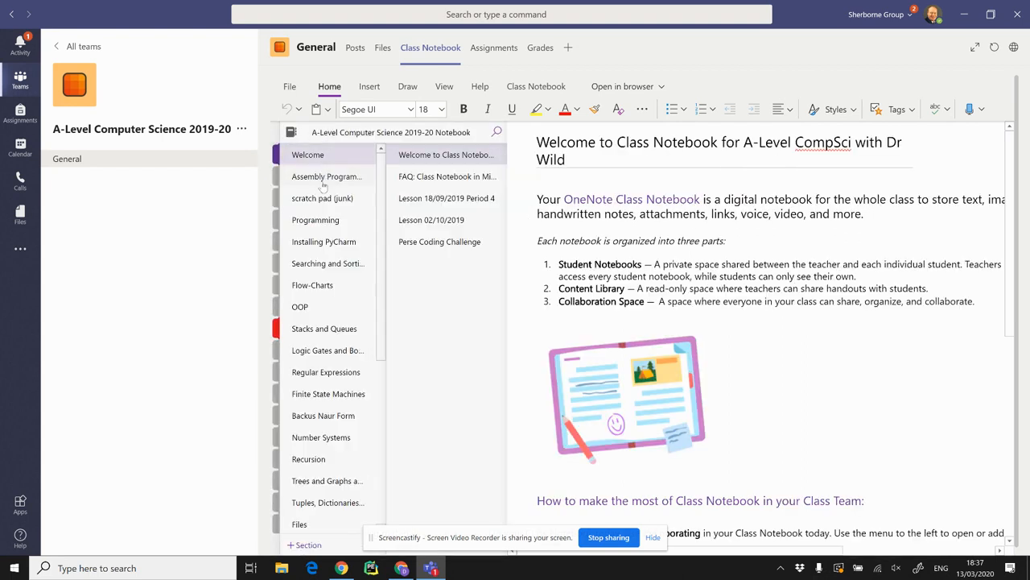
{"action": "mouse_move", "coordinate": [287, 432]}
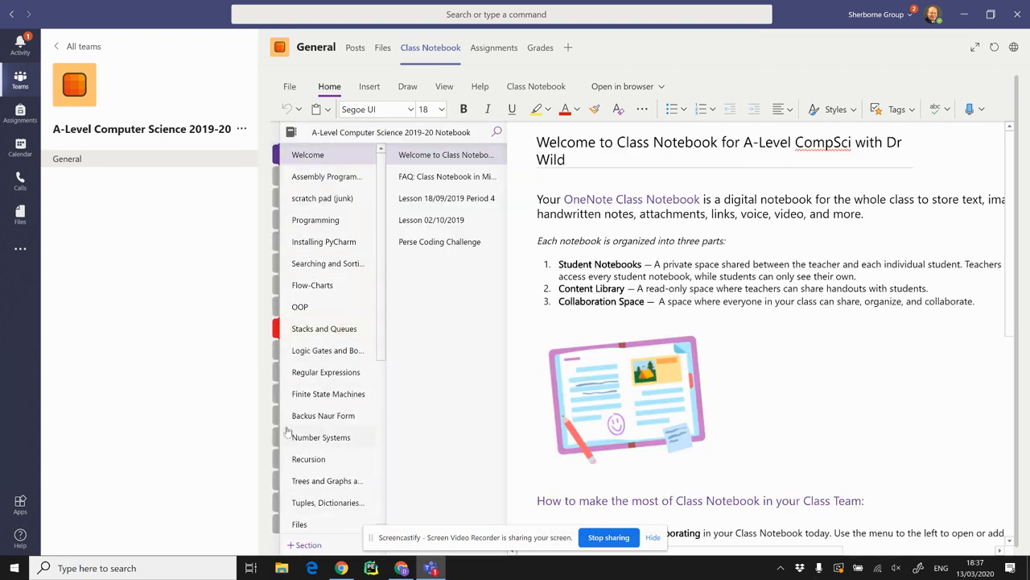
{"action": "mouse_move", "coordinate": [318, 325]}
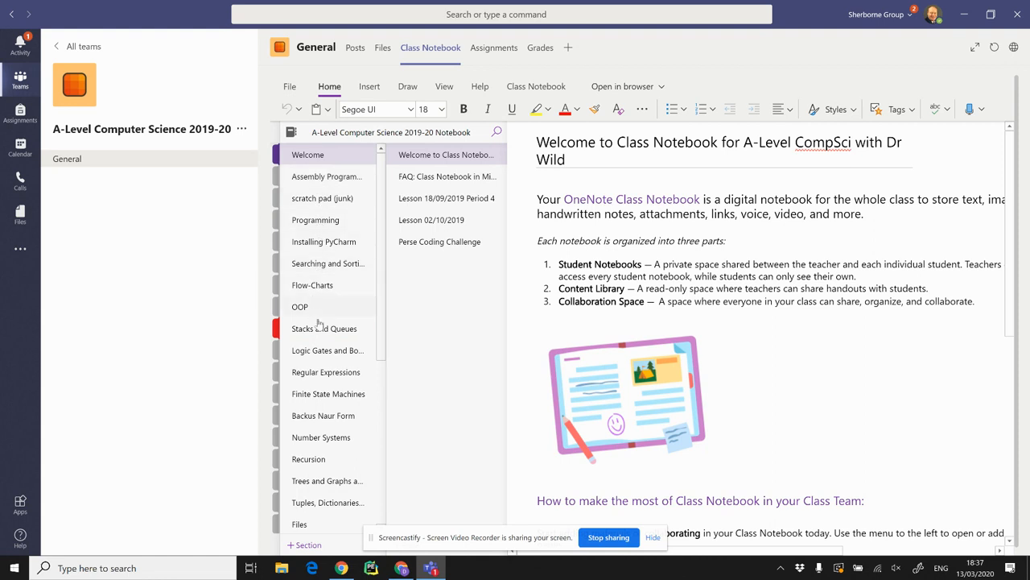
{"action": "scroll", "scroll_direction": "down", "scroll_amount": 3}
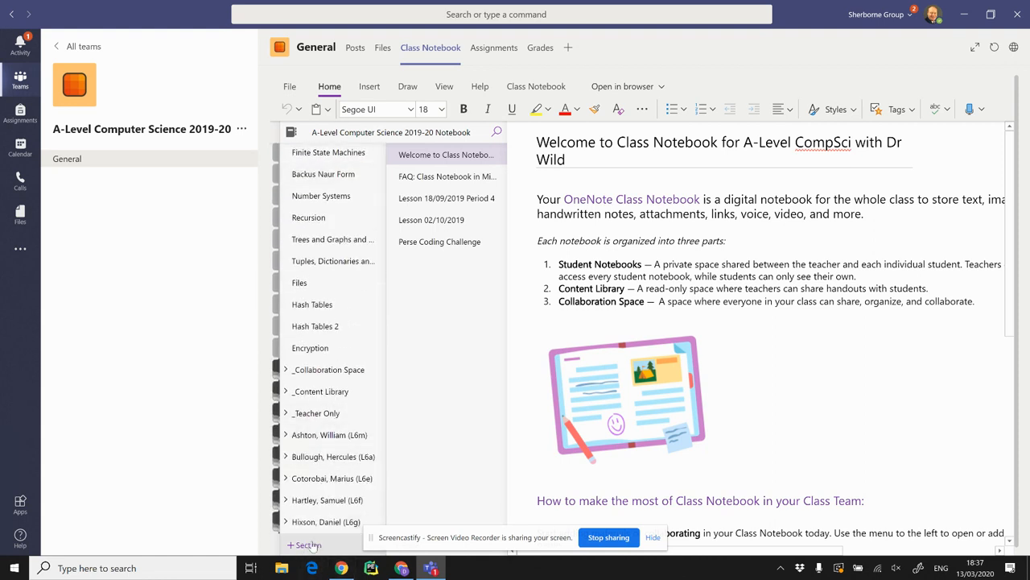
{"action": "left_click", "coordinate": [305, 544]}
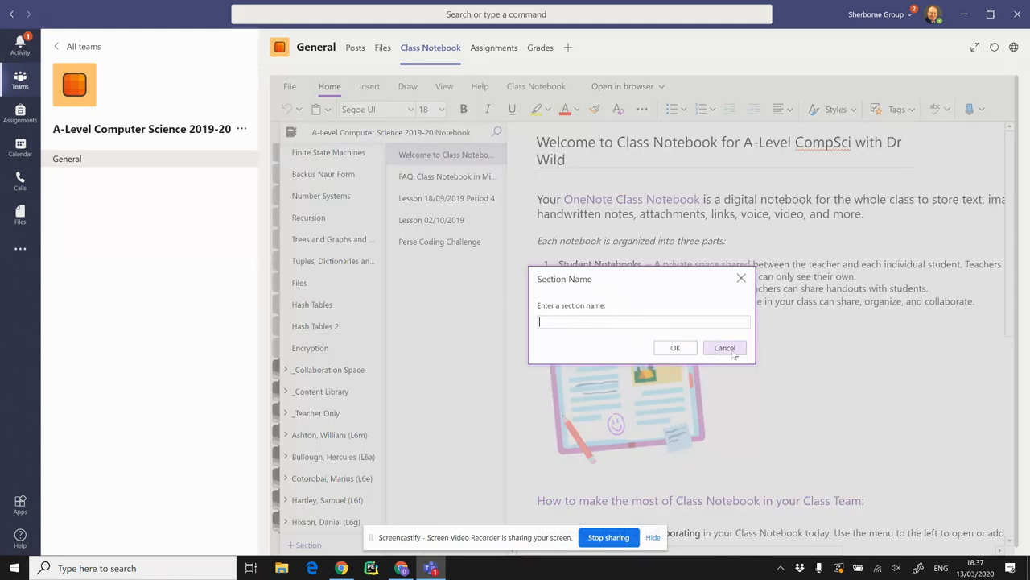
Step: Cancel the Section Name prompt so no new section is added
{"action": "left_click", "coordinate": [725, 348]}
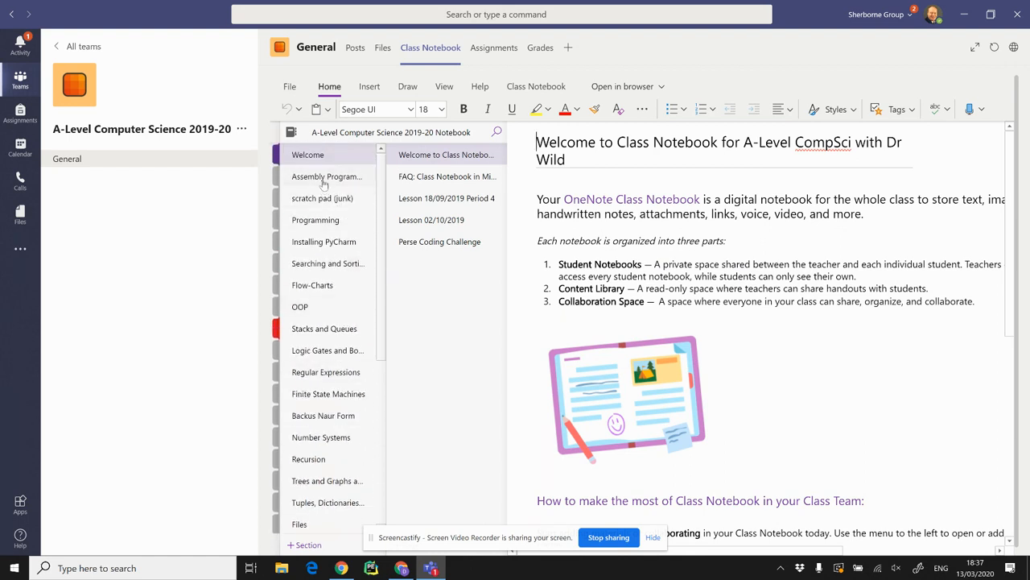
{"action": "mouse_move", "coordinate": [323, 185]}
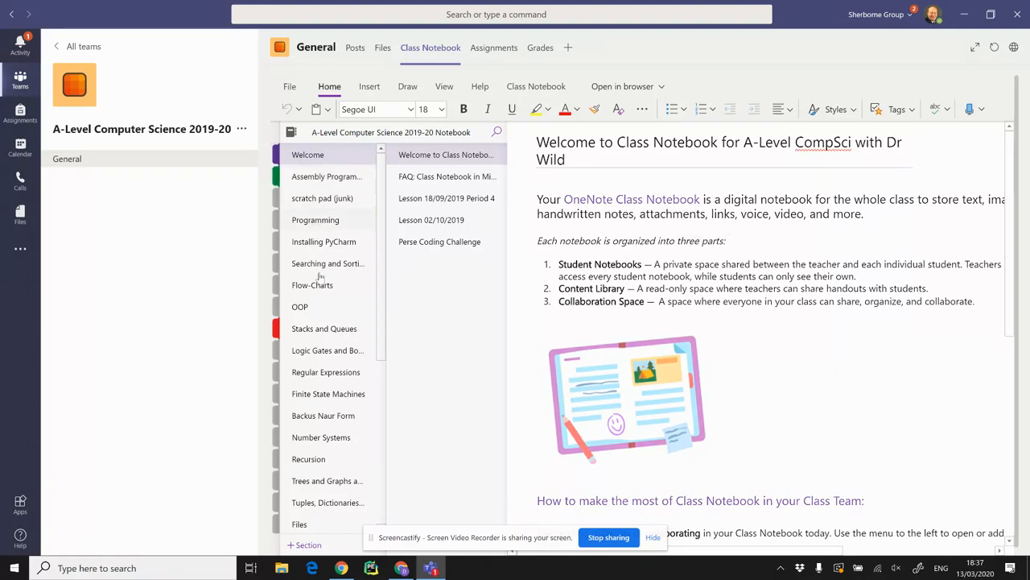
Step: Show the 'All code (static and dynamic)' Python page in the Stacks and Queues section
{"action": "left_click", "coordinate": [325, 175]}
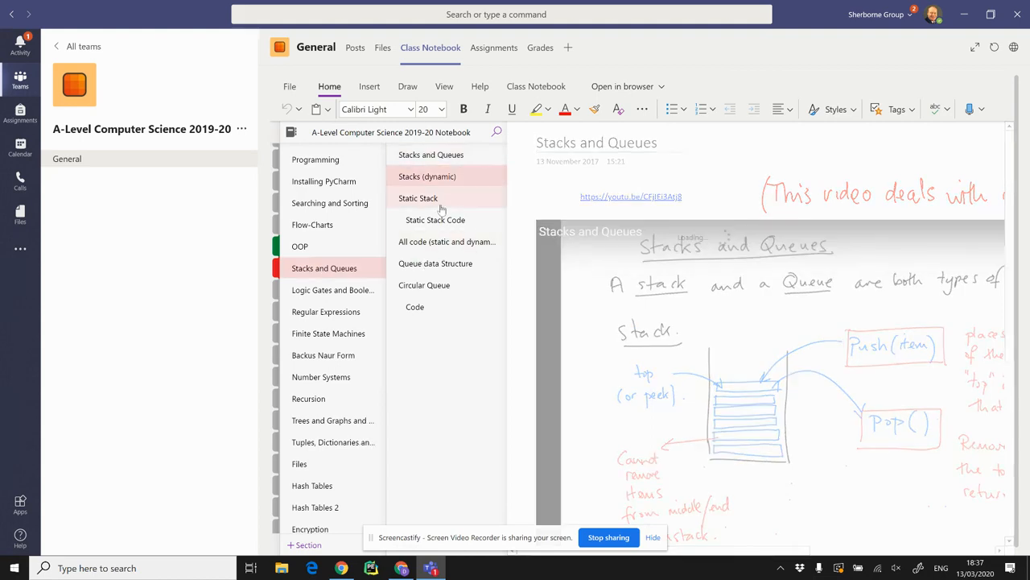
{"action": "left_click", "coordinate": [434, 219]}
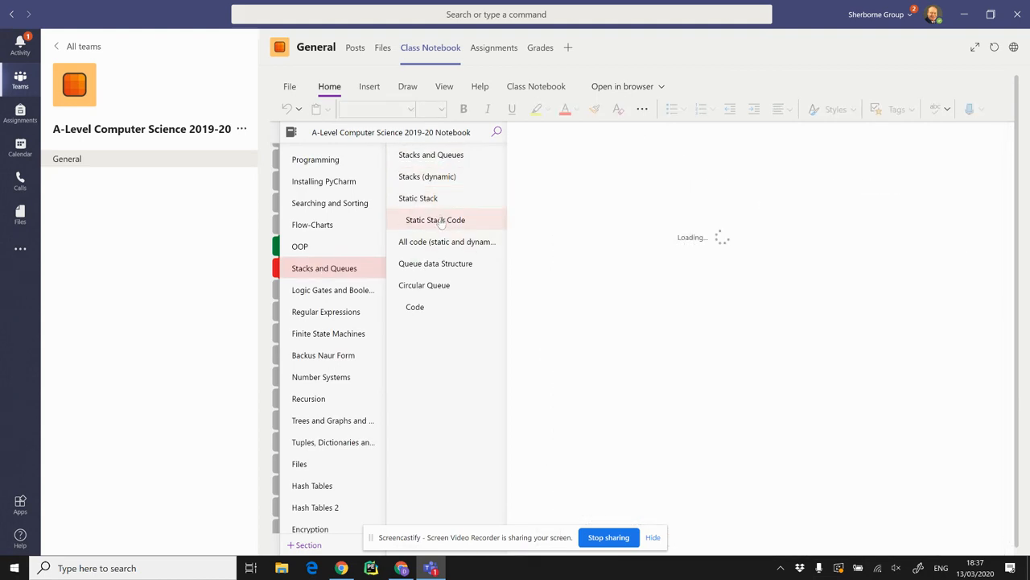
{"action": "left_click", "coordinate": [448, 242]}
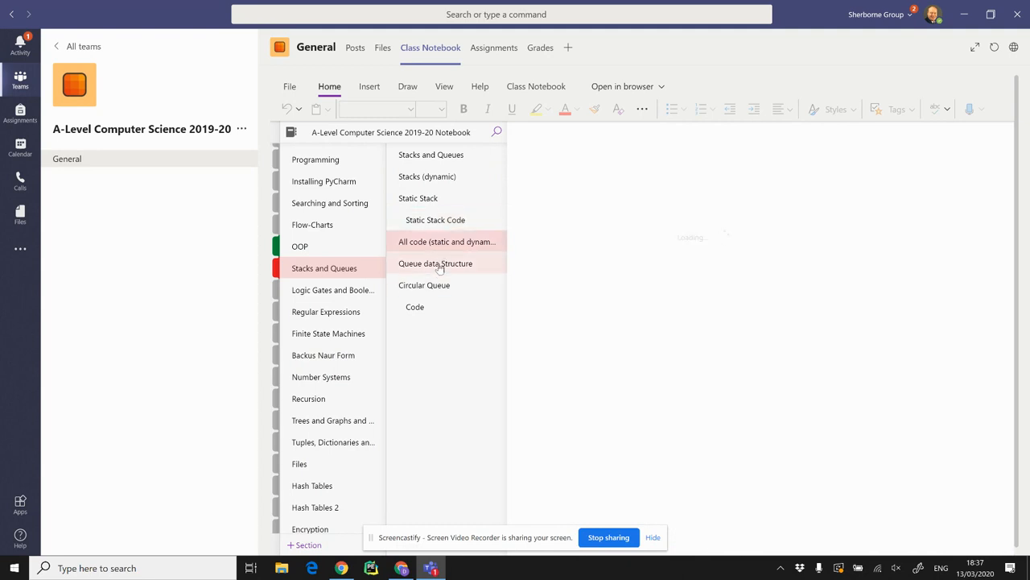
{"action": "left_click", "coordinate": [447, 241]}
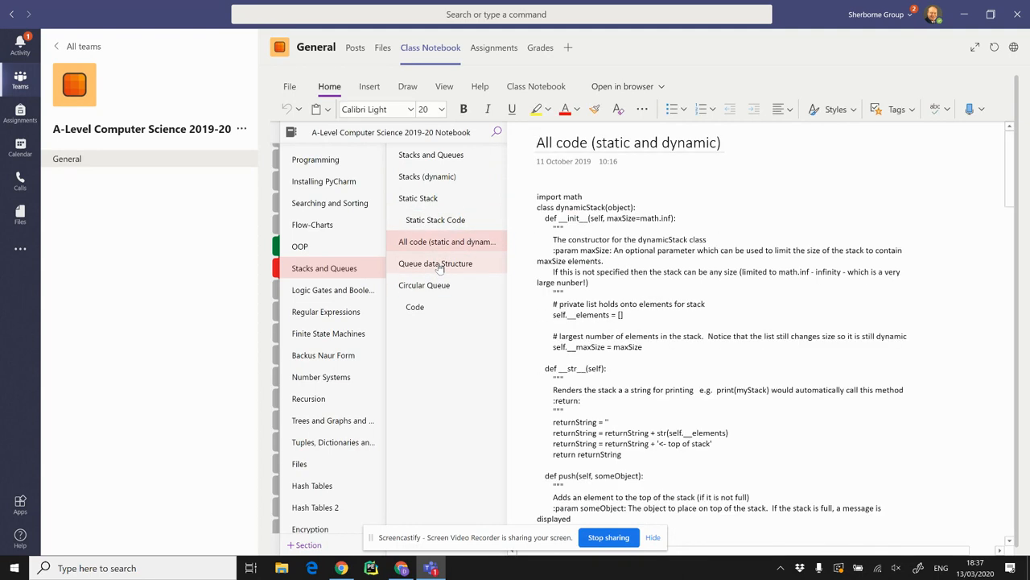
{"action": "scroll", "scroll_direction": "down", "scroll_amount": 3}
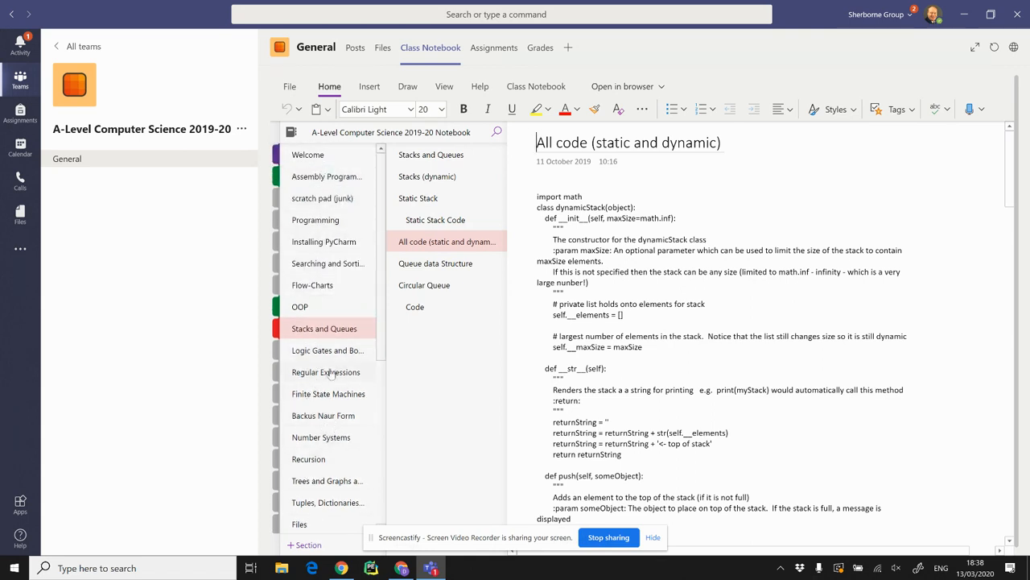
{"action": "mouse_move", "coordinate": [311, 357]}
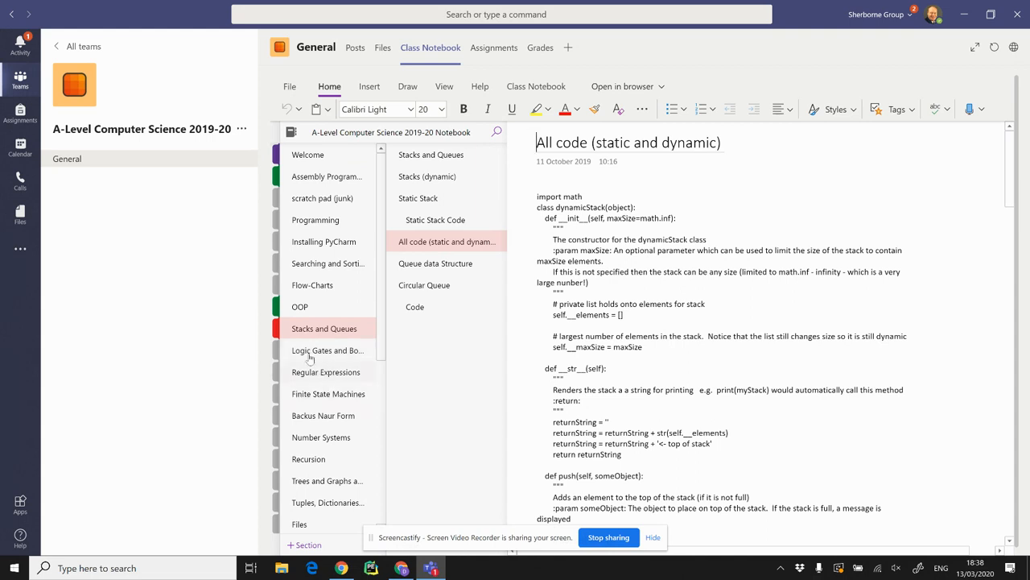
{"action": "mouse_move", "coordinate": [312, 354]}
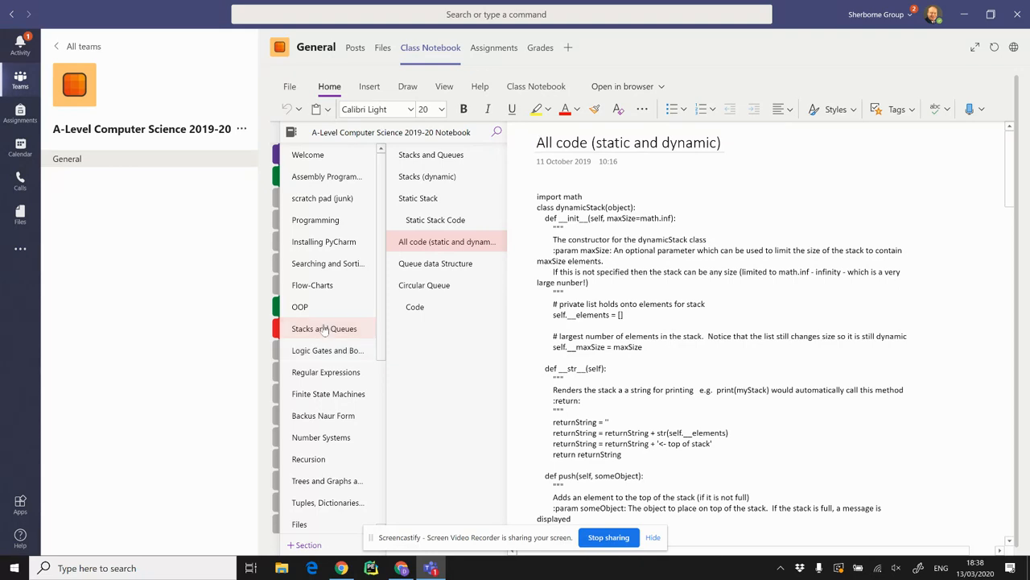
{"action": "left_click", "coordinate": [323, 329]}
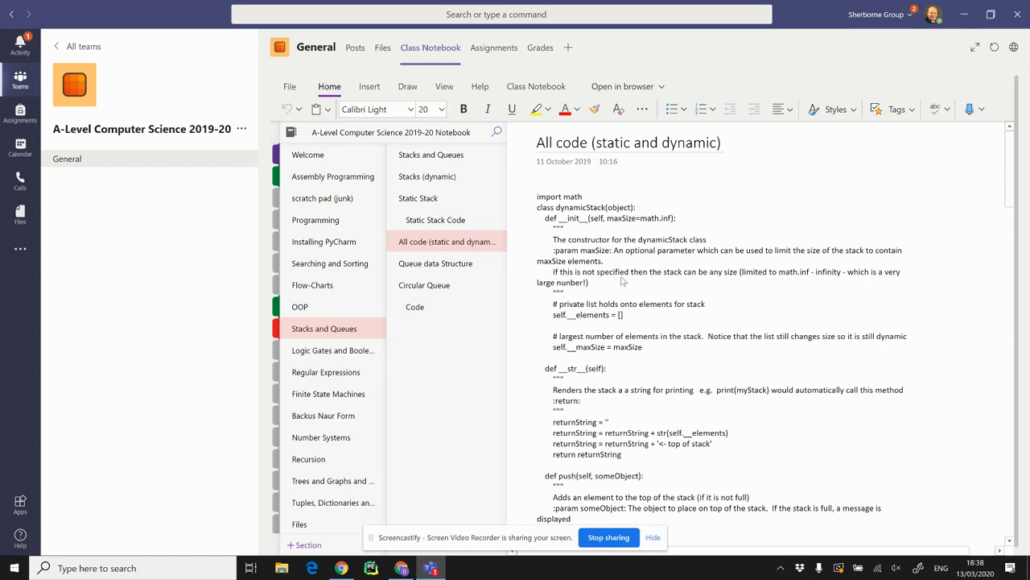
{"action": "scroll", "scroll_direction": "down", "scroll_amount": 3}
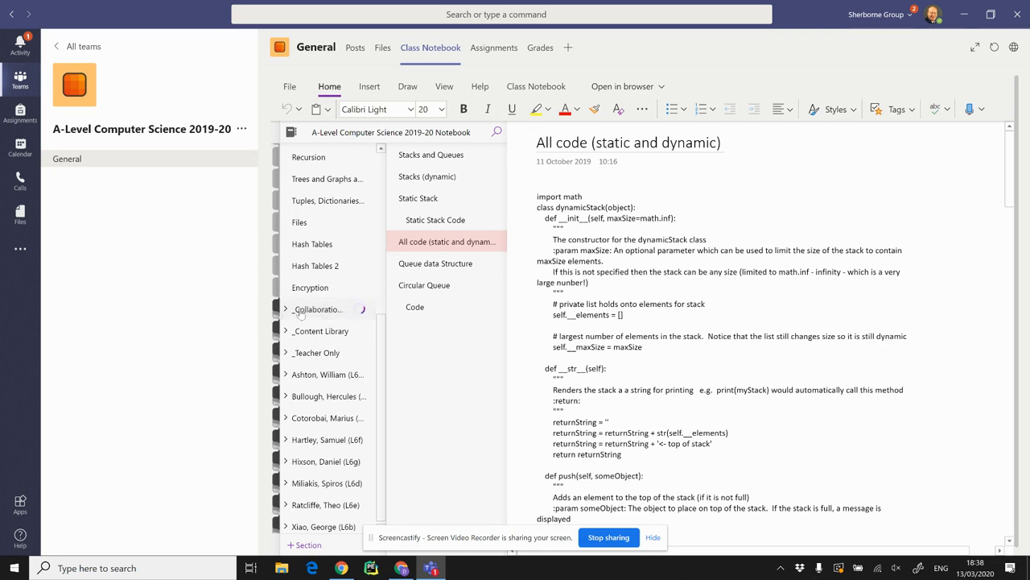
Step: Show the Full Glossary page from the Collaboration Space's Glossary (s) section and read through it
{"action": "left_click", "coordinate": [316, 310]}
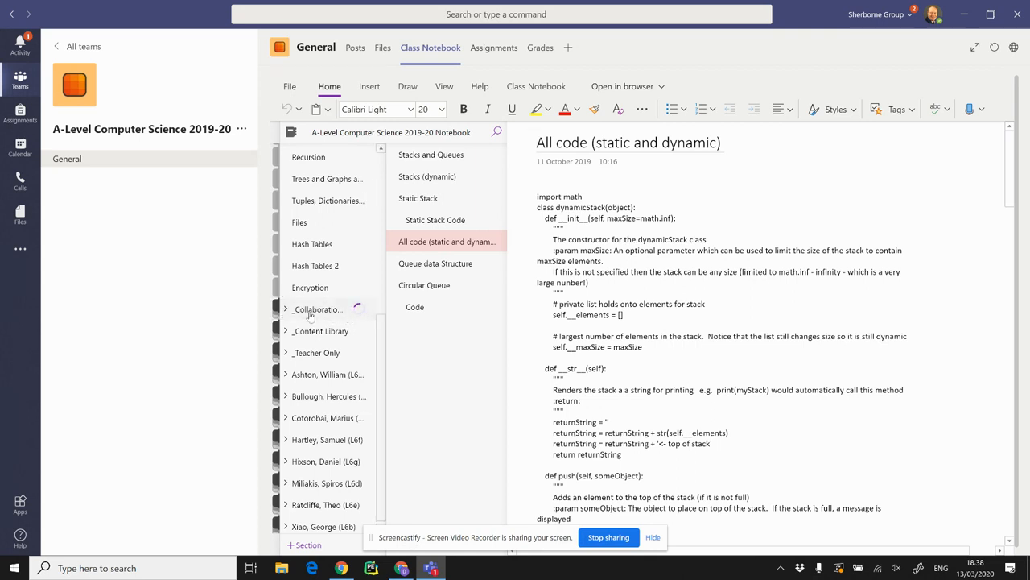
{"action": "left_click", "coordinate": [316, 309]}
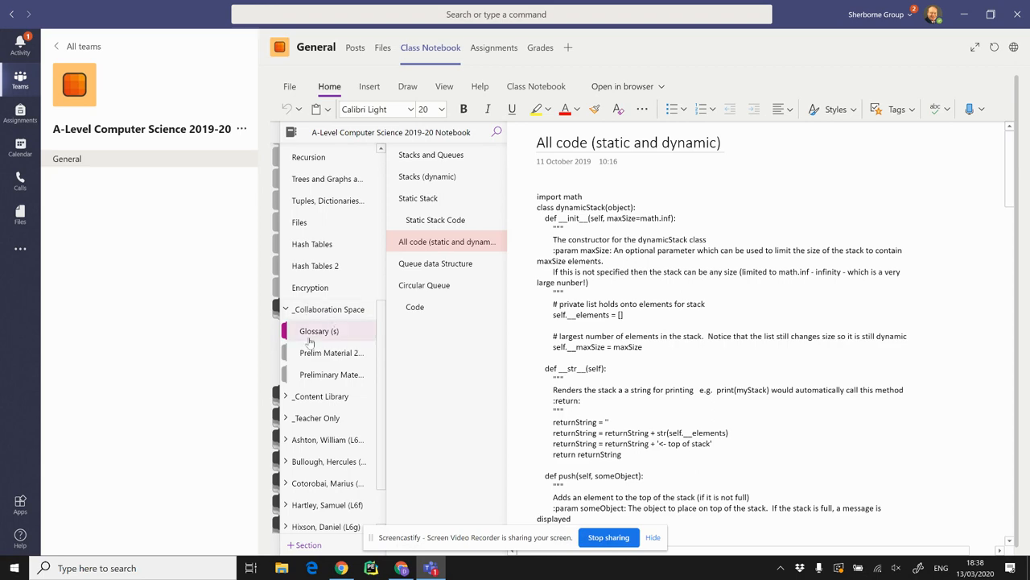
{"action": "mouse_move", "coordinate": [314, 338]}
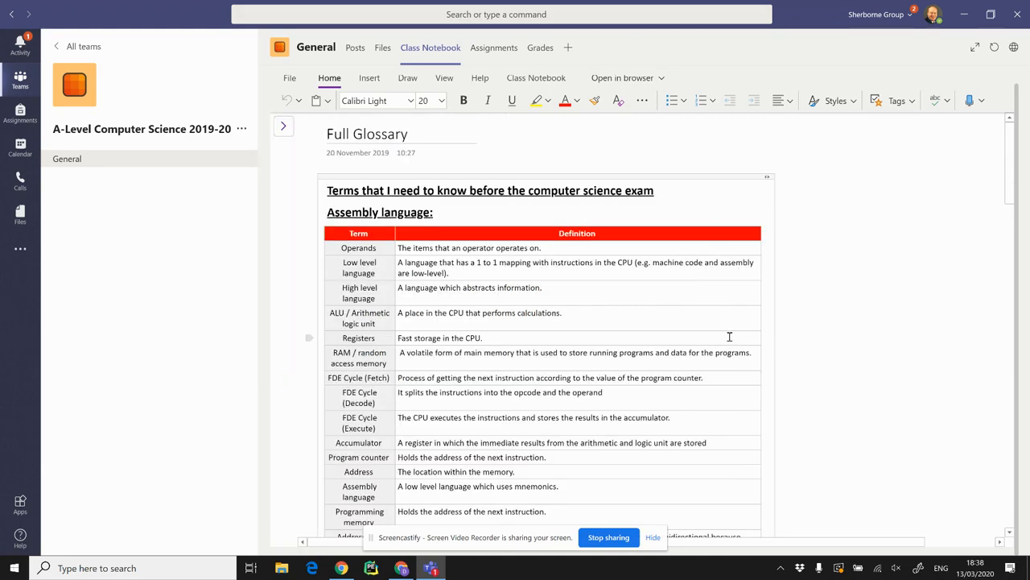
{"action": "scroll", "scroll_direction": "down", "scroll_amount": 3}
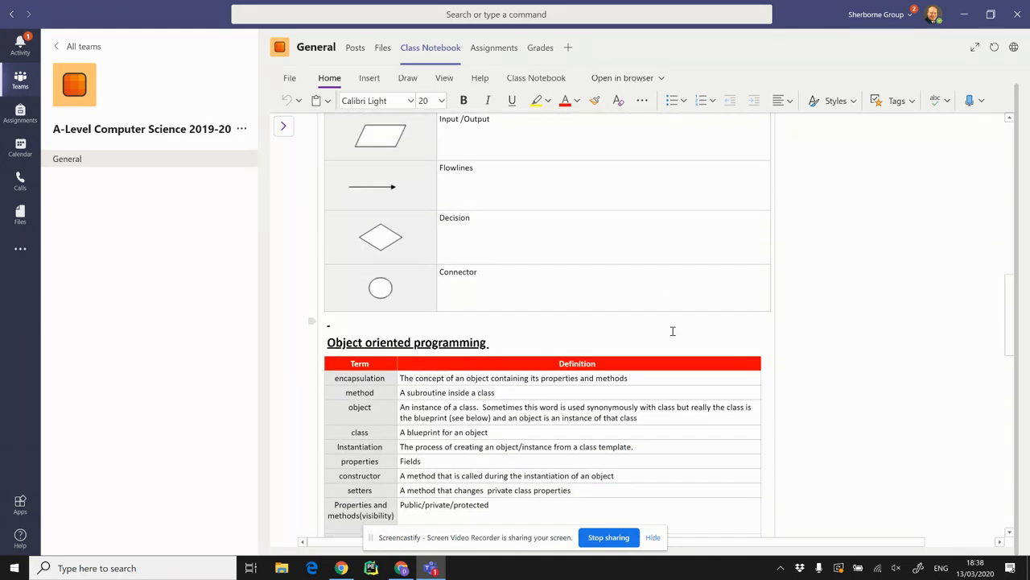
{"action": "scroll", "scroll_direction": "down", "scroll_amount": 3}
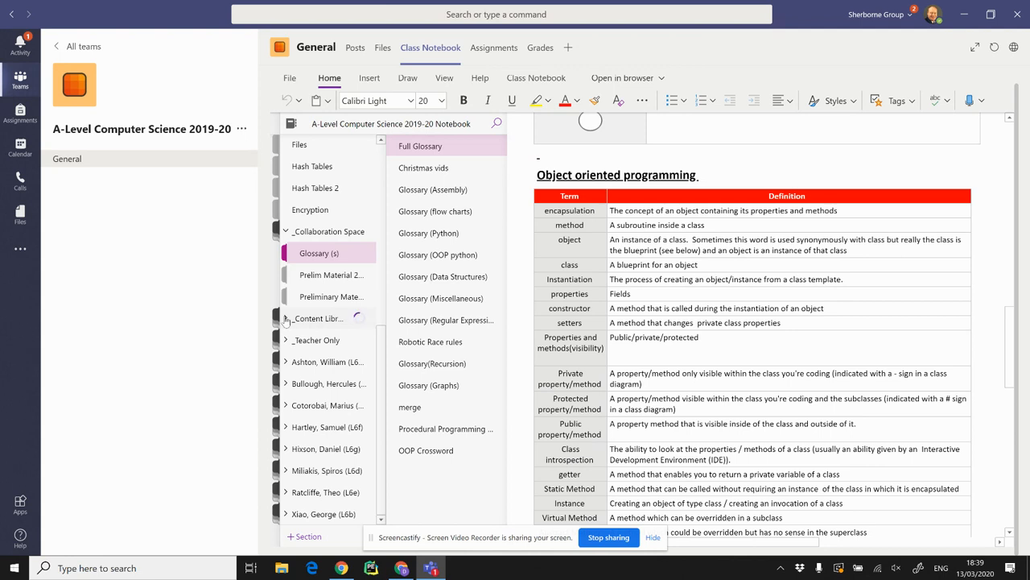
Step: Show the Feb2020BlockTest.docx page from the Content Library's Feb 2020 Block Test section beside the section list
{"action": "left_click", "coordinate": [287, 319]}
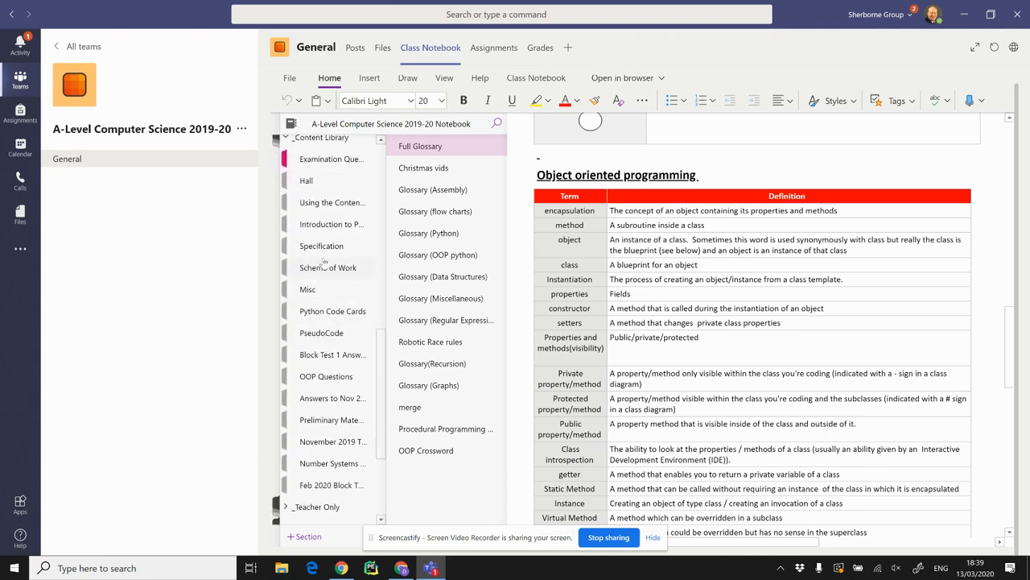
{"action": "mouse_move", "coordinate": [338, 422]}
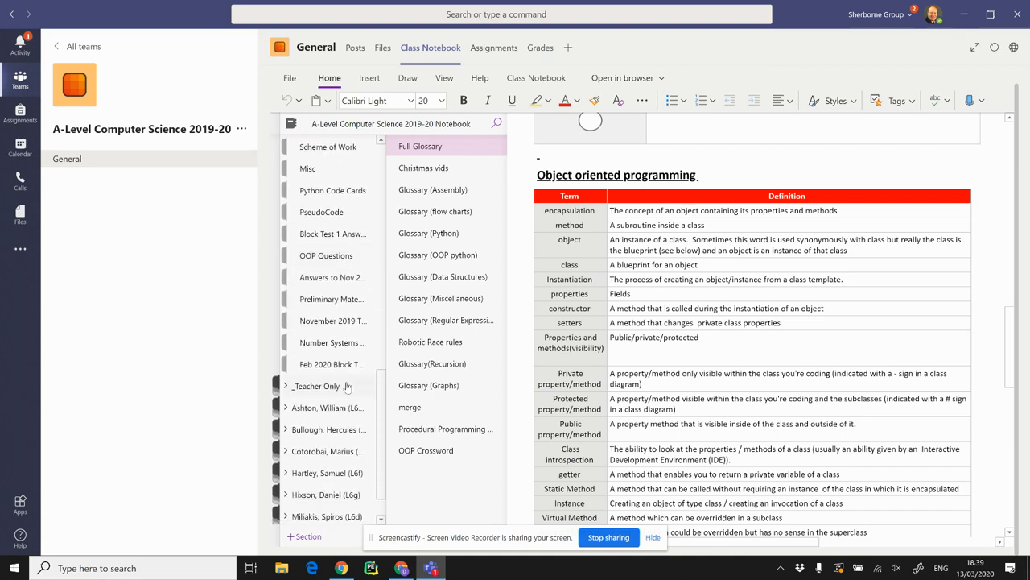
{"action": "left_click", "coordinate": [330, 364]}
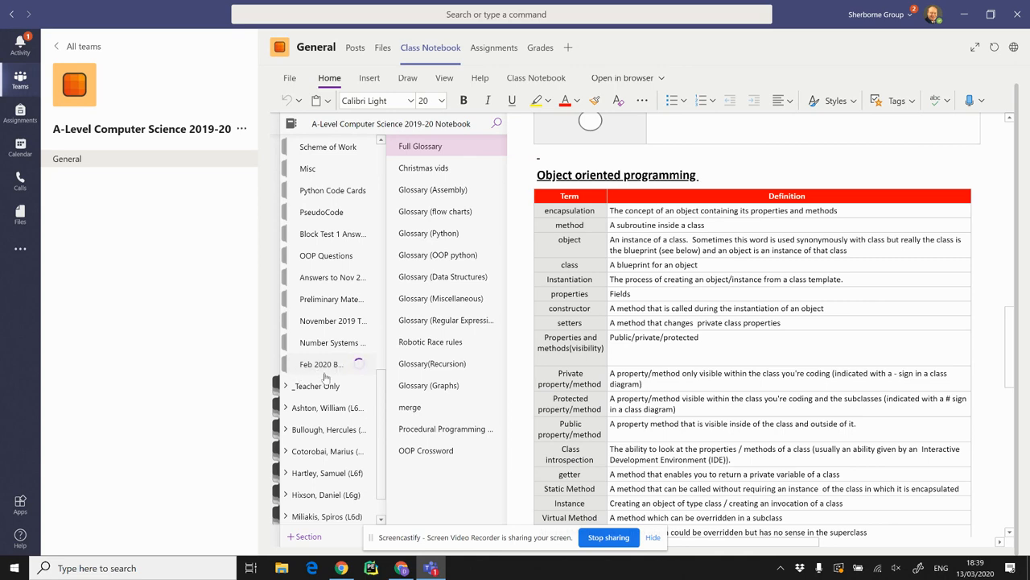
{"action": "left_click", "coordinate": [329, 364]}
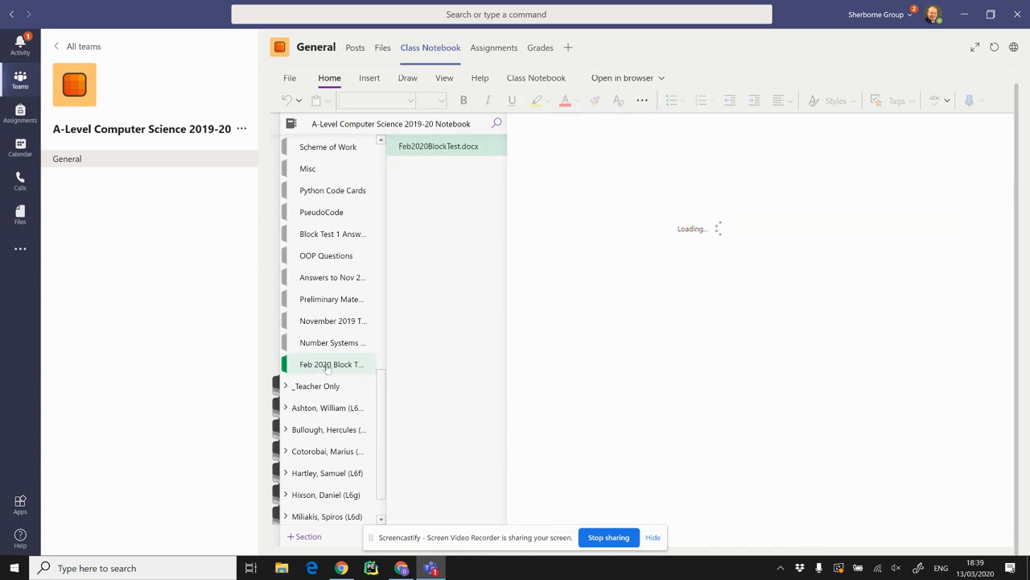
{"action": "left_click", "coordinate": [330, 364]}
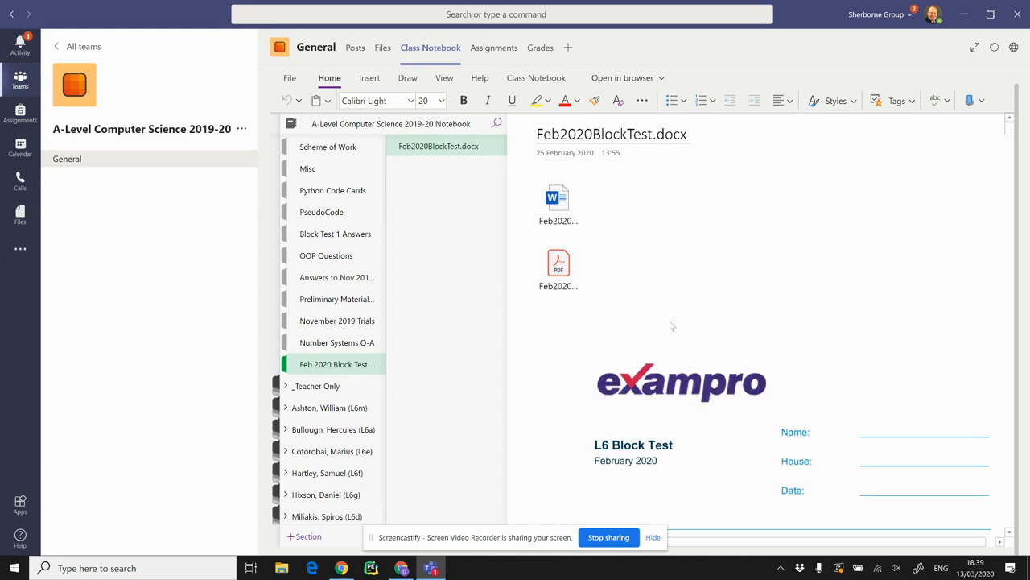
{"action": "mouse_move", "coordinate": [889, 270]}
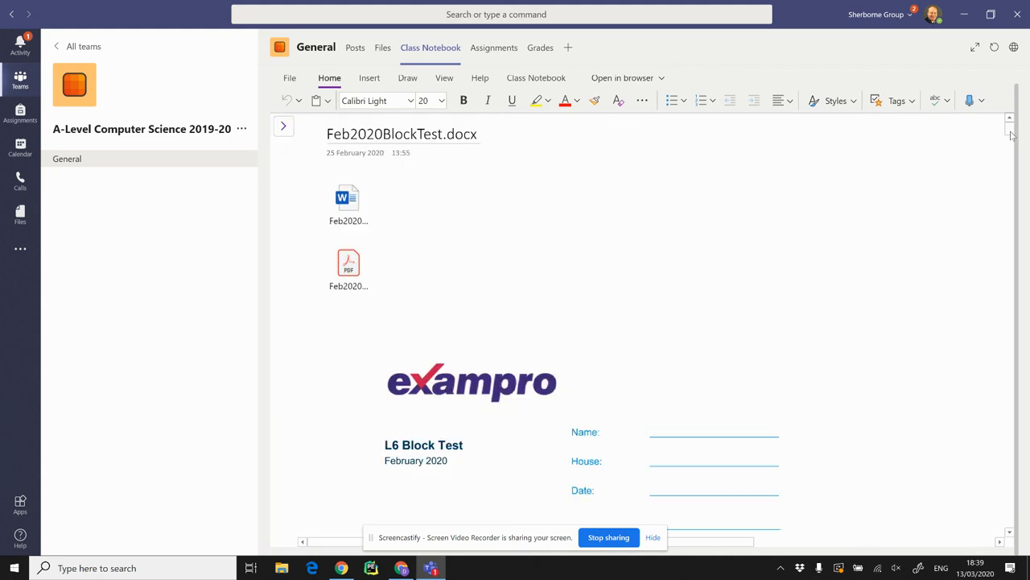
{"action": "mouse_move", "coordinate": [284, 126]}
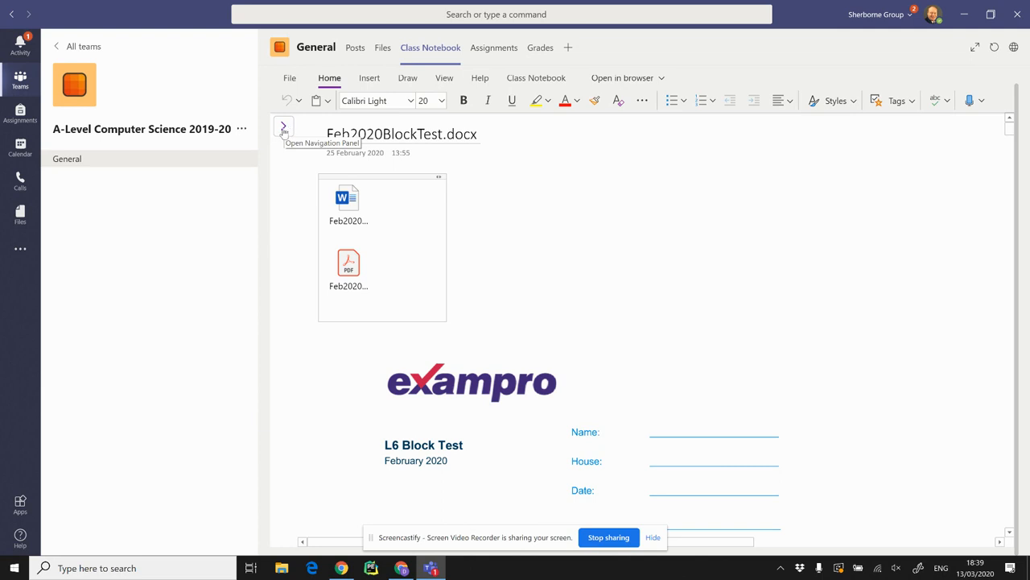
{"action": "left_click", "coordinate": [283, 128]}
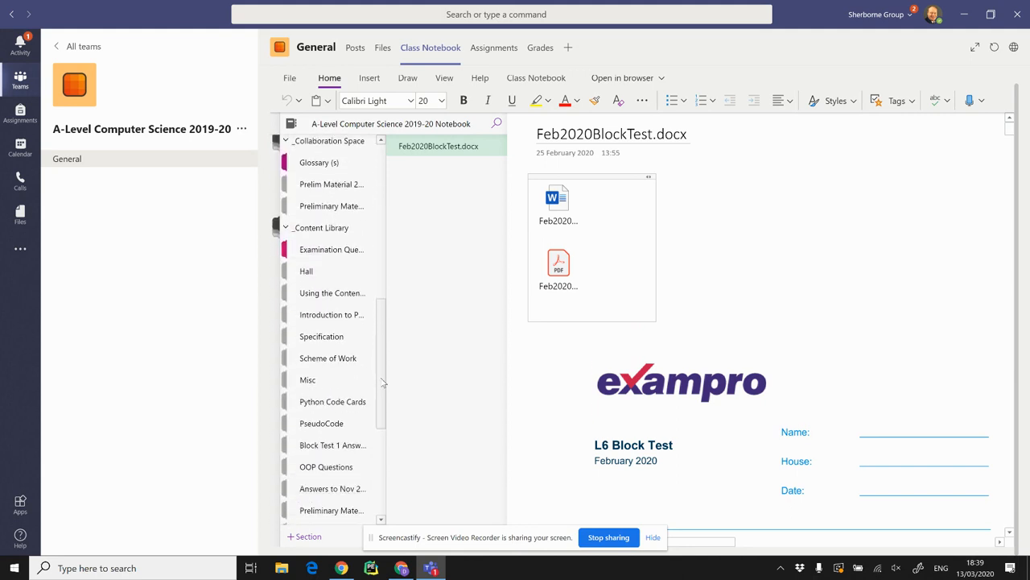
Step: Expand the Teacher Only group and a student's notebook showing Class Notes, Hall, Handouts and Quizzes
{"action": "scroll", "scroll_direction": "down", "scroll_amount": 3}
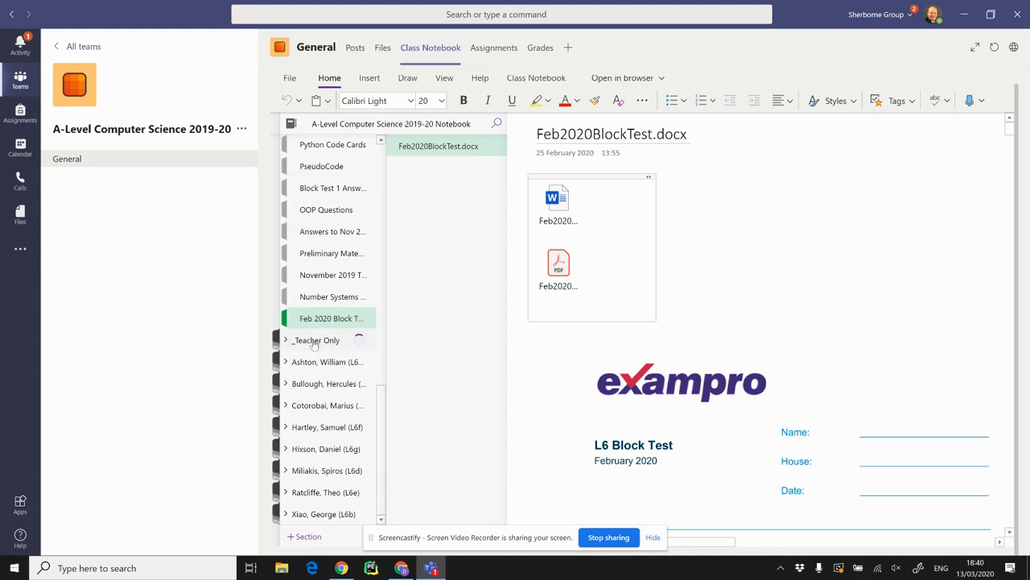
{"action": "left_click", "coordinate": [287, 339]}
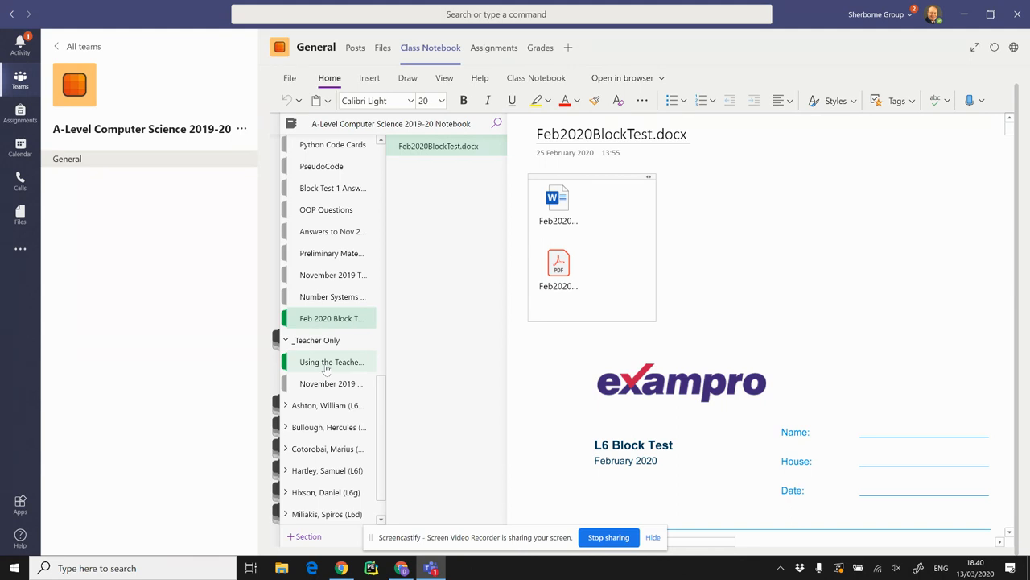
{"action": "mouse_move", "coordinate": [341, 375]}
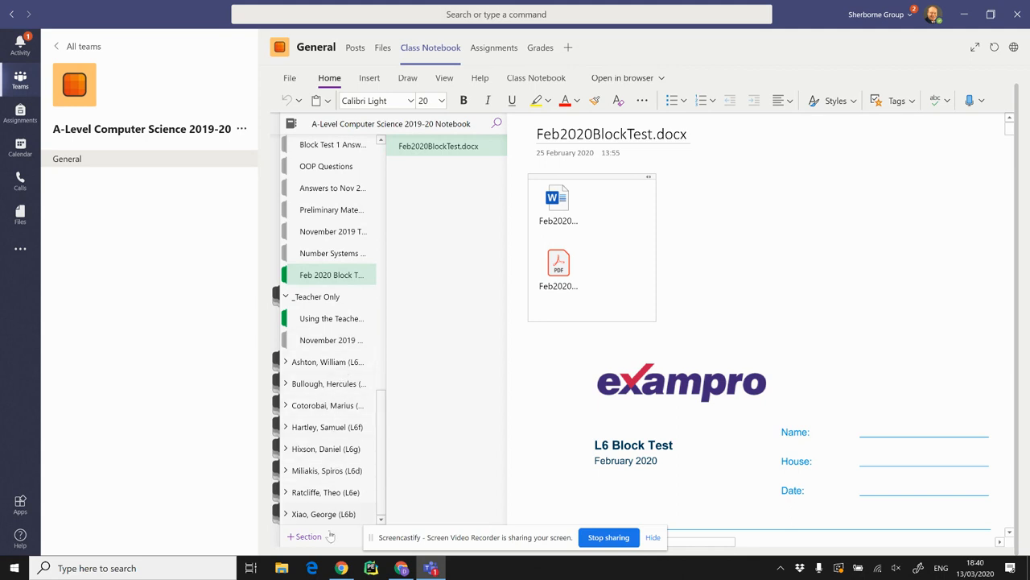
{"action": "mouse_move", "coordinate": [315, 453]}
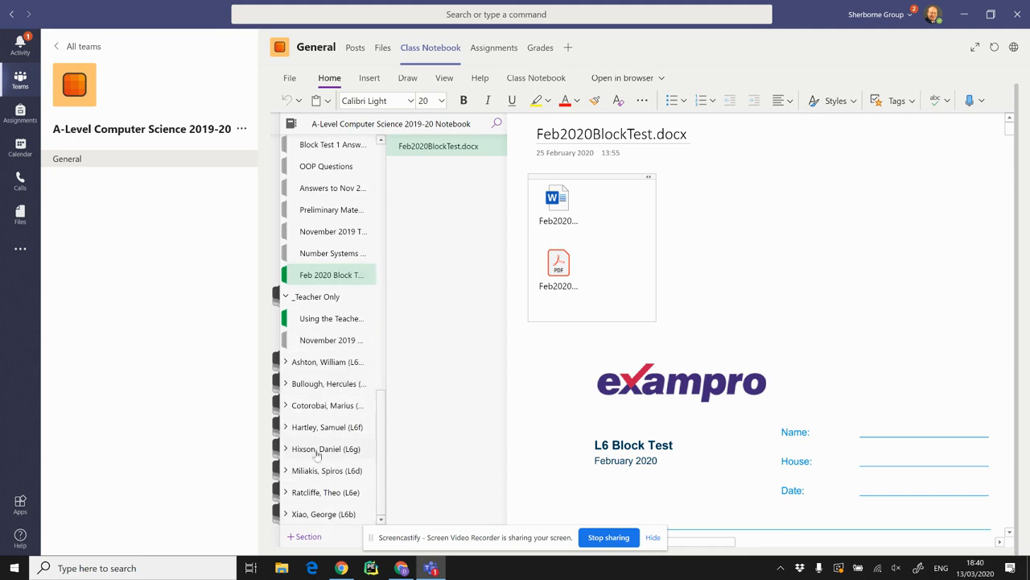
{"action": "mouse_move", "coordinate": [299, 391]}
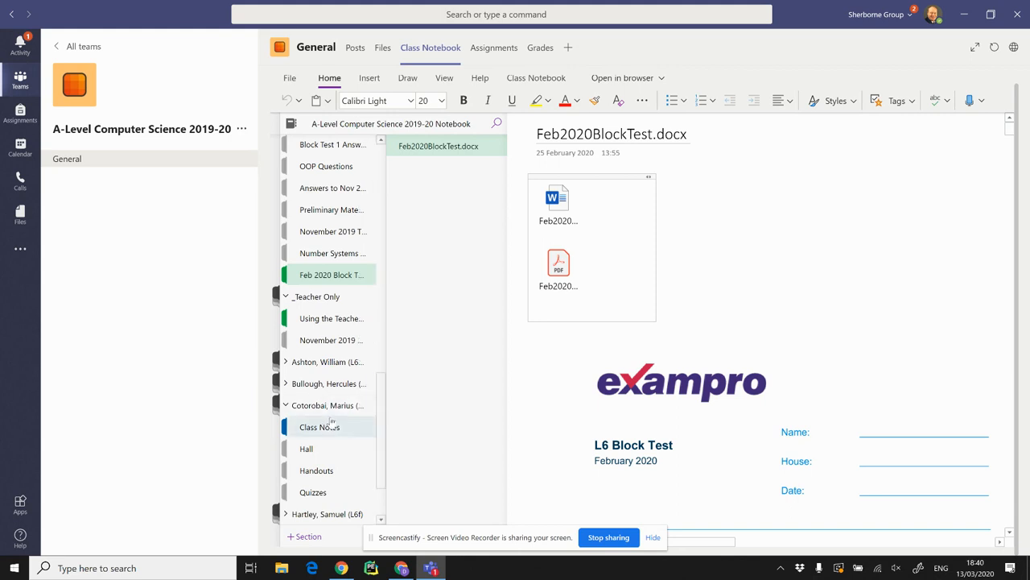
{"action": "scroll", "scroll_direction": "down", "scroll_amount": 3}
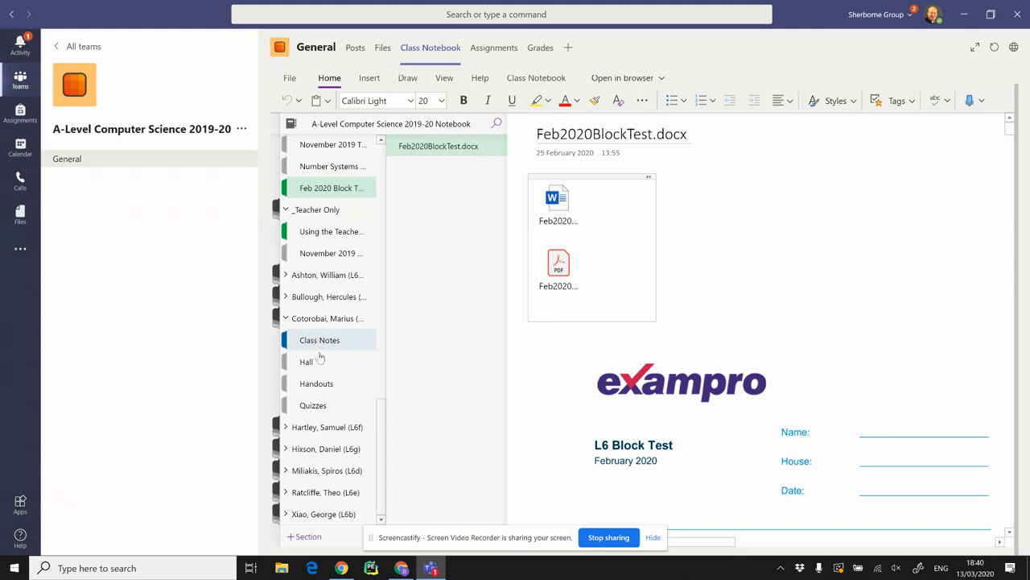
{"action": "mouse_move", "coordinate": [309, 357]}
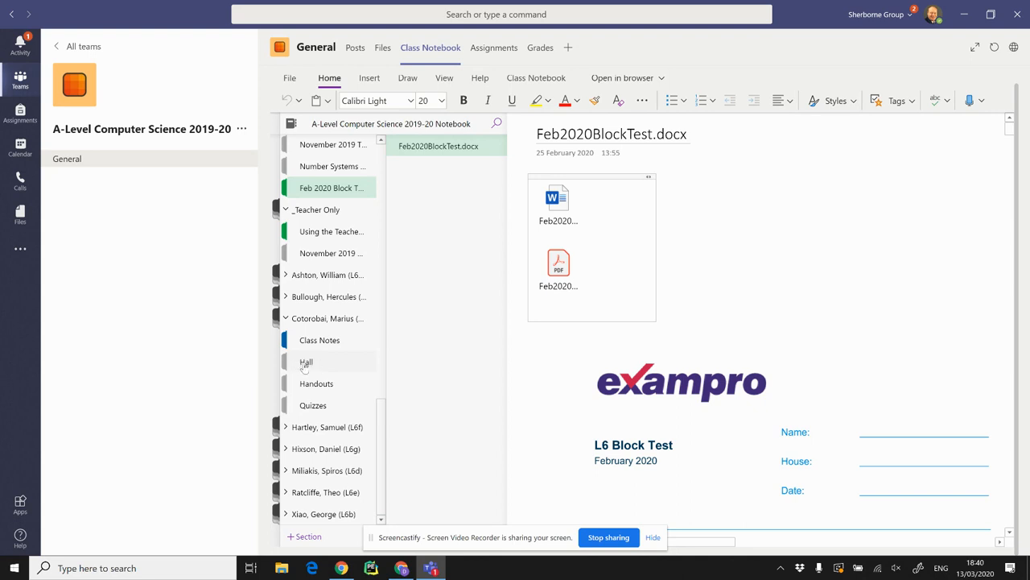
Step: Show the student's Hall section with the Basic Assembly Problem feedback page
{"action": "left_click", "coordinate": [305, 361]}
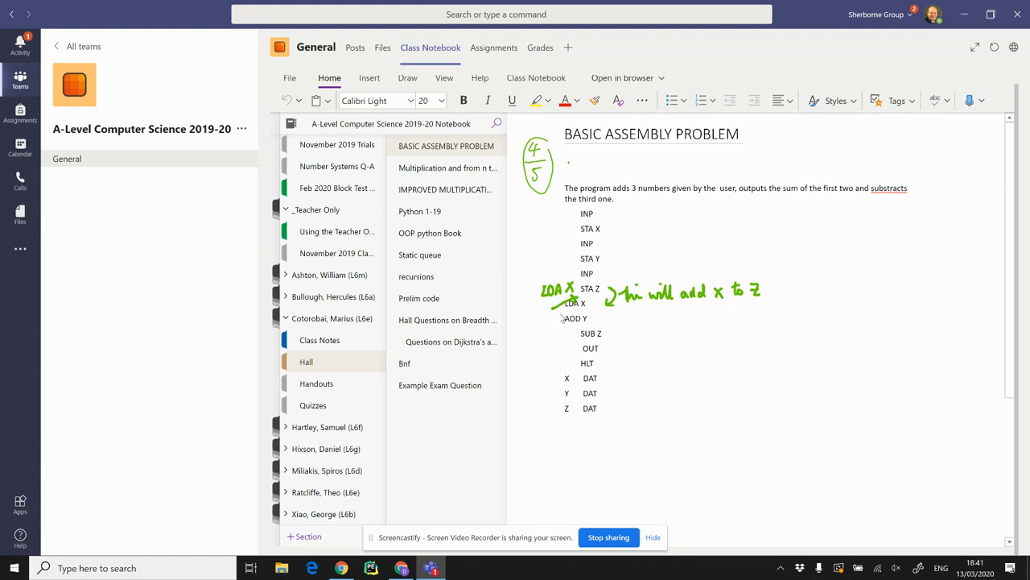
{"action": "mouse_move", "coordinate": [594, 308]}
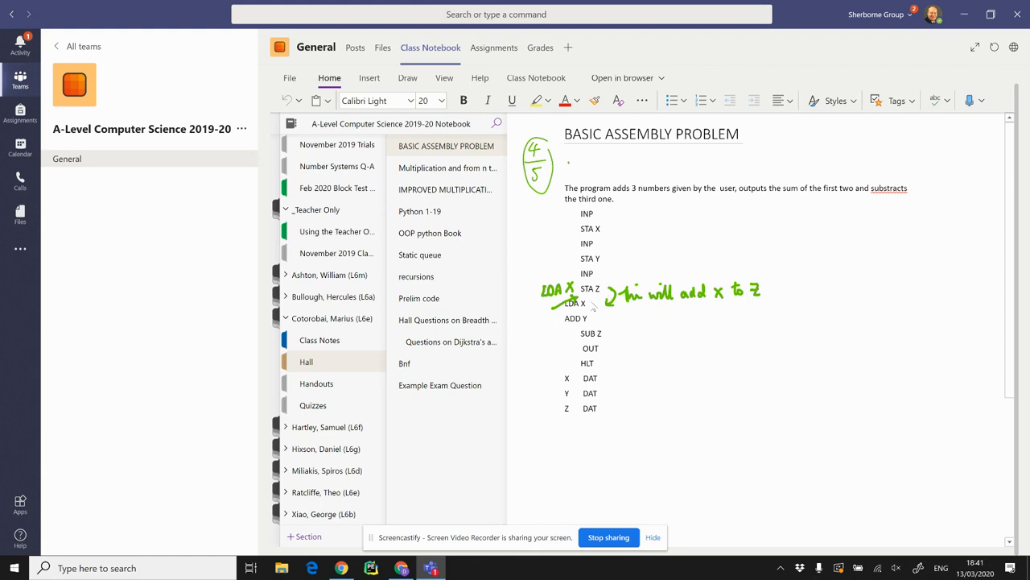
{"action": "mouse_move", "coordinate": [623, 209]}
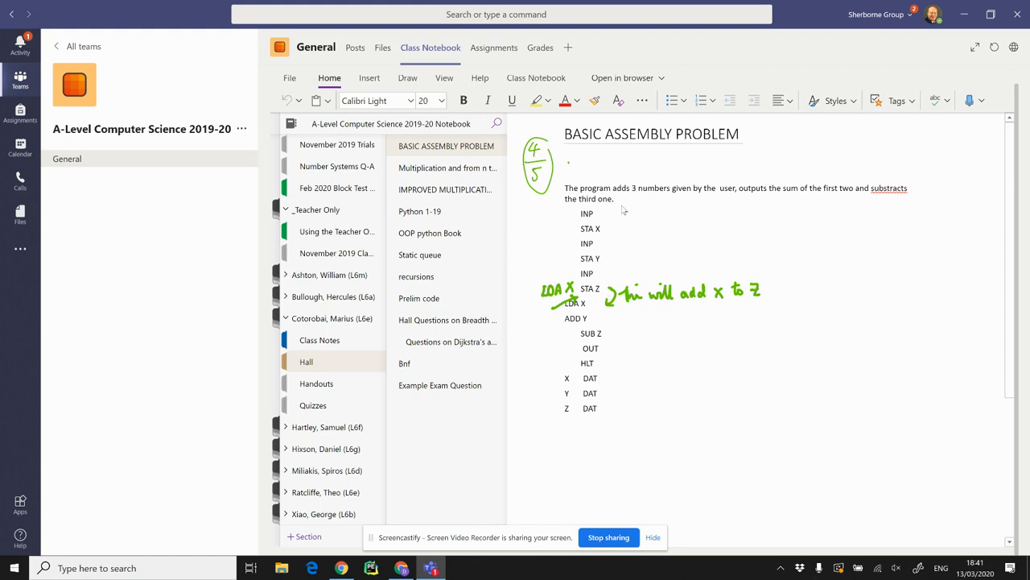
{"action": "mouse_move", "coordinate": [652, 341]}
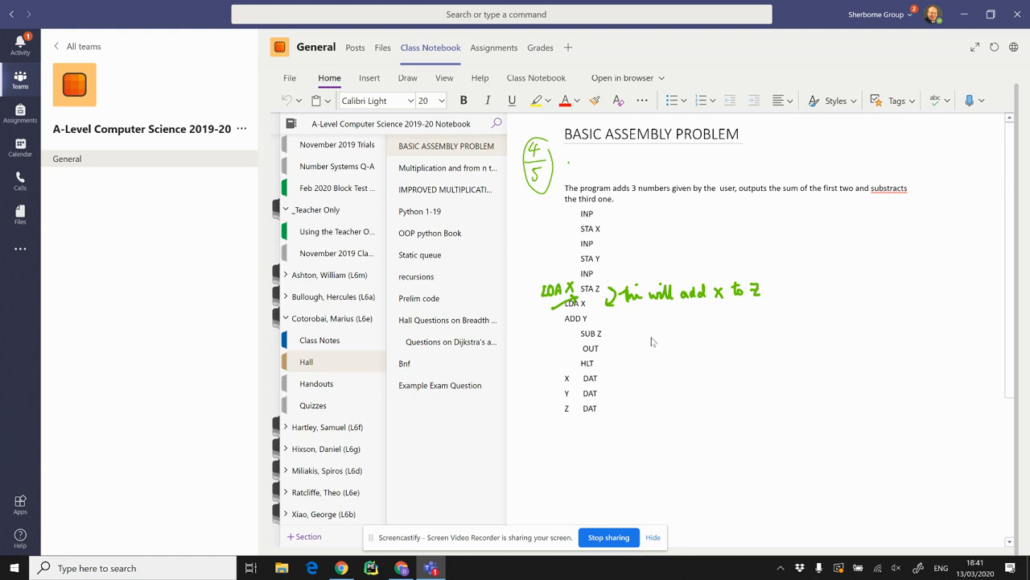
{"action": "mouse_move", "coordinate": [663, 325]}
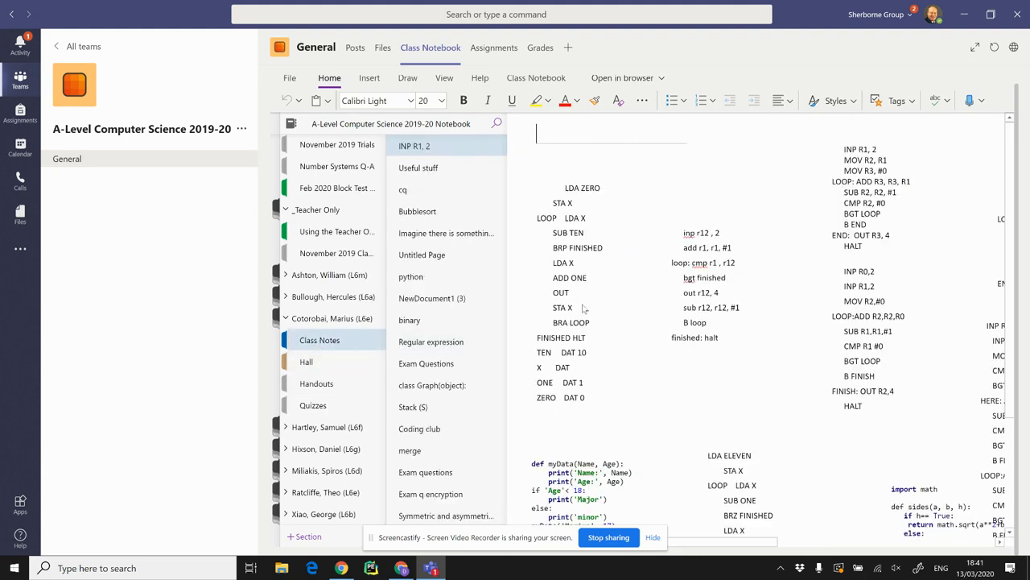
Step: Browse the student's Class Notes pages of assembly and Python notes, then return to the top sections
{"action": "scroll", "scroll_direction": "down", "scroll_amount": 3}
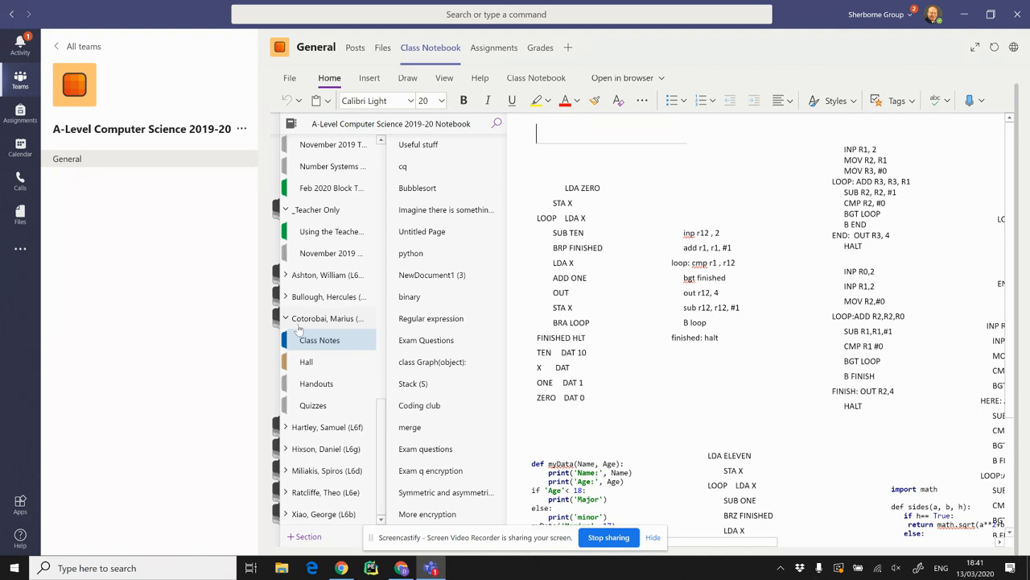
{"action": "mouse_move", "coordinate": [309, 325]}
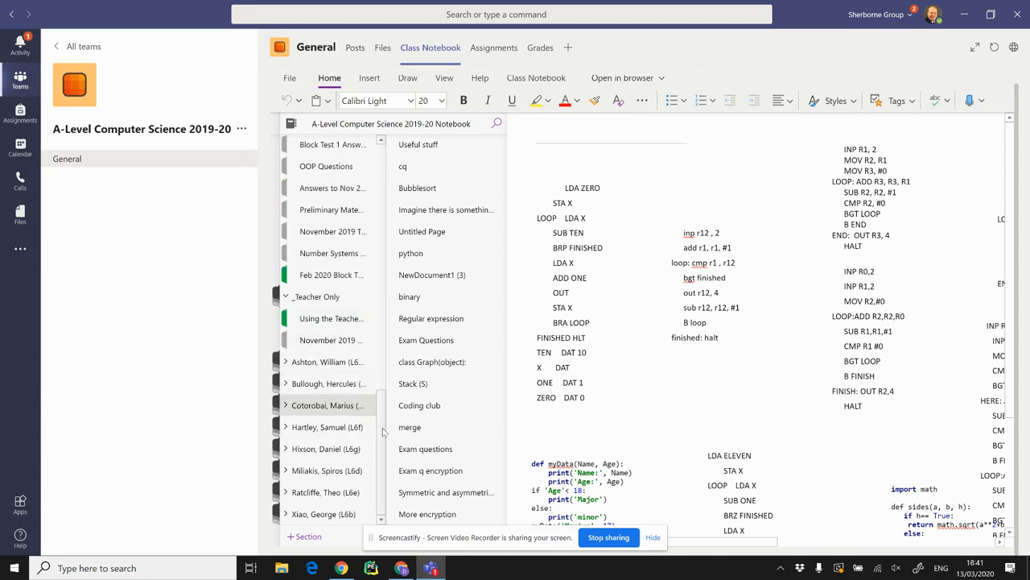
{"action": "scroll", "scroll_direction": "down", "scroll_amount": 3}
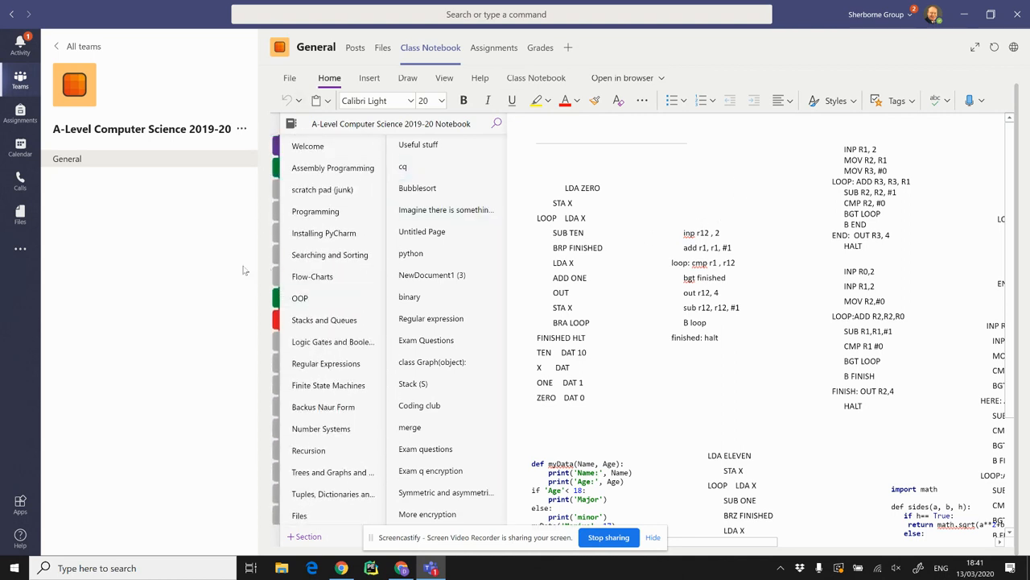
{"action": "mouse_move", "coordinate": [766, 264]}
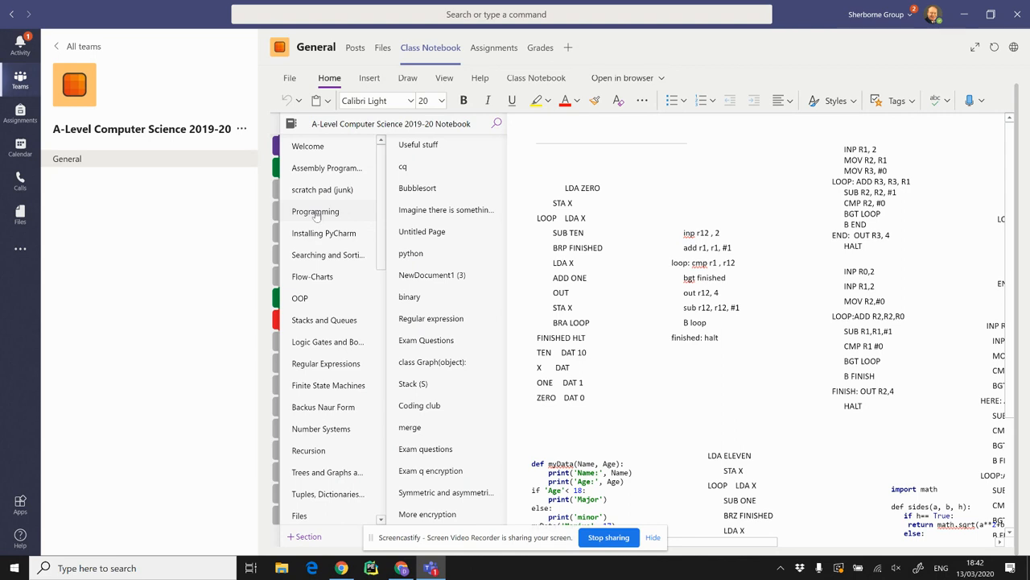
Step: Show the Programming section at its 'Initial slides (python 2)' page with the slides attachment
{"action": "left_click", "coordinate": [410, 252]}
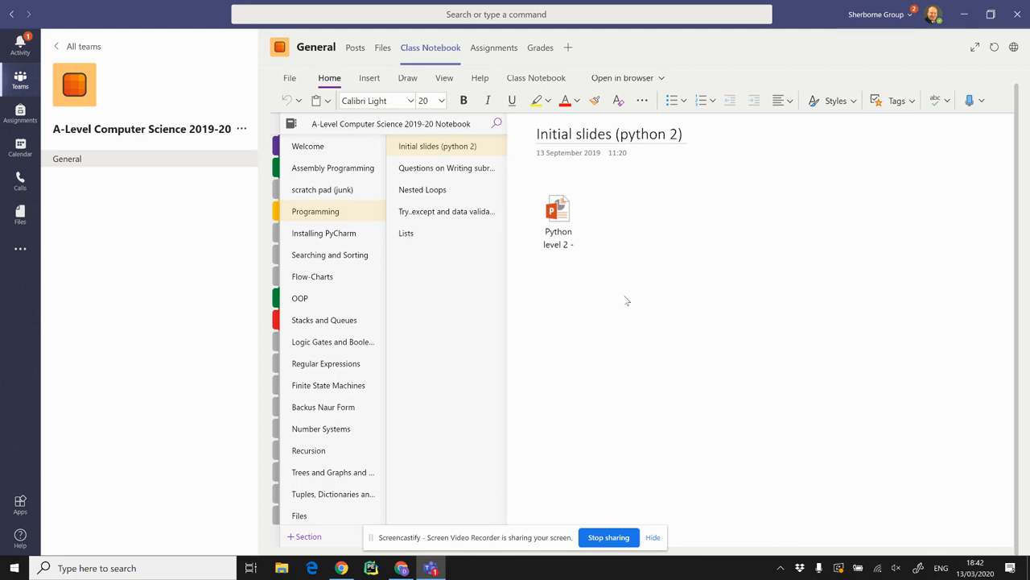
{"action": "left_click", "coordinate": [538, 133]}
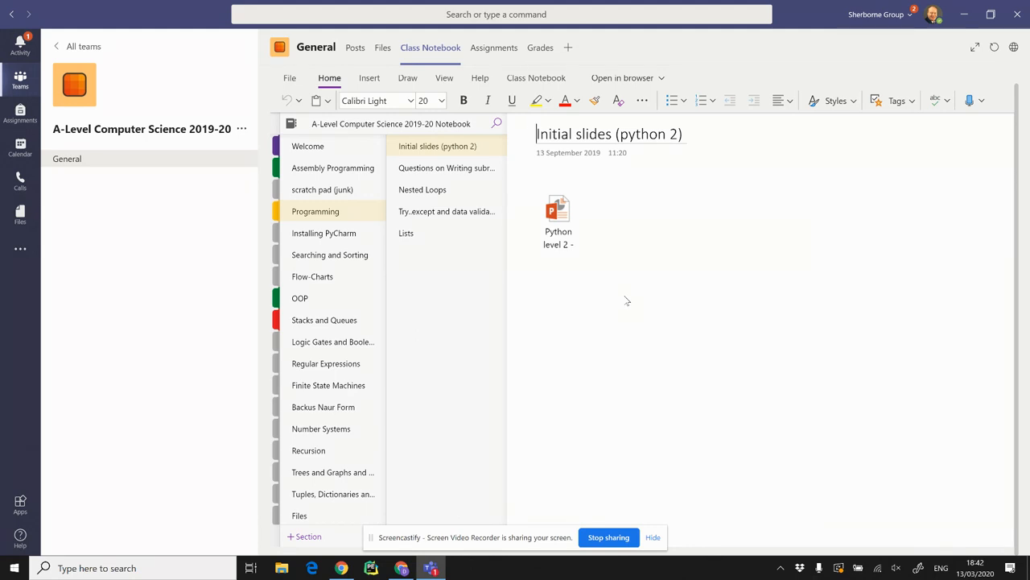
{"action": "mouse_move", "coordinate": [689, 296]}
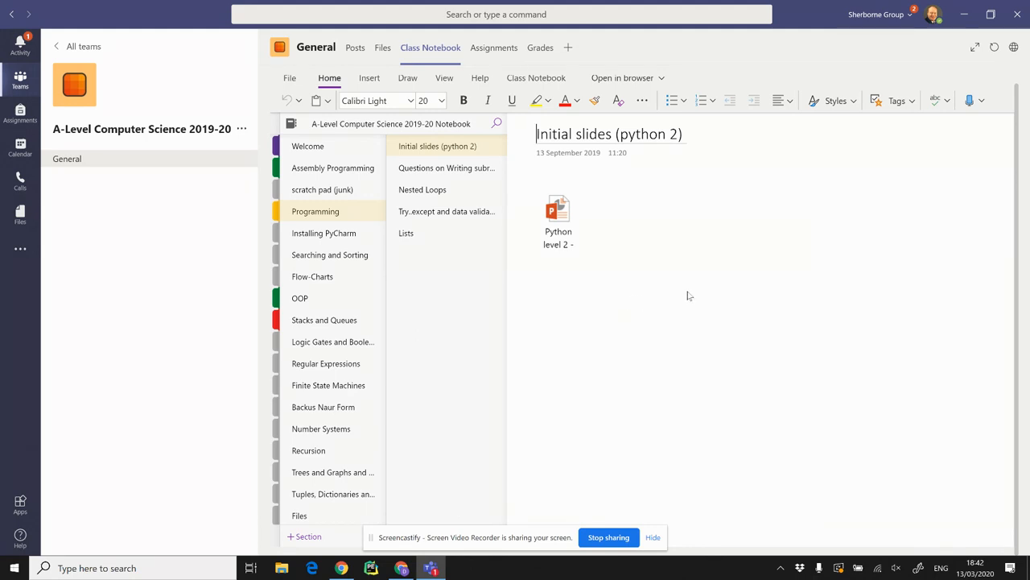
{"action": "mouse_move", "coordinate": [686, 295]}
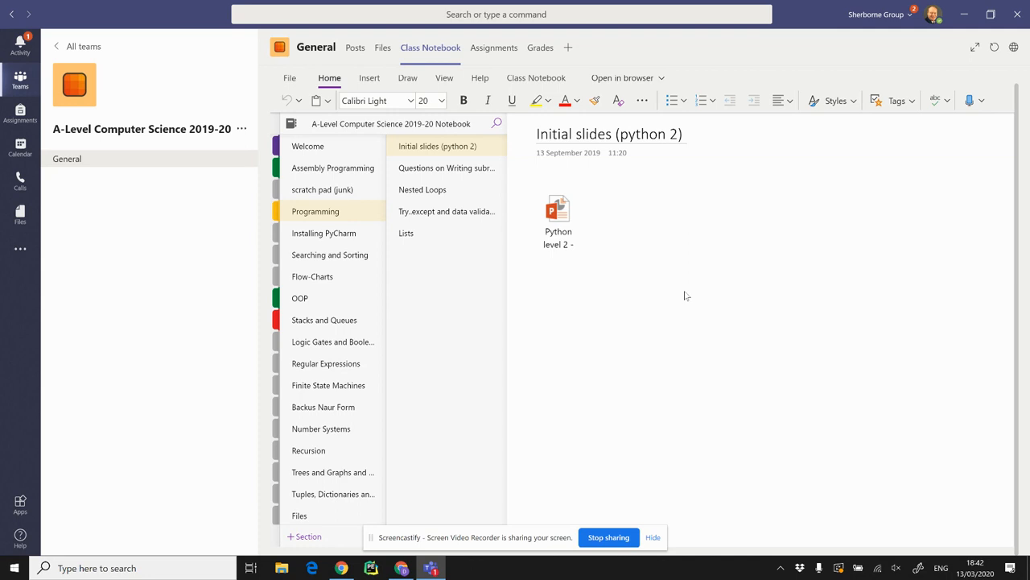
{"action": "mouse_move", "coordinate": [685, 319]}
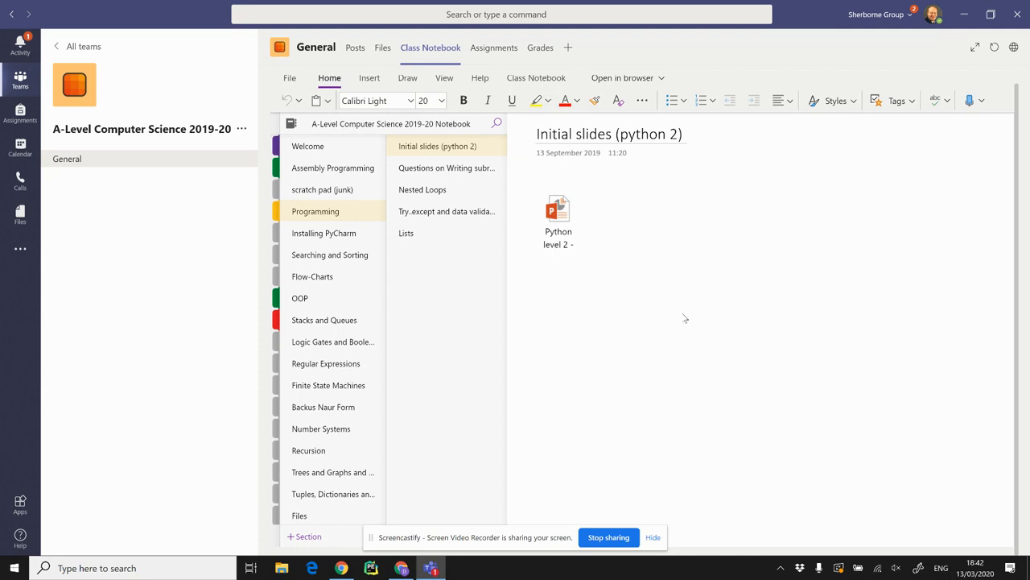
{"action": "mouse_move", "coordinate": [679, 364]}
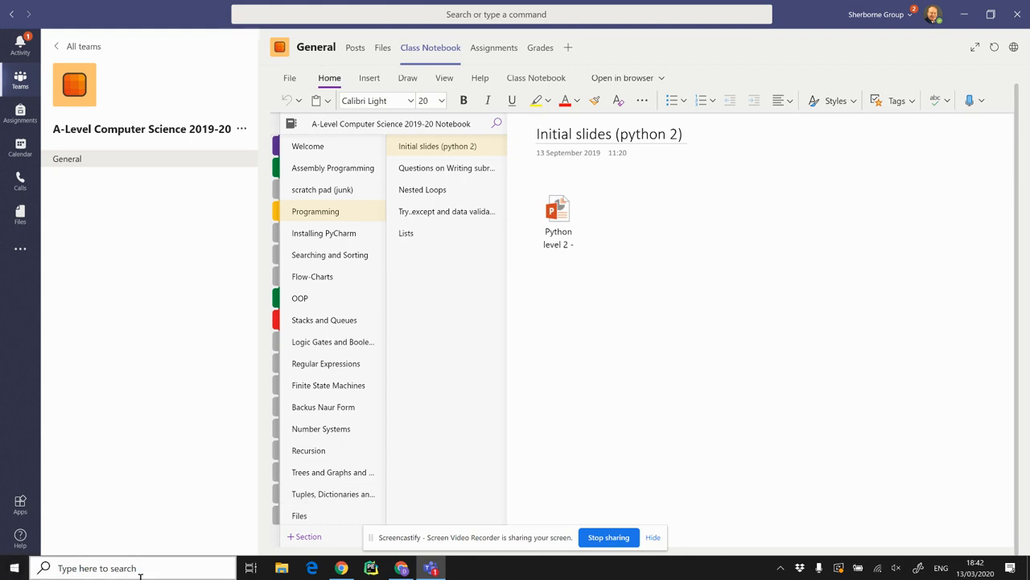
{"action": "left_click", "coordinate": [538, 133]}
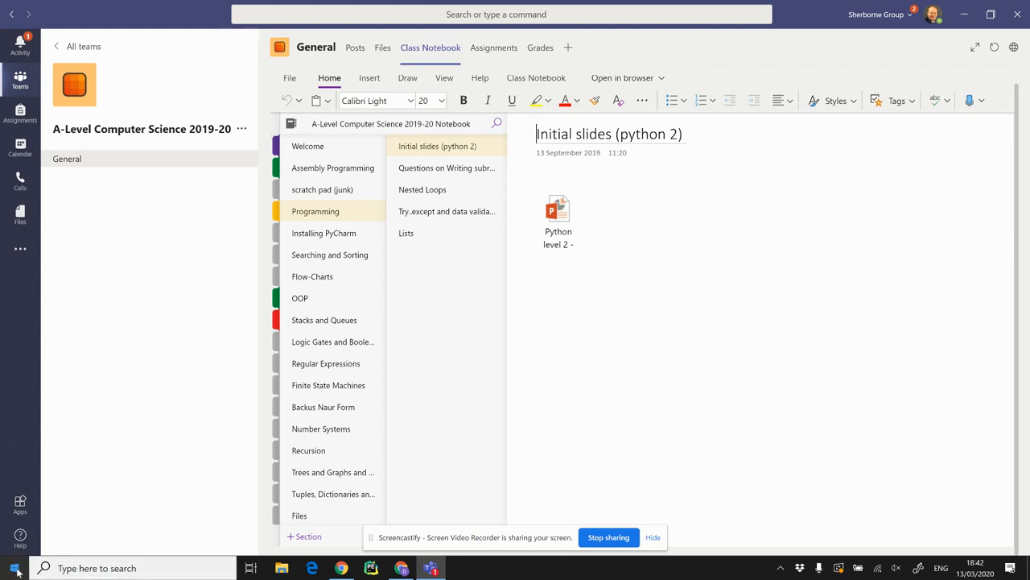
Step: Bring up the Start menu to launch OneNote for Windows 10
{"action": "left_click", "coordinate": [13, 567]}
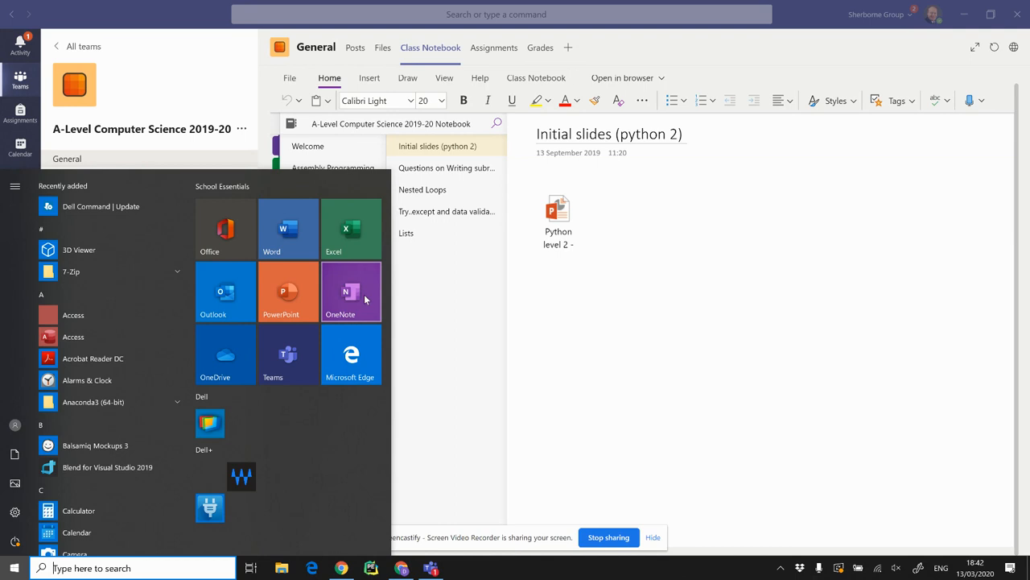
{"action": "mouse_move", "coordinate": [351, 293]}
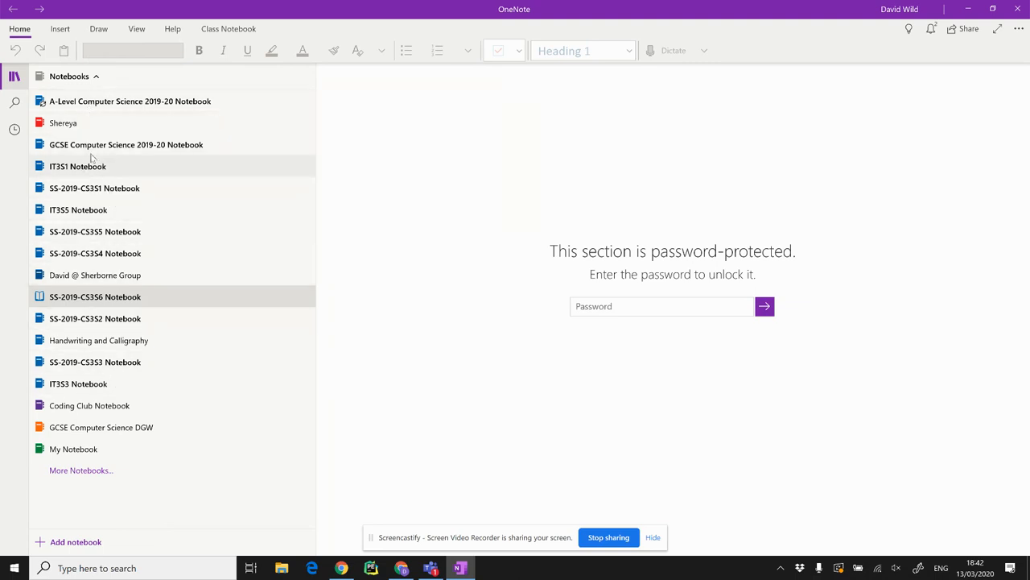
{"action": "mouse_move", "coordinate": [95, 231]}
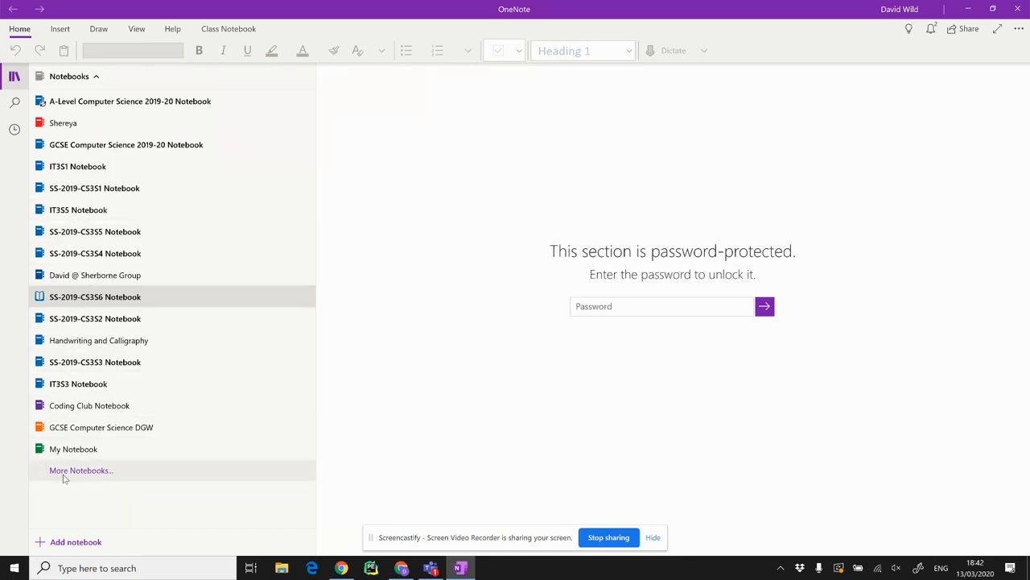
{"action": "mouse_move", "coordinate": [78, 474]}
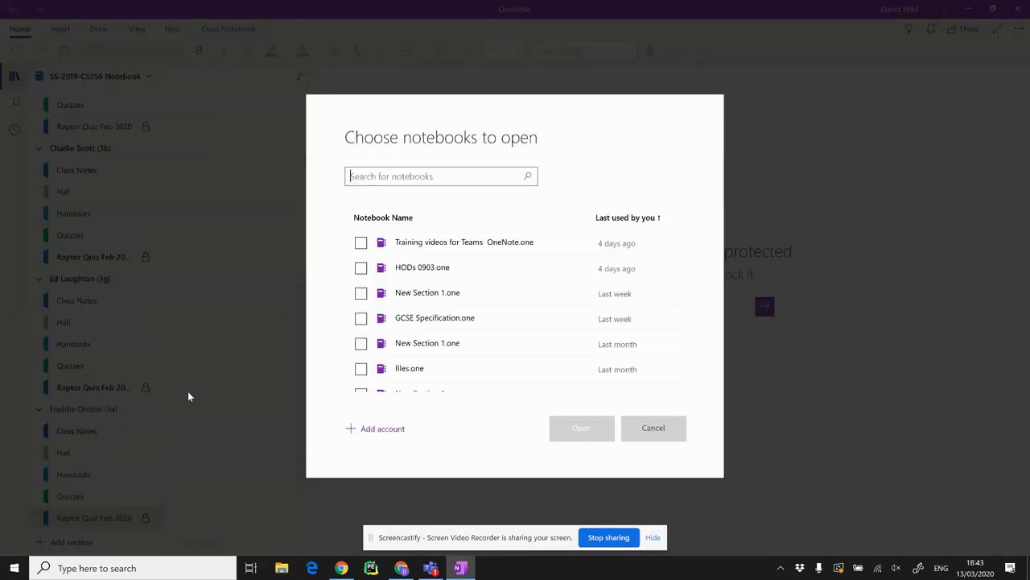
Step: Scroll the SS-2019-CS3S6 Notebook's student sections to a locked Raptor Quiz Feb 2020 section
{"action": "scroll", "scroll_direction": "down", "scroll_amount": 3}
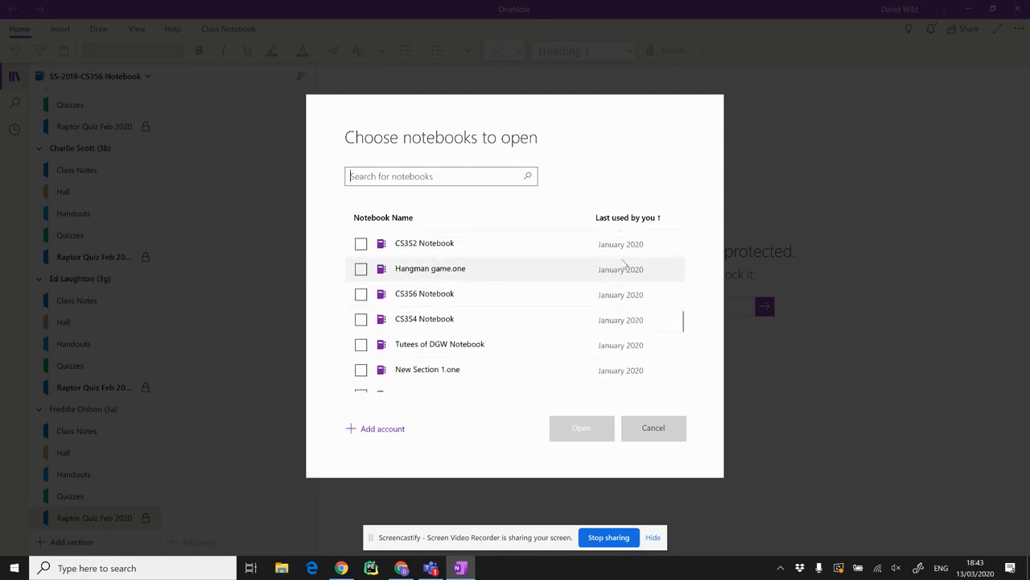
{"action": "scroll", "scroll_direction": "down", "scroll_amount": 3}
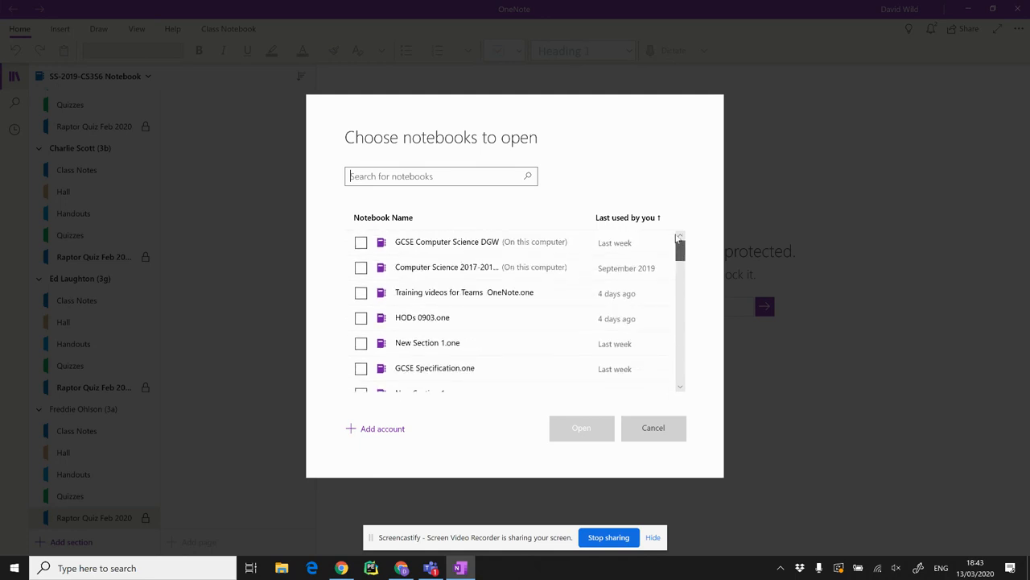
{"action": "scroll", "scroll_direction": "down", "scroll_amount": 3}
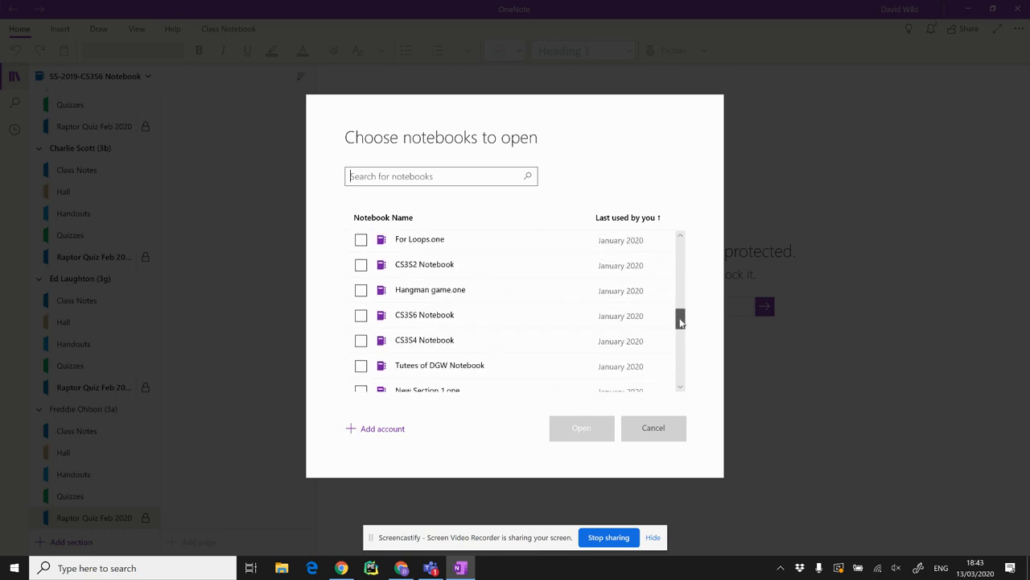
{"action": "scroll", "scroll_direction": "down", "scroll_amount": 3}
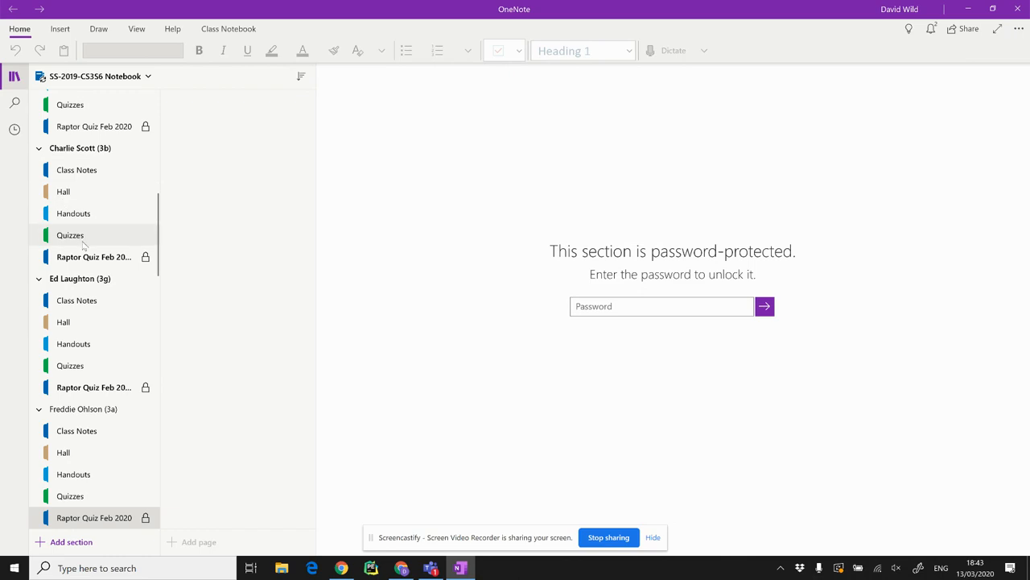
Step: Switch to the A-Level Computer Science 2019-20 Notebook and show the Backus Naur Form exam questions
{"action": "left_click", "coordinate": [95, 75]}
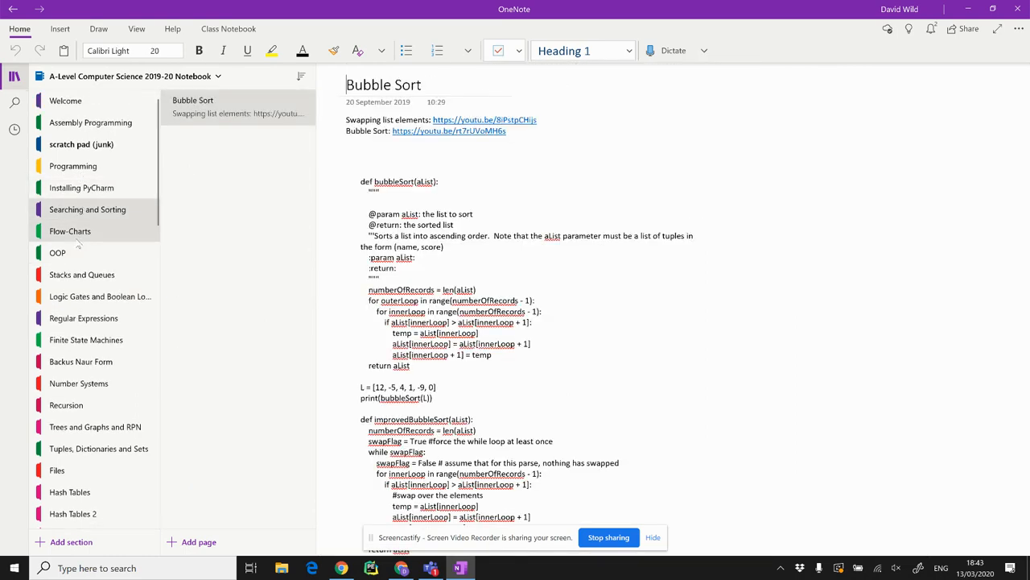
{"action": "left_click", "coordinate": [81, 274]}
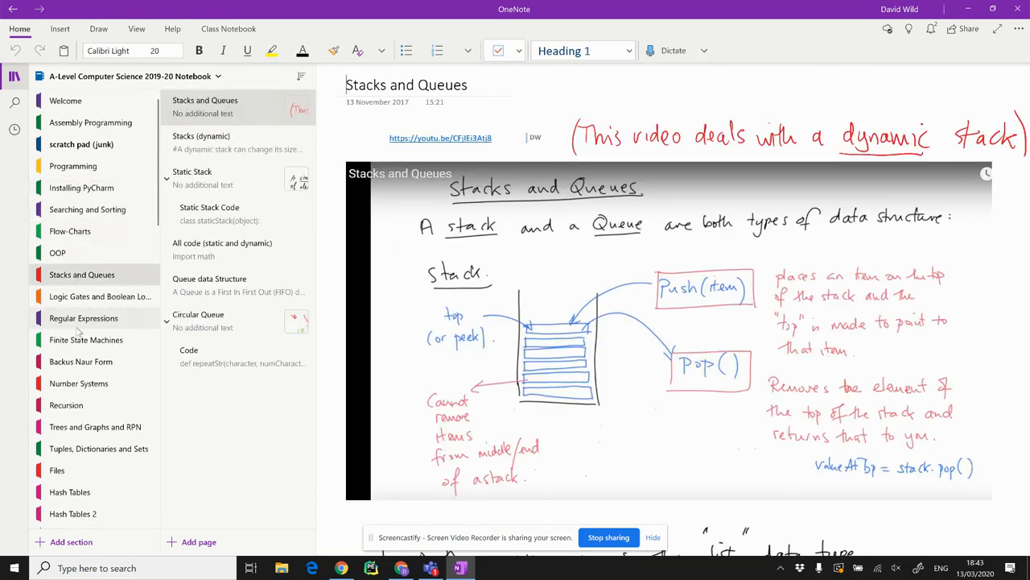
{"action": "left_click", "coordinate": [81, 361]}
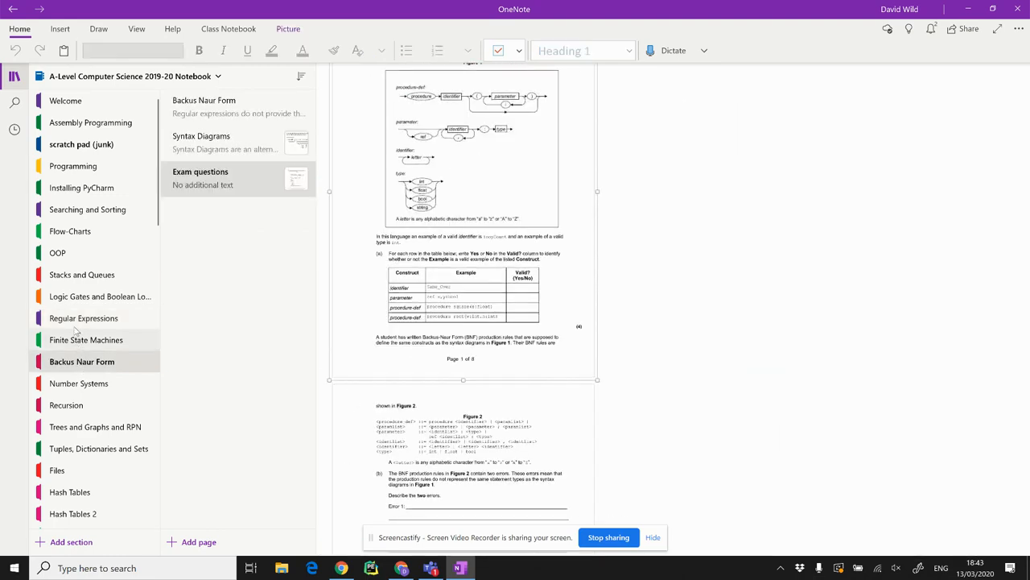
{"action": "mouse_move", "coordinate": [100, 296]}
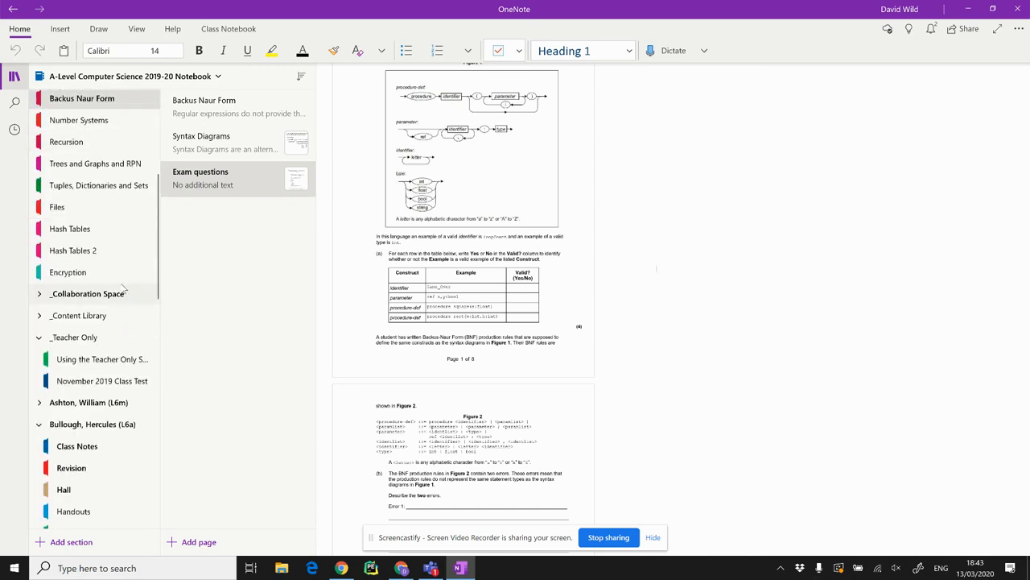
Step: Add a new section named Networks at the end of the notebook
{"action": "left_click", "coordinate": [70, 541]}
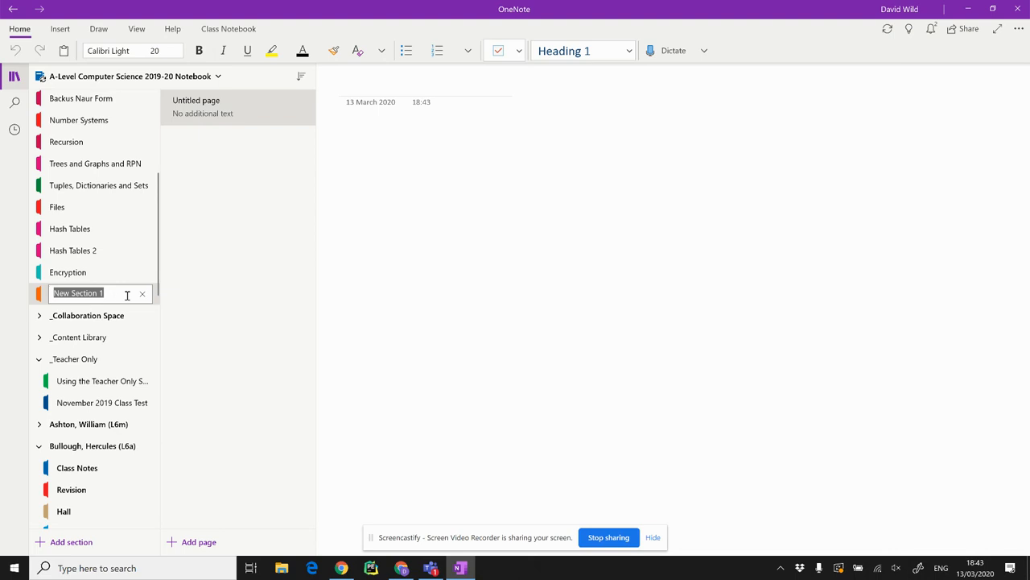
{"action": "type", "text": "Networks"}
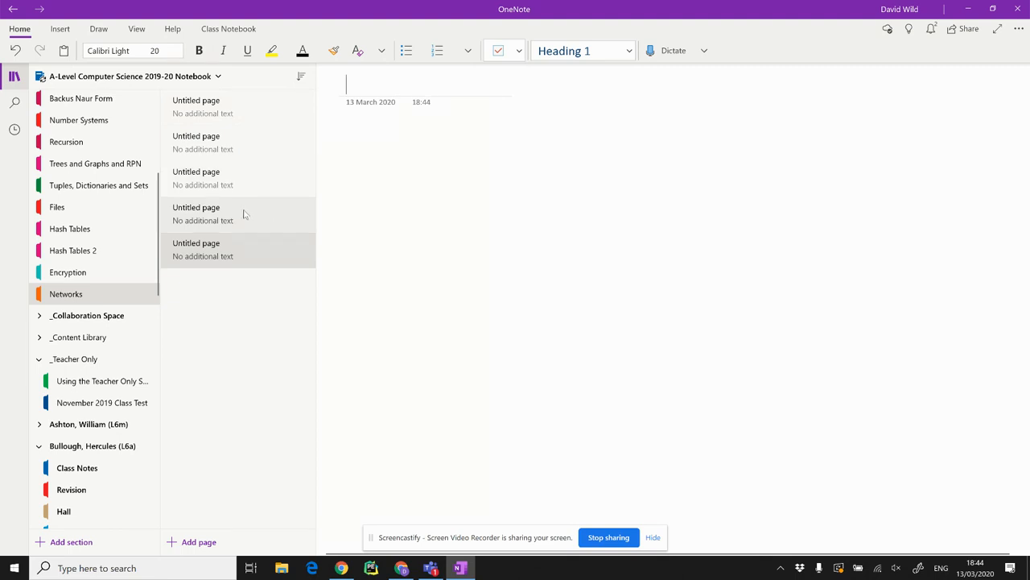
Step: Delete the Networks section's untitled pages so it is left empty
{"action": "right_click", "coordinate": [203, 249]}
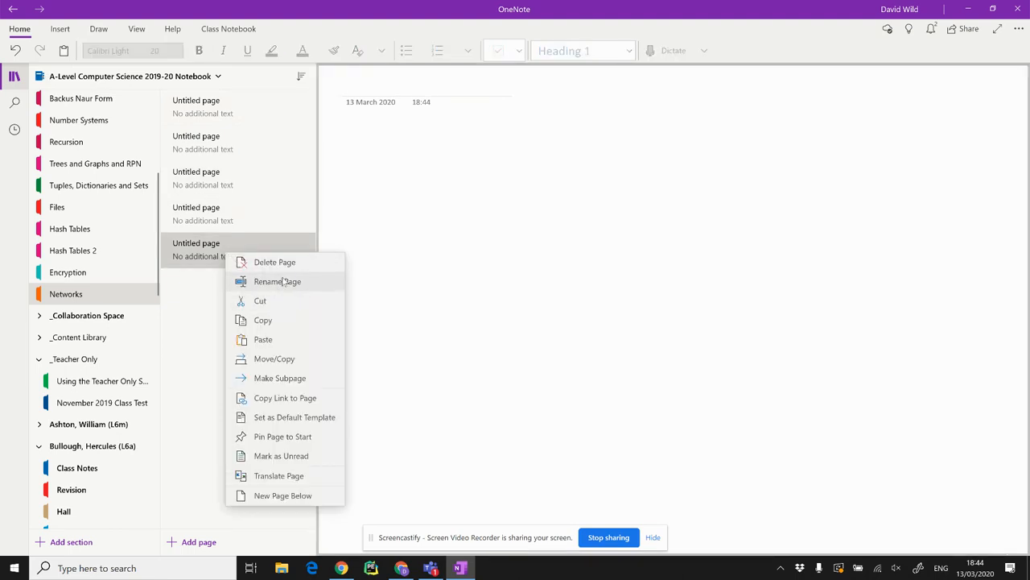
{"action": "left_click", "coordinate": [274, 260]}
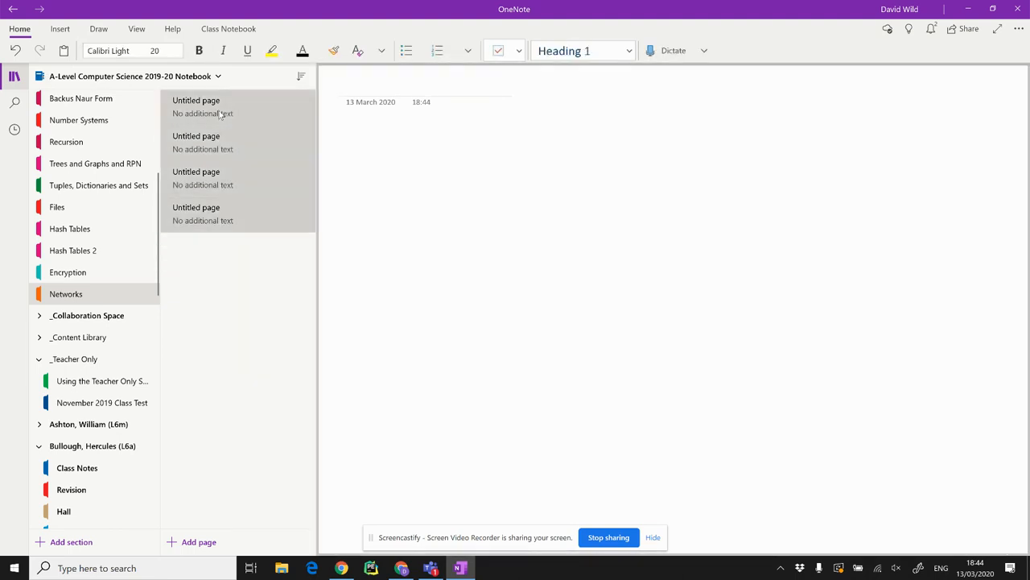
{"action": "right_click", "coordinate": [196, 105]}
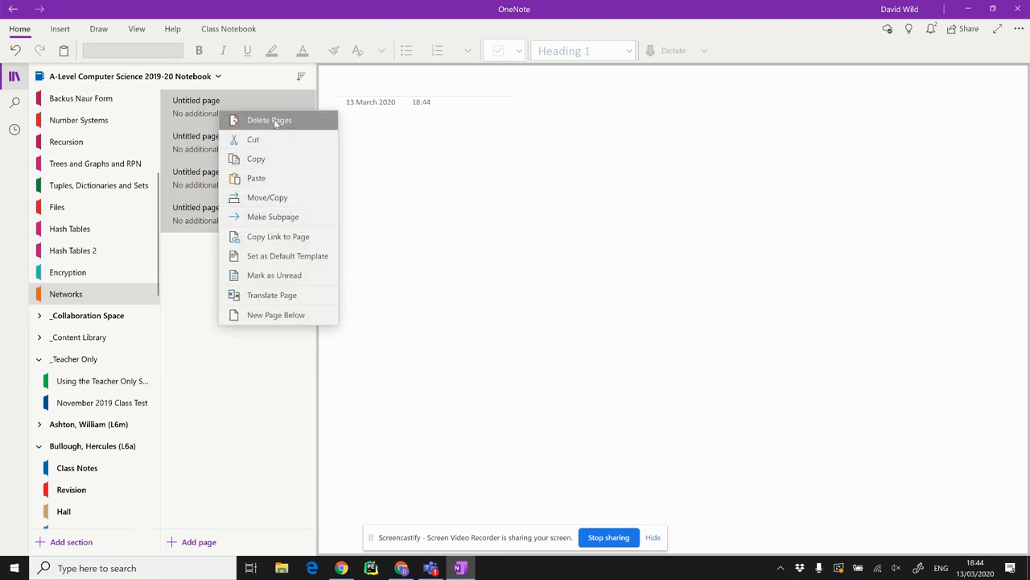
{"action": "left_click", "coordinate": [269, 120]}
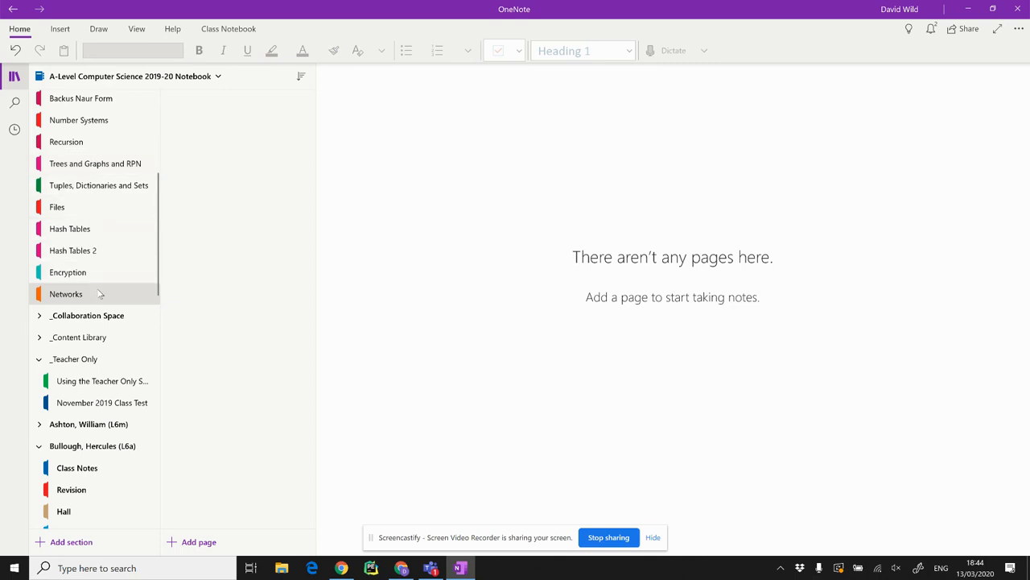
{"action": "mouse_move", "coordinate": [77, 300]}
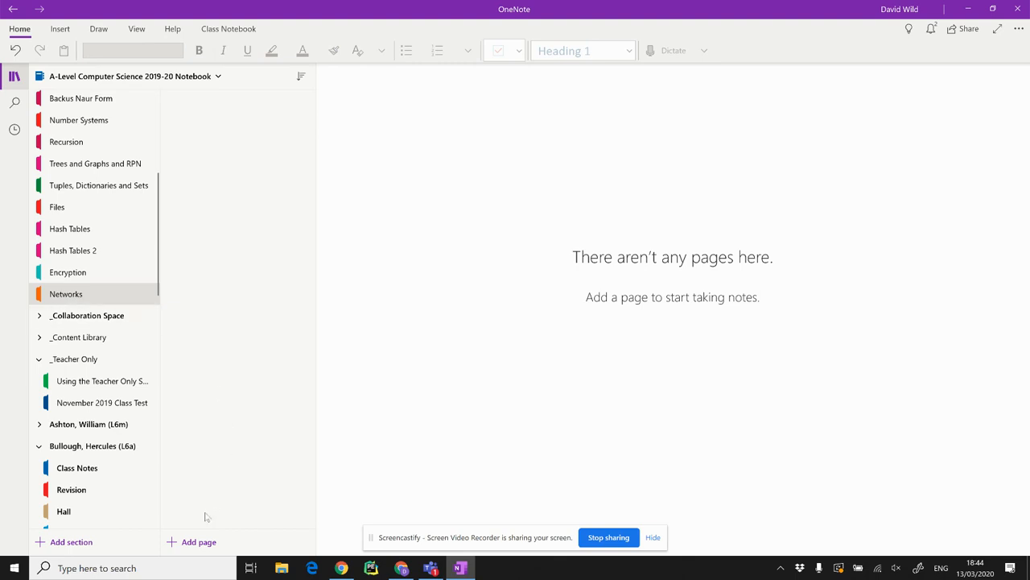
Step: Add a single blank untitled page to the Networks section, ready for inserting content
{"action": "left_click", "coordinate": [198, 541]}
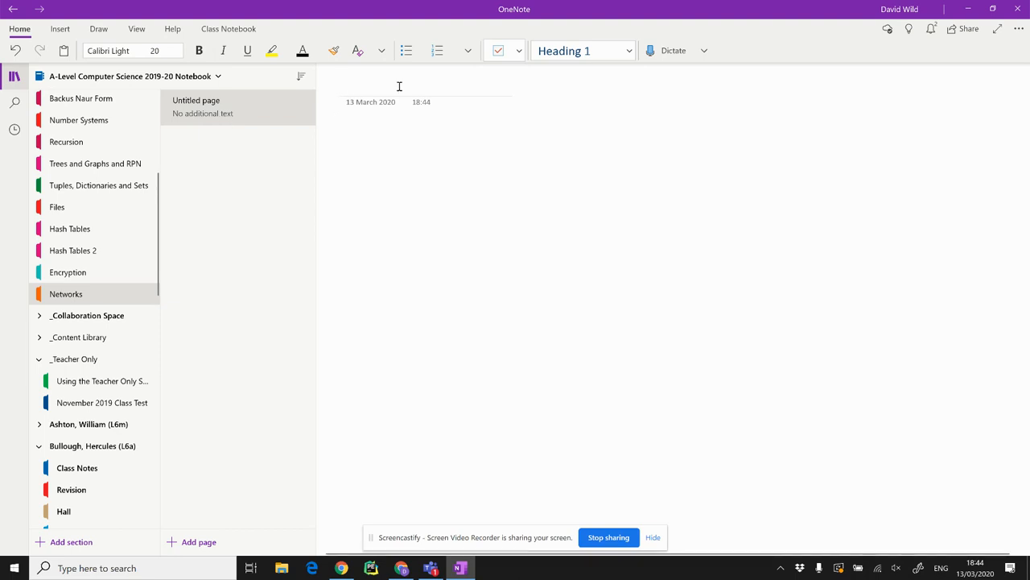
{"action": "left_click", "coordinate": [399, 85]}
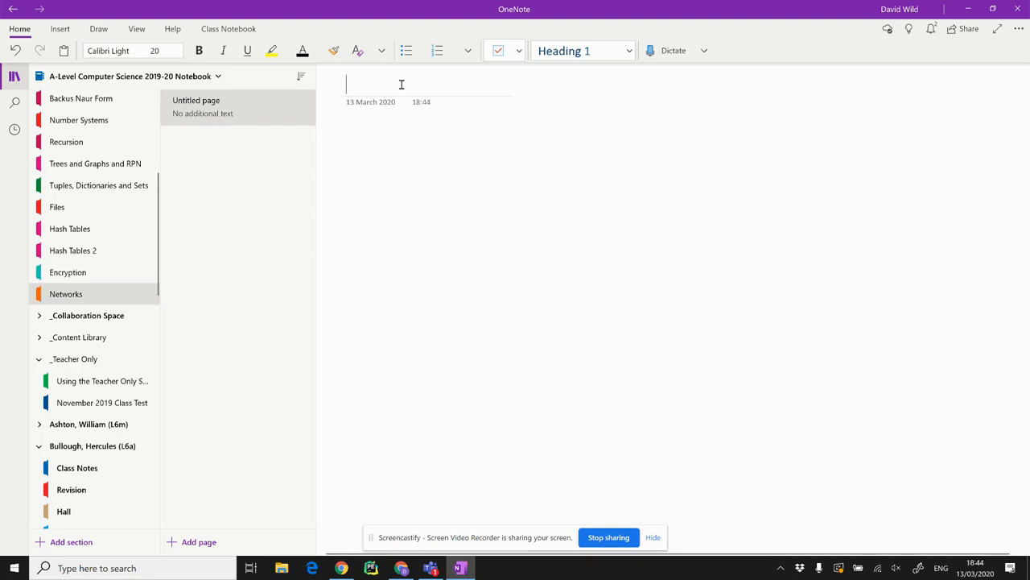
{"action": "mouse_move", "coordinate": [383, 170]}
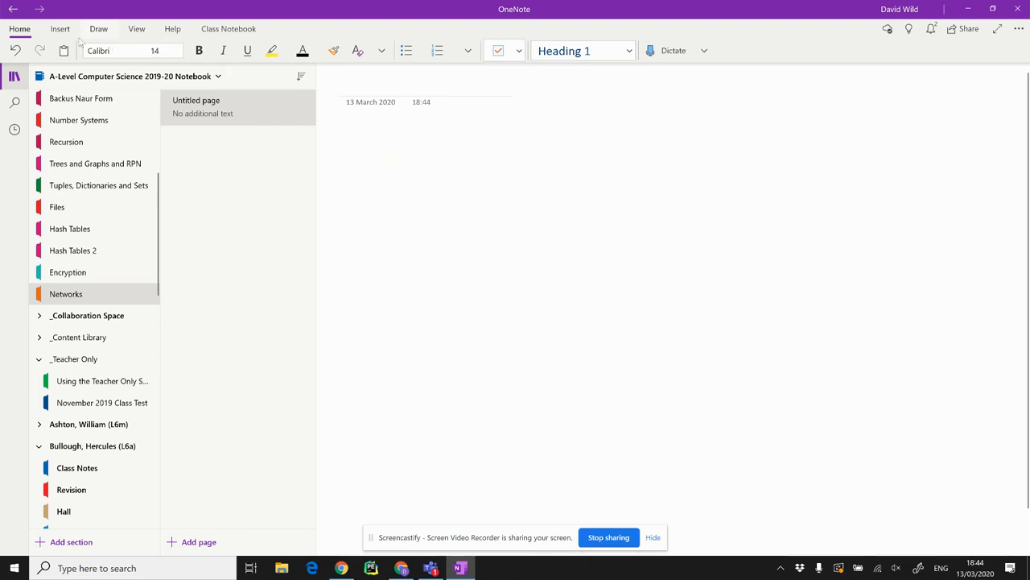
{"action": "left_click", "coordinate": [60, 29]}
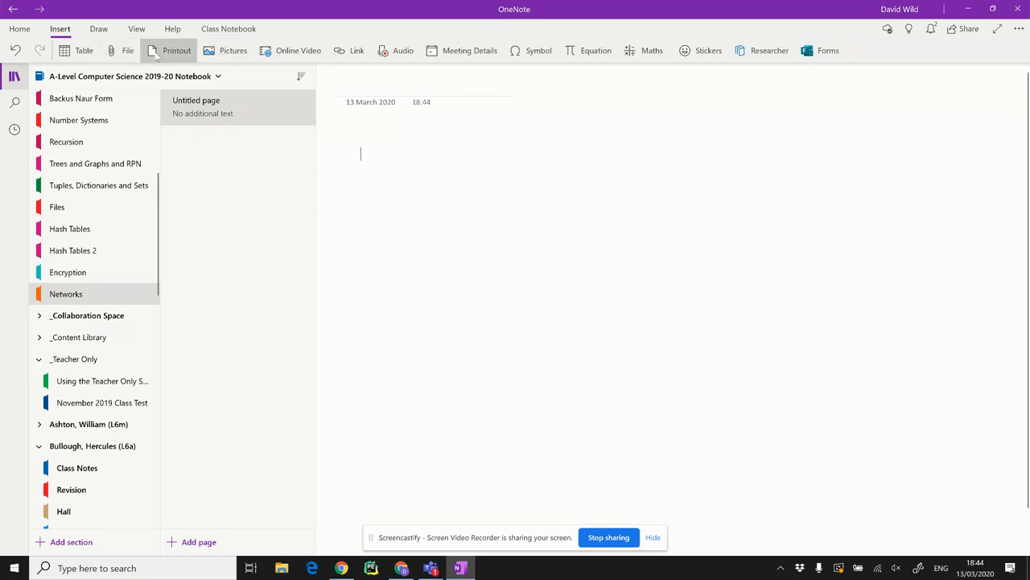
{"action": "mouse_move", "coordinate": [122, 50]}
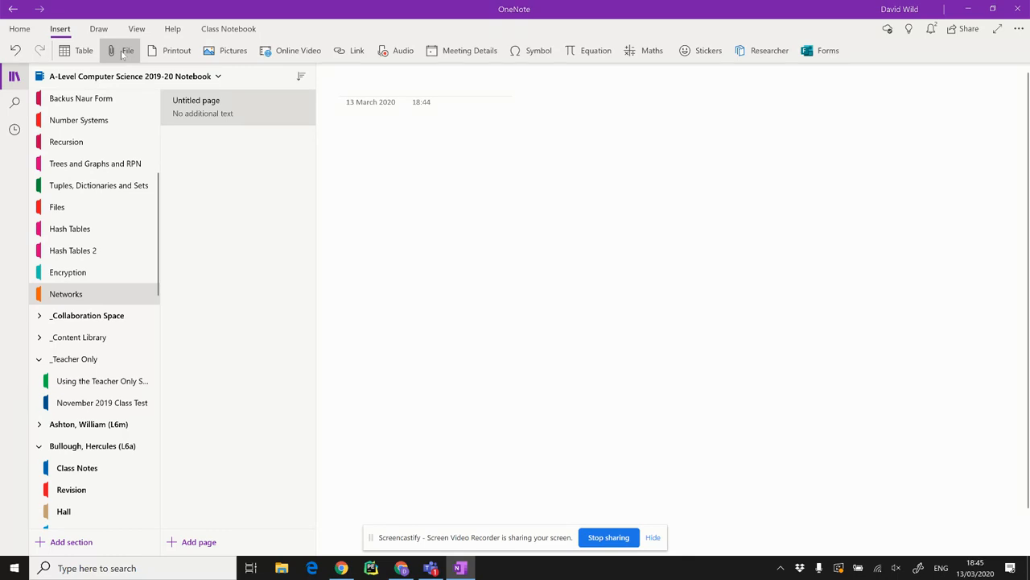
Step: Insert NewDocument1 (13).doc as a file attachment on the Networks page
{"action": "left_click", "coordinate": [128, 50]}
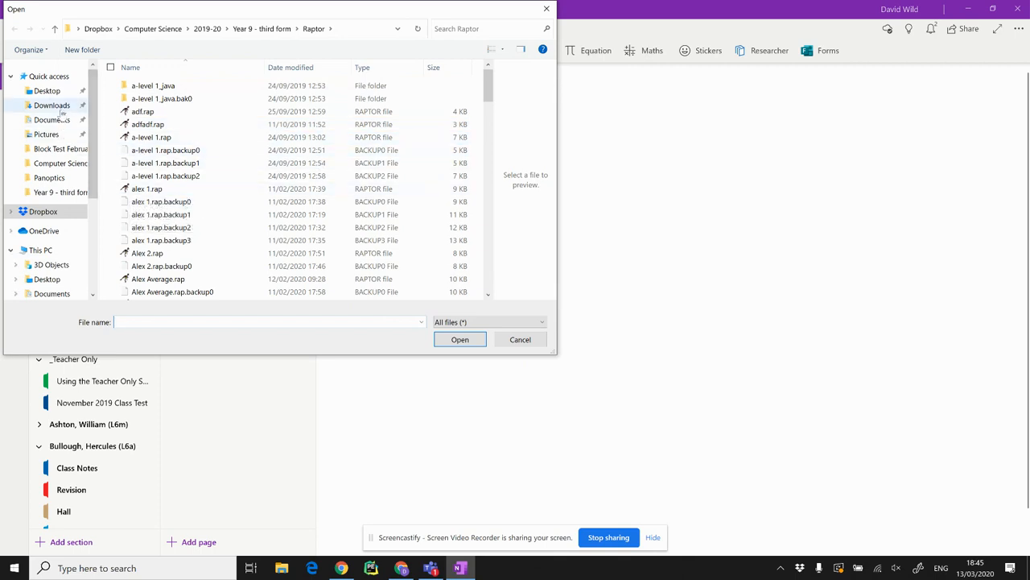
{"action": "left_click", "coordinate": [51, 104]}
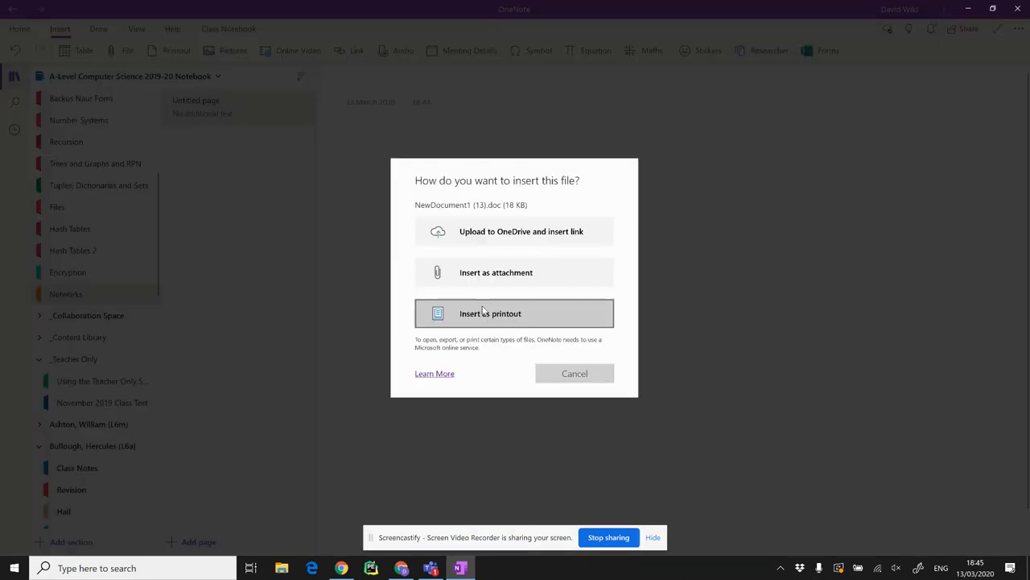
{"action": "mouse_move", "coordinate": [547, 248]}
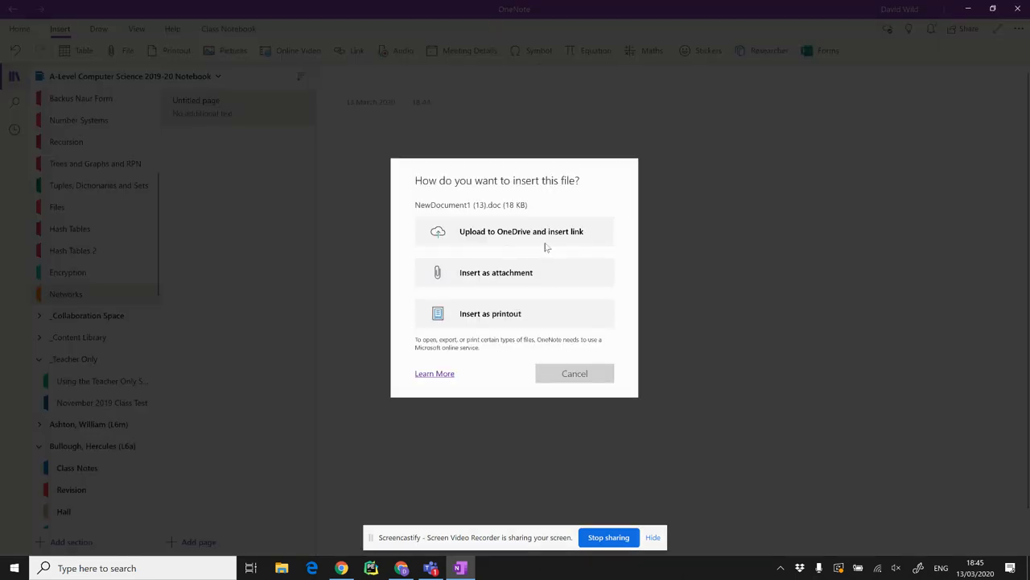
{"action": "mouse_move", "coordinate": [489, 312]}
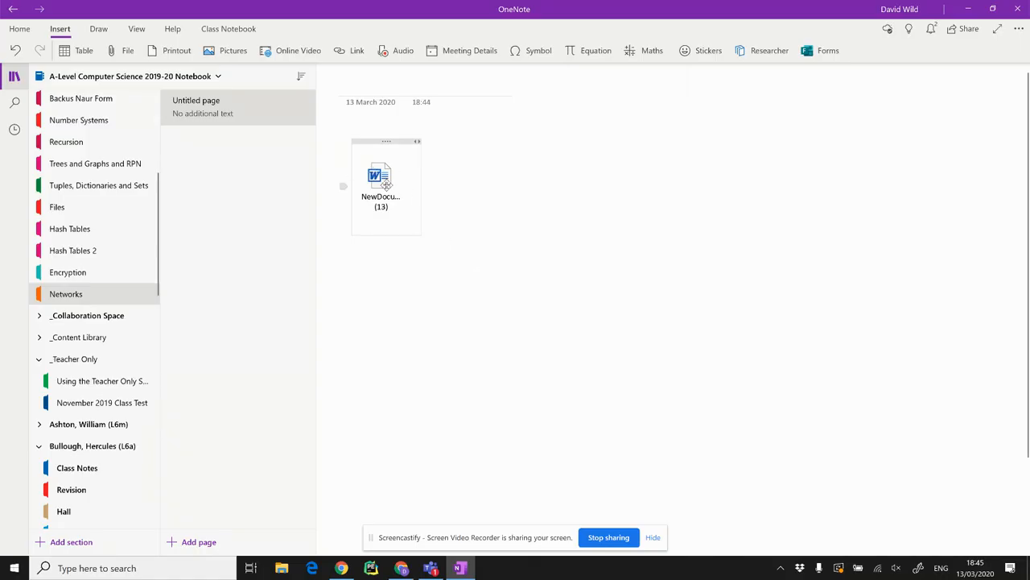
{"action": "right_click", "coordinate": [380, 181]}
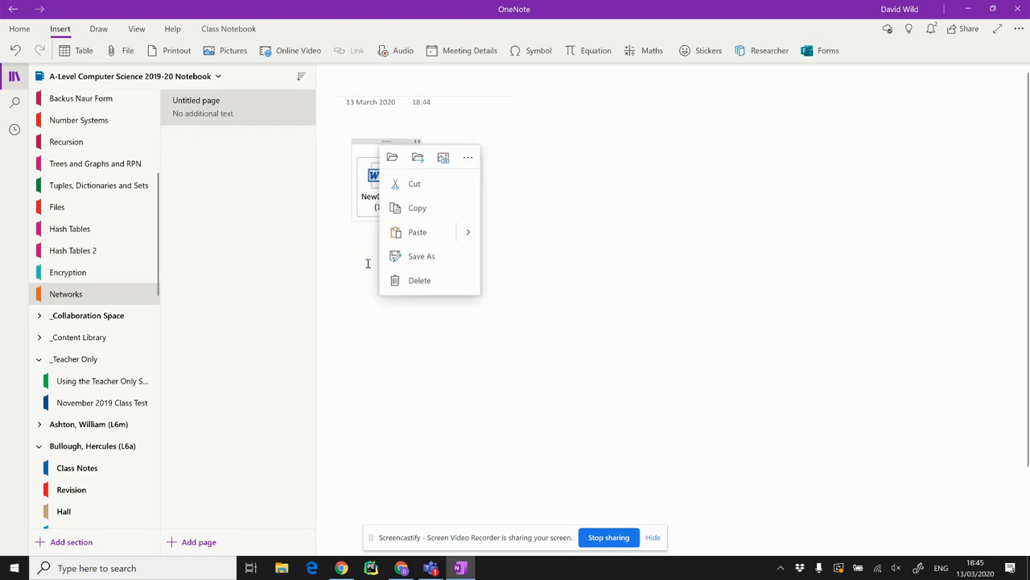
{"action": "left_click", "coordinate": [486, 198]}
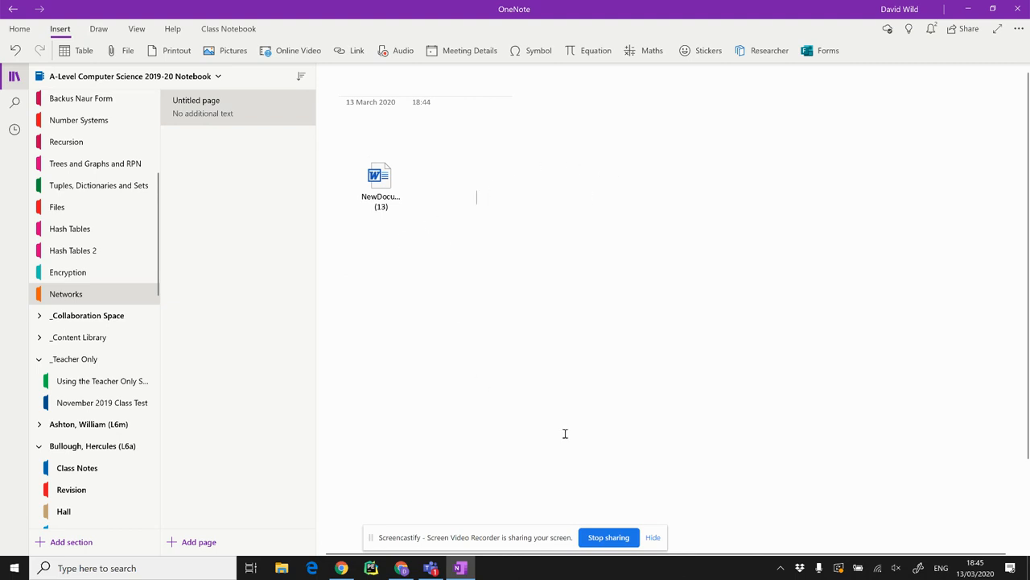
{"action": "mouse_move", "coordinate": [499, 347]}
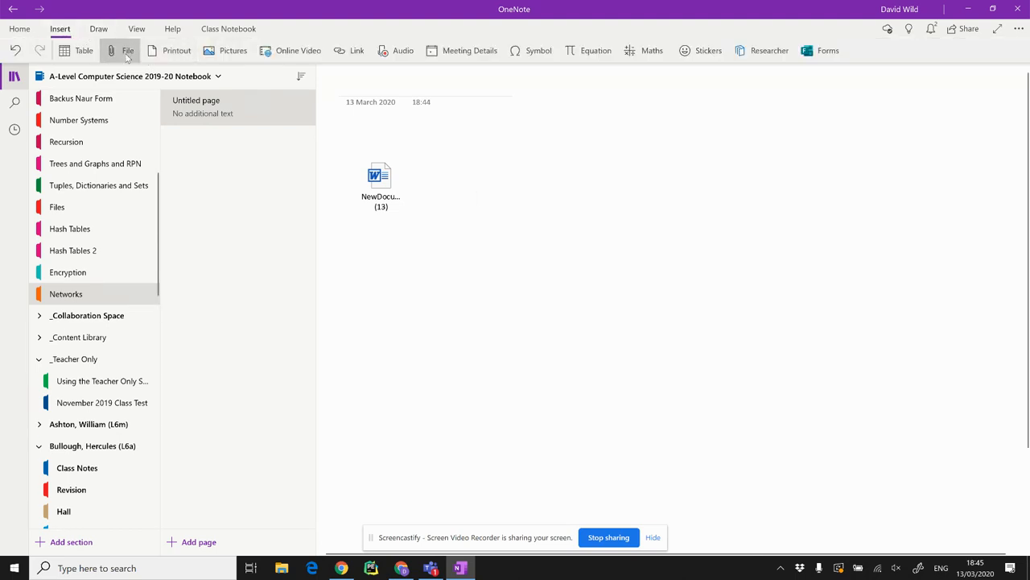
Step: Attach the mark scheme document and insert its pages as a printout
{"action": "left_click", "coordinate": [127, 50]}
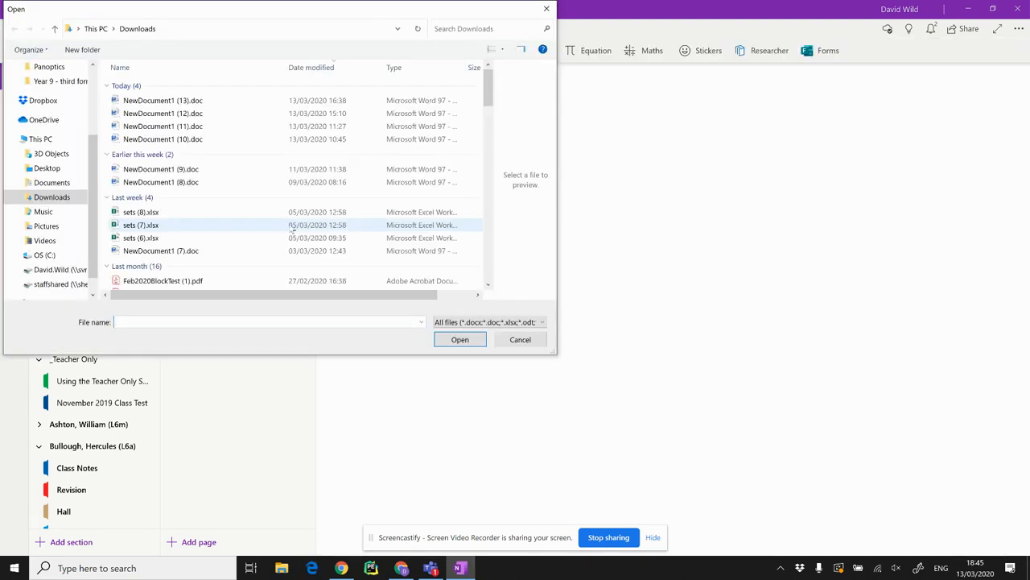
{"action": "left_click", "coordinate": [460, 338]}
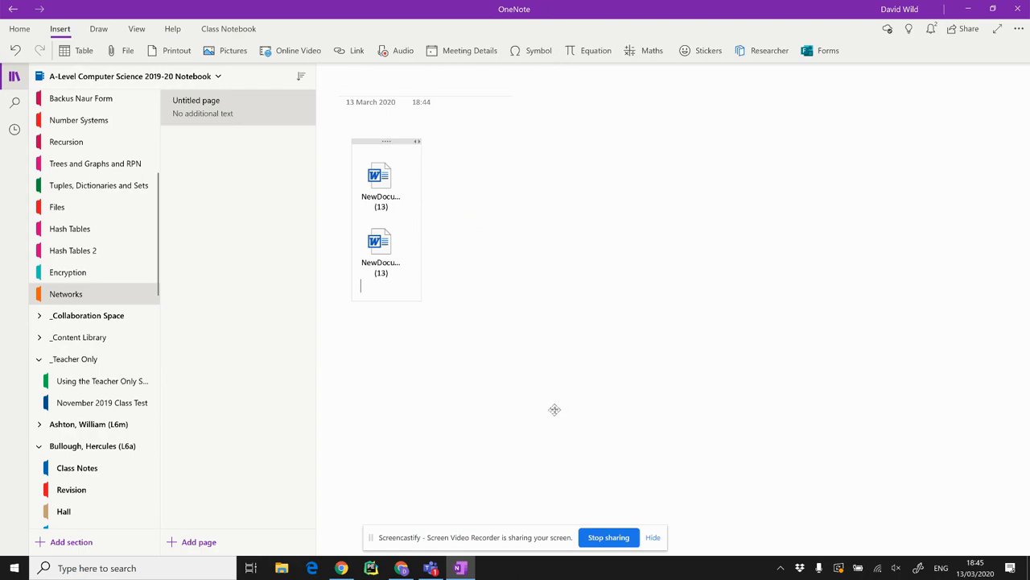
{"action": "left_click", "coordinate": [177, 50]}
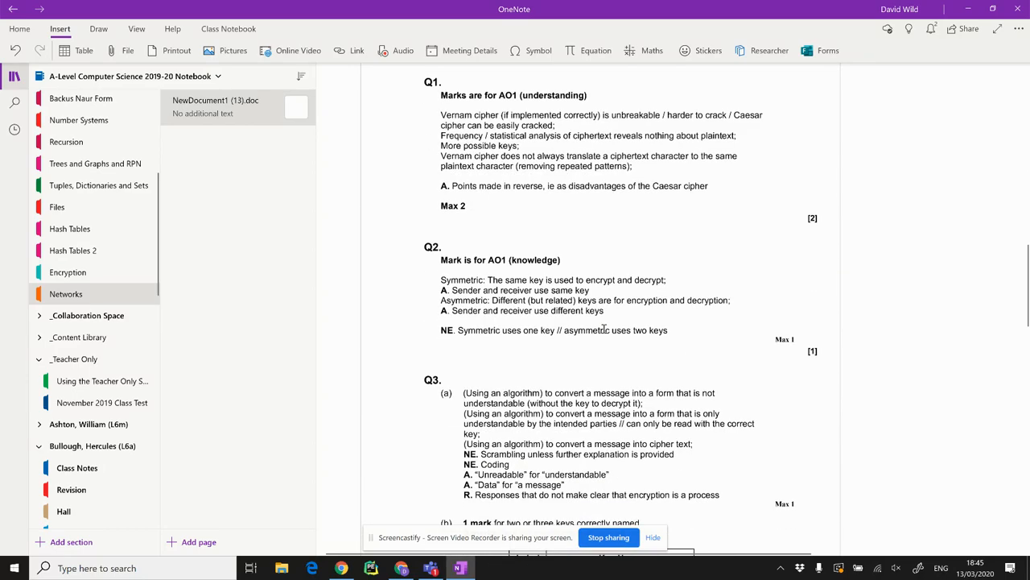
{"action": "scroll", "scroll_direction": "down", "scroll_amount": 3}
{"action": "type", "text": "M"}
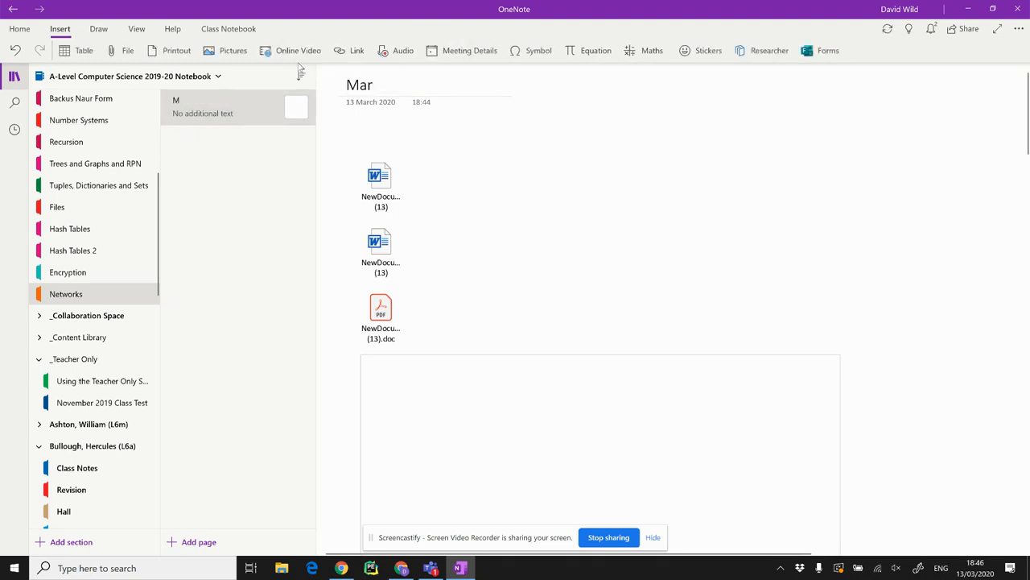
Step: Title the page 'Mark Scheme for ...' and review the inserted printout
{"action": "type", "text": "ark Scheme"}
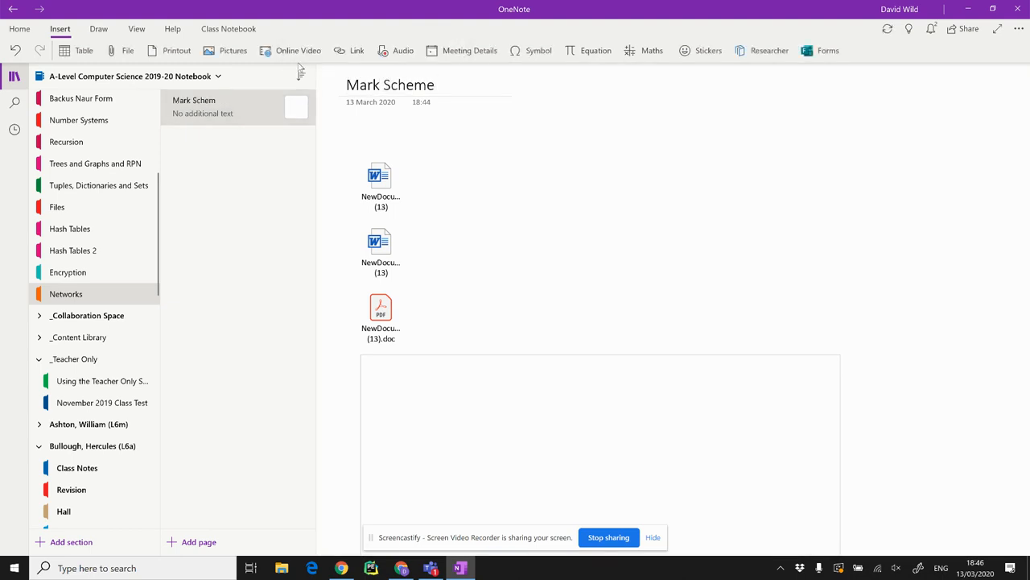
{"action": "type", "text": "for ..."}
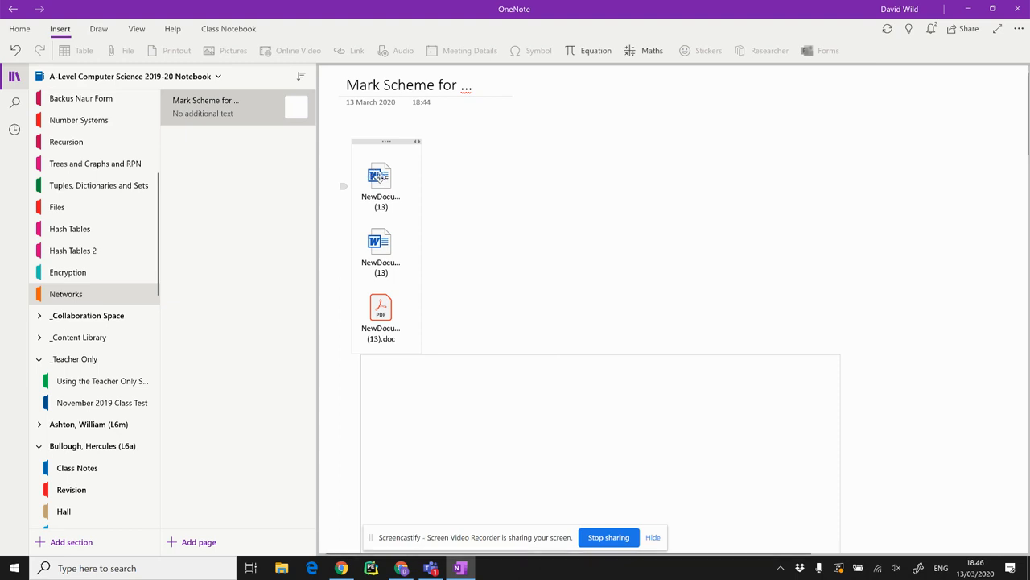
{"action": "scroll", "scroll_direction": "down", "scroll_amount": 3}
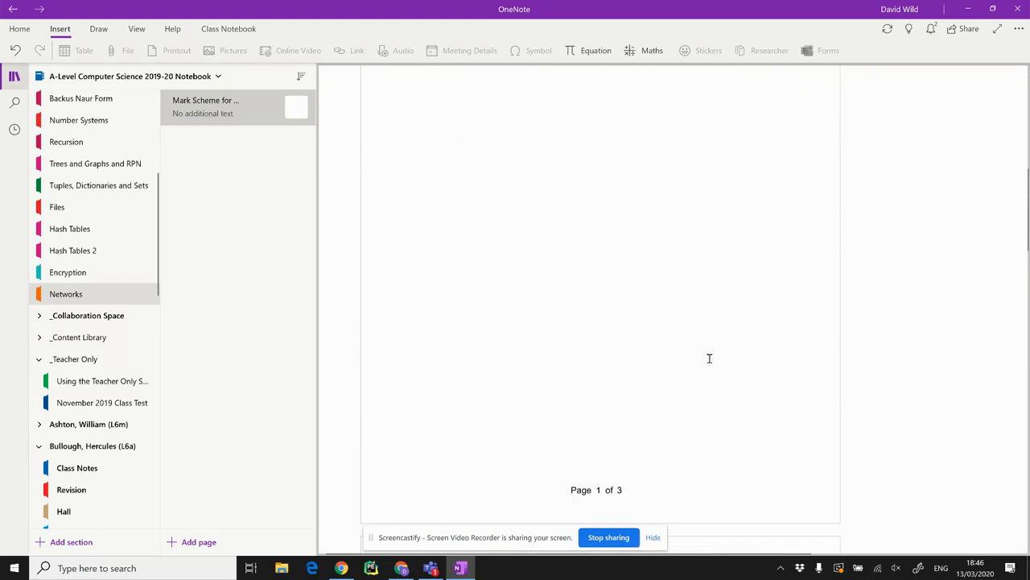
{"action": "left_click", "coordinate": [206, 107]}
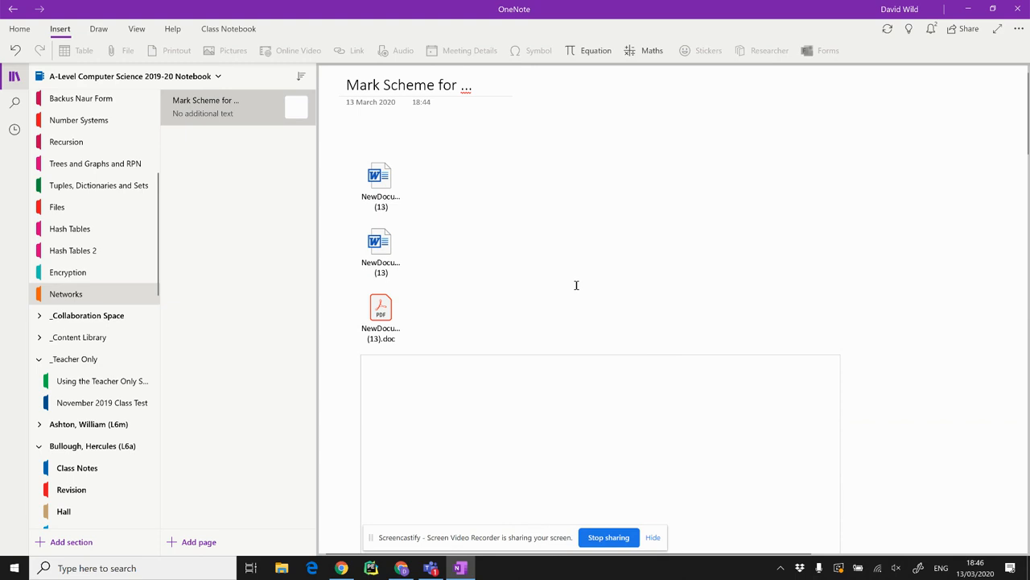
{"action": "mouse_move", "coordinate": [590, 238]}
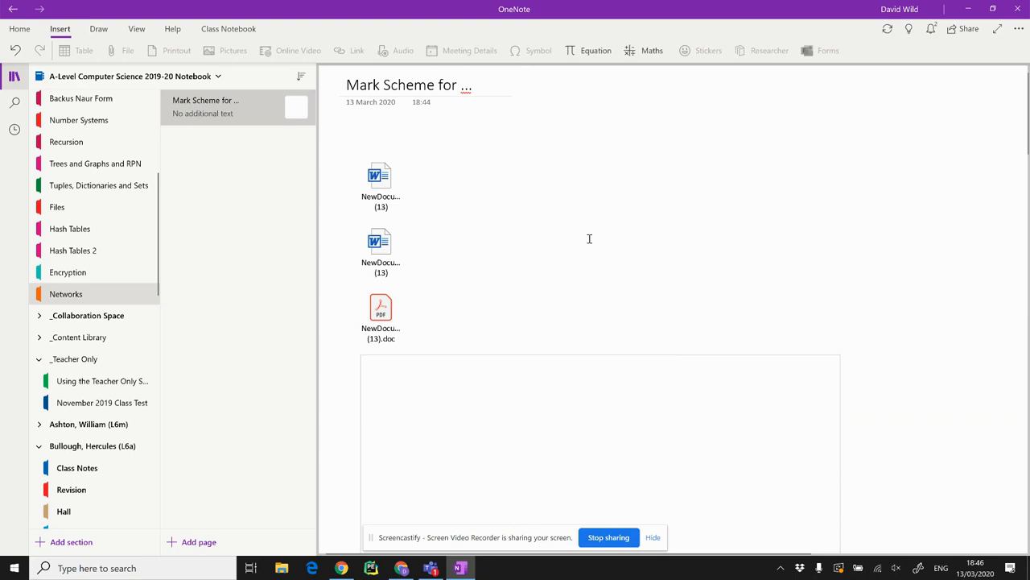
{"action": "mouse_move", "coordinate": [598, 363]}
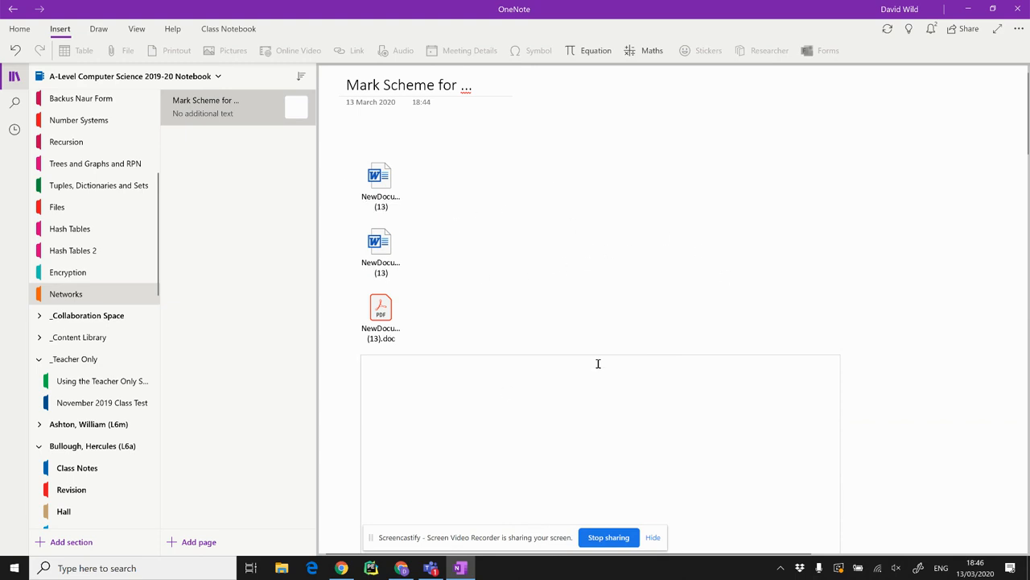
{"action": "scroll", "scroll_direction": "down", "scroll_amount": 3}
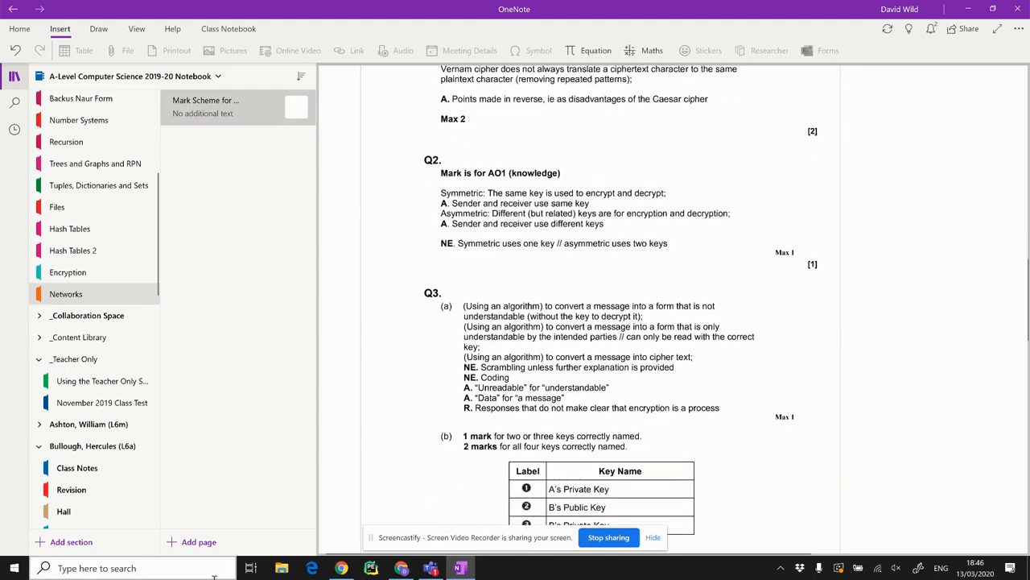
Step: Insert NewDocument1 (12).doc from Downloads as a file printout on a new page
{"action": "left_click", "coordinate": [199, 541]}
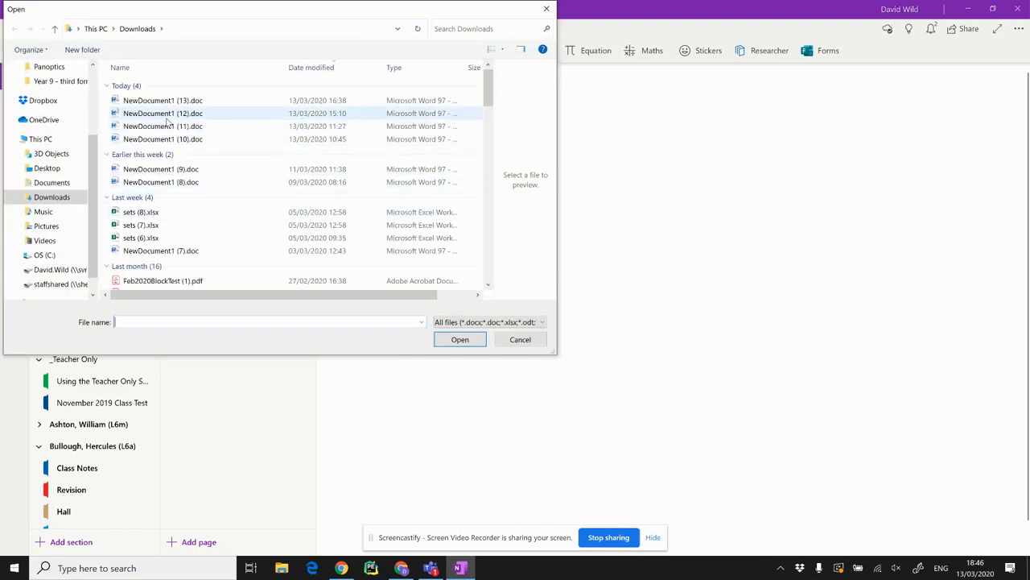
{"action": "left_click", "coordinate": [461, 338]}
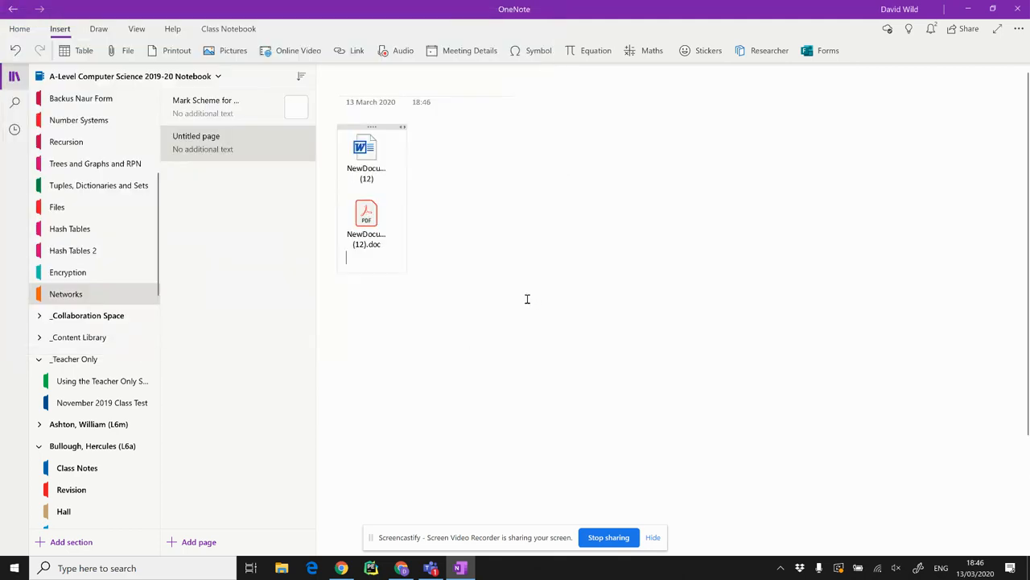
{"action": "left_click", "coordinate": [177, 50]}
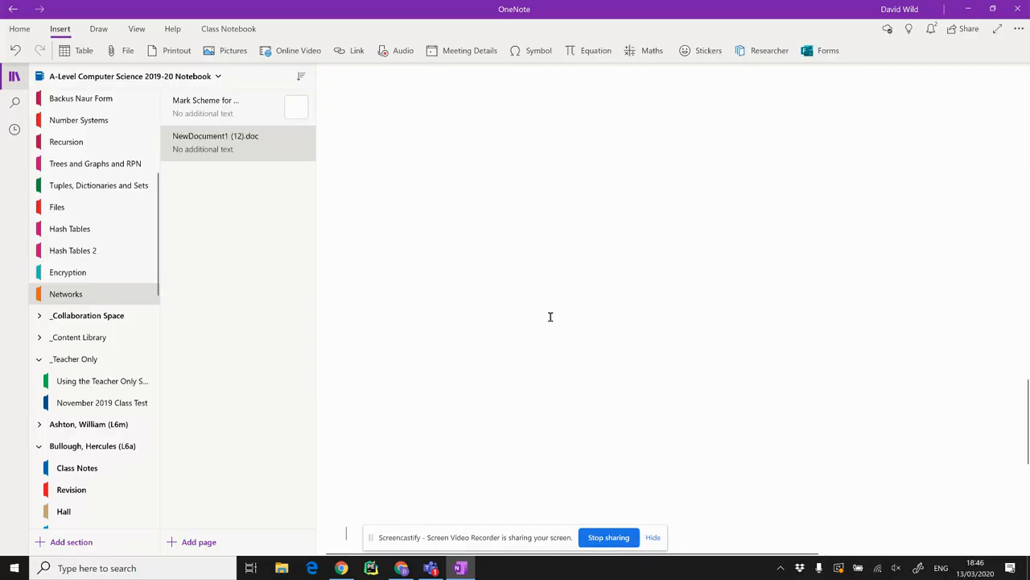
Step: Order the new question paper page above the Mark Scheme page
{"action": "left_click", "coordinate": [216, 142]}
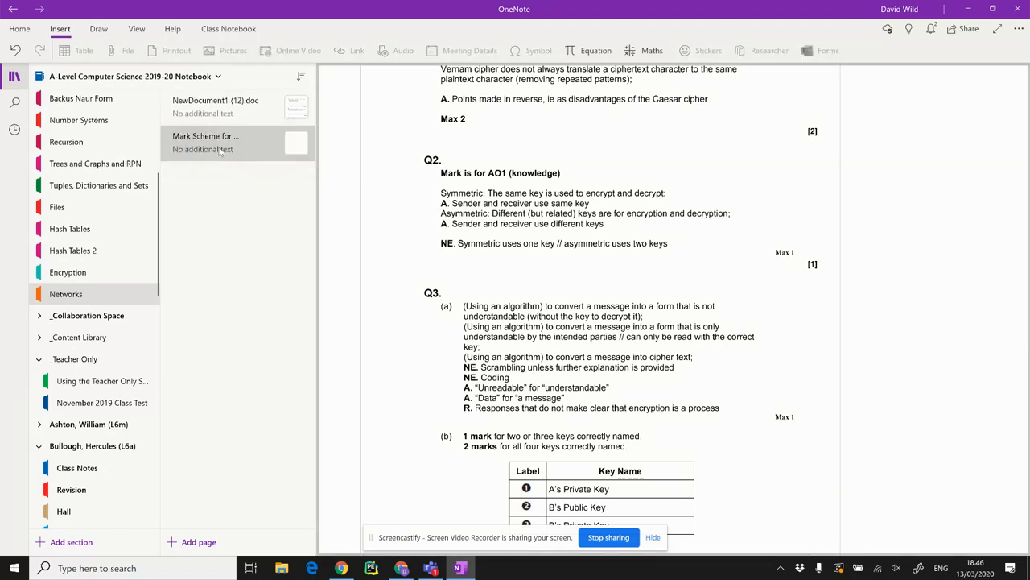
{"action": "right_click", "coordinate": [206, 135]}
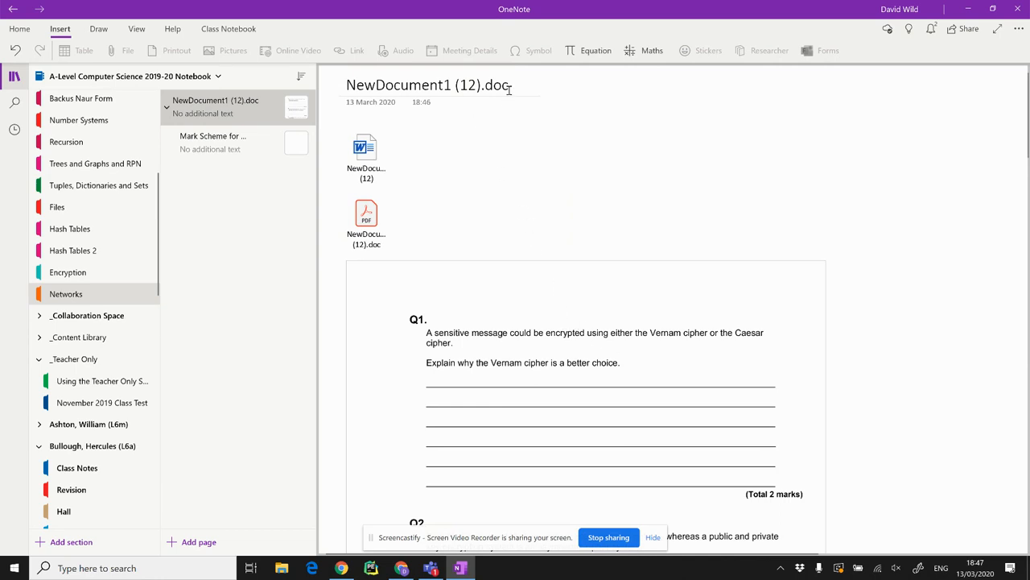
Step: Retitle the question paper page 'Questions on ....' and check it against the Mark Scheme page
{"action": "double_click", "coordinate": [427, 84]}
{"action": "type", "text": "Questions "}
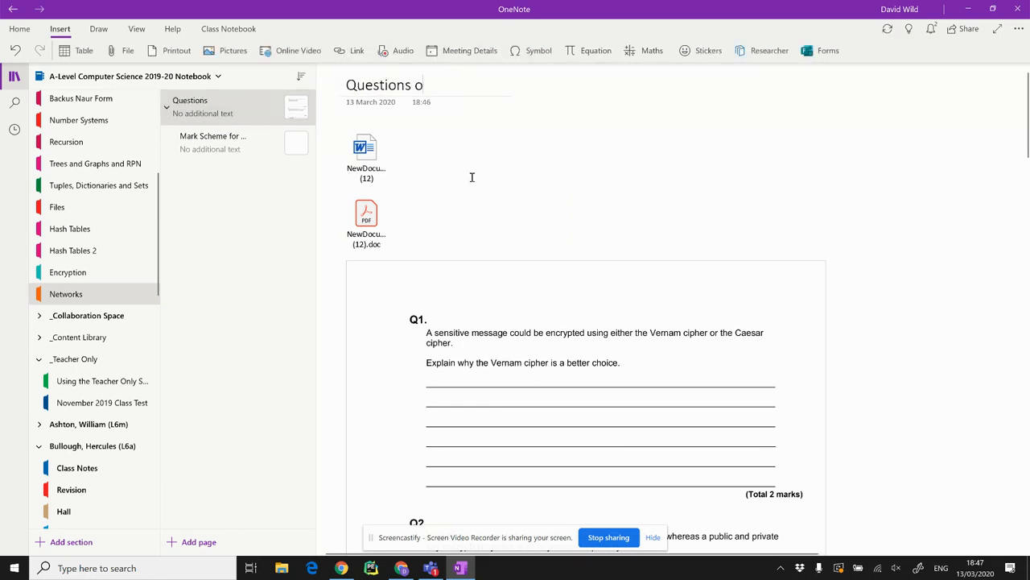
{"action": "type", "text": "on ...."}
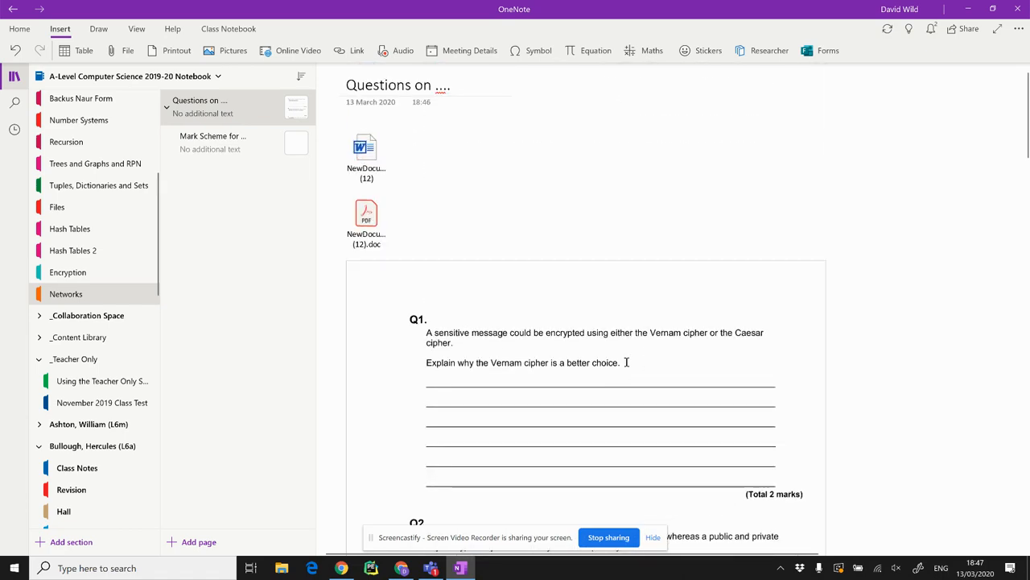
{"action": "left_click", "coordinate": [212, 141]}
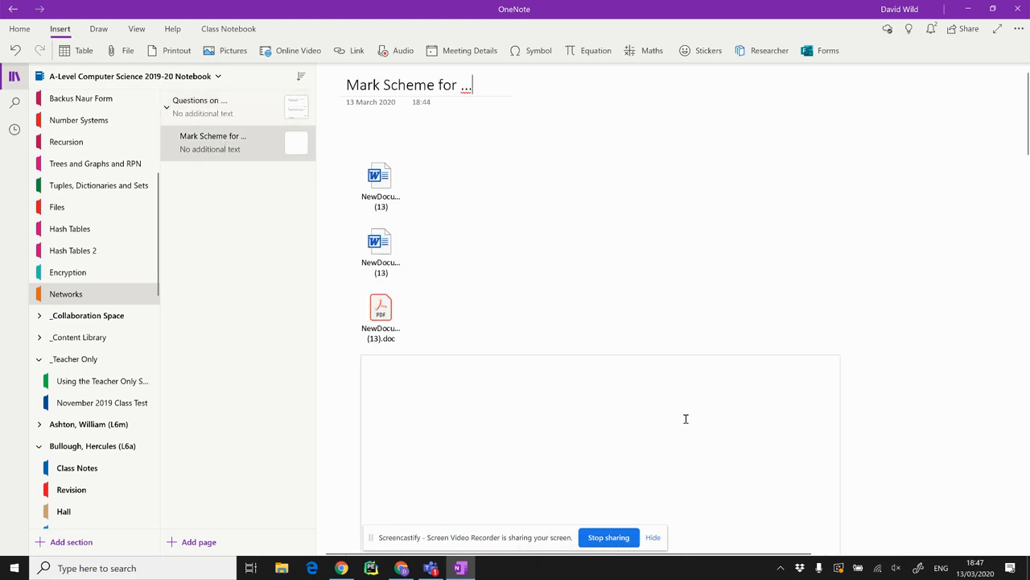
{"action": "left_click", "coordinate": [200, 107]}
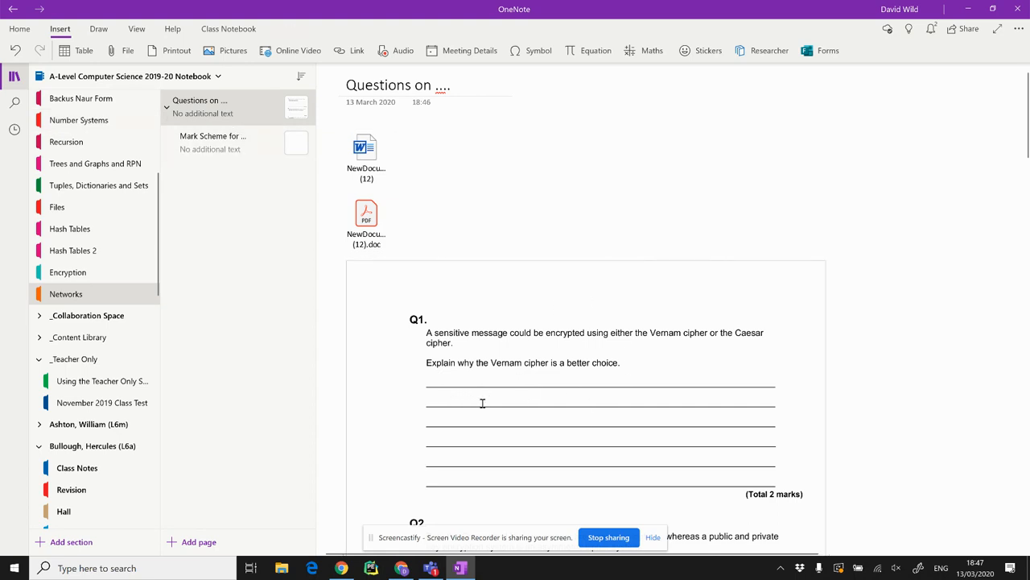
{"action": "type", "text": "asdfa"}
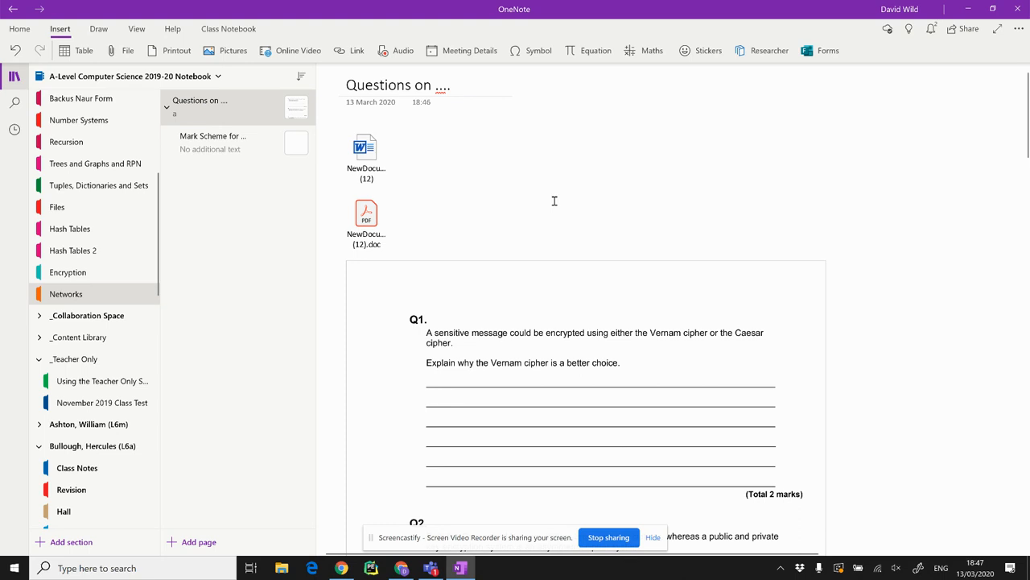
{"action": "mouse_move", "coordinate": [592, 280]}
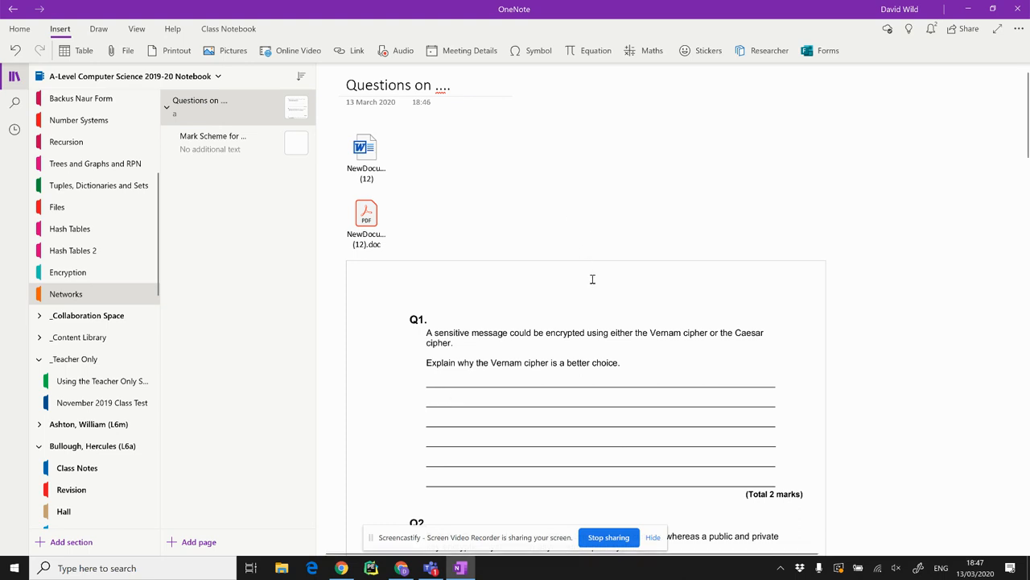
{"action": "mouse_move", "coordinate": [554, 206]}
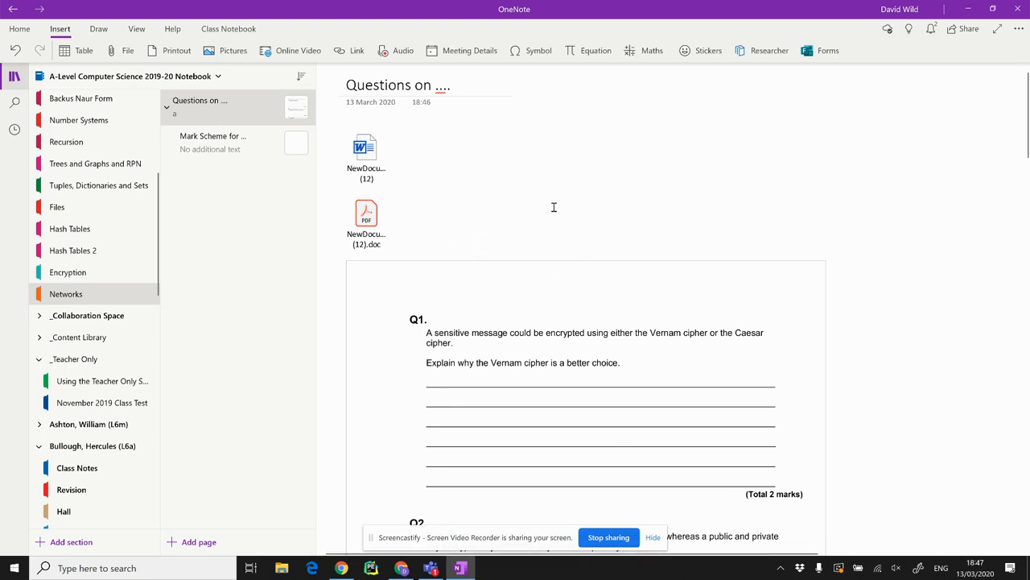
Step: Show the Class Notebook teacher tools with the Questions on .... page open
{"action": "left_click", "coordinate": [448, 399]}
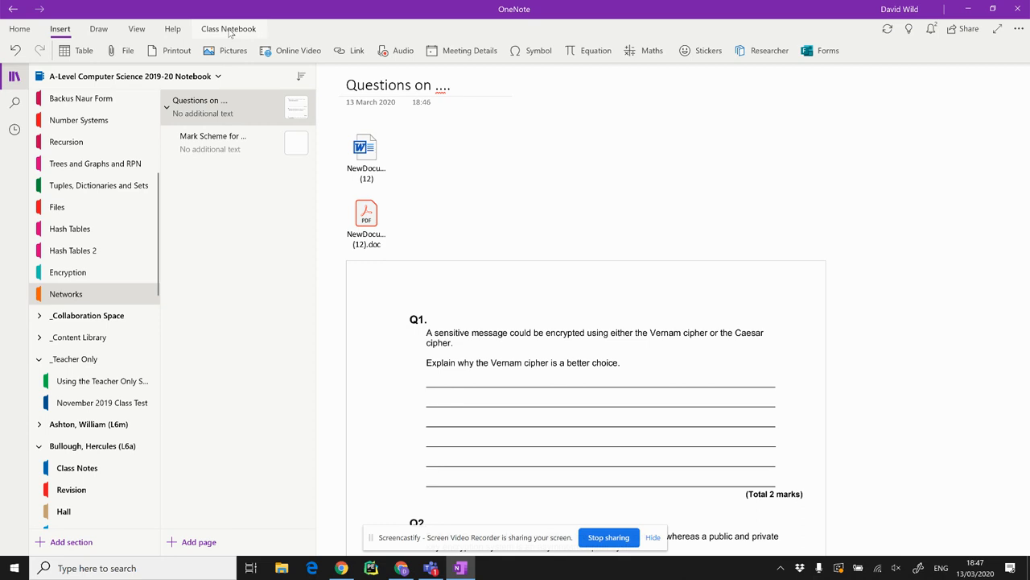
{"action": "left_click", "coordinate": [229, 29]}
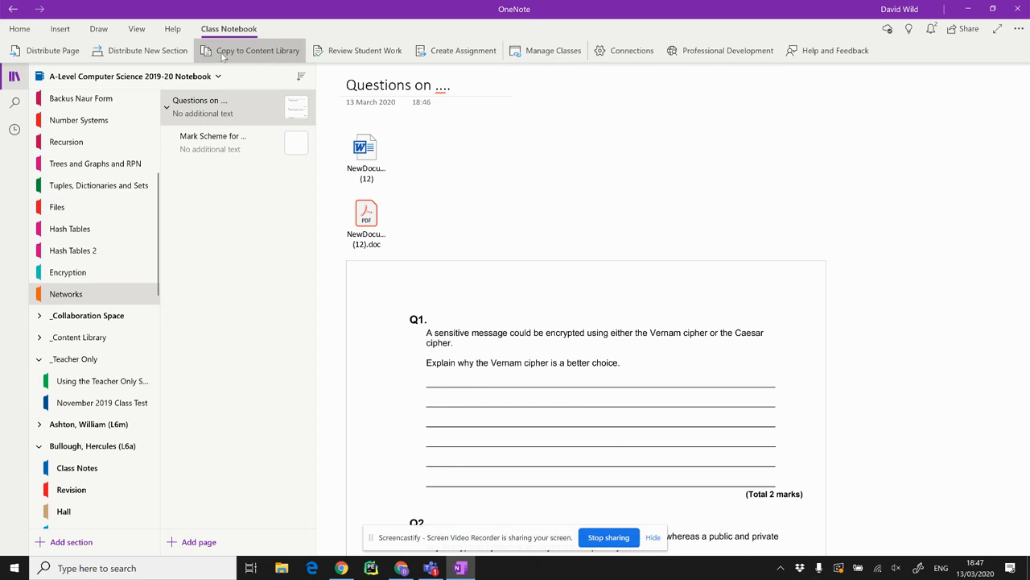
{"action": "mouse_move", "coordinate": [245, 62]}
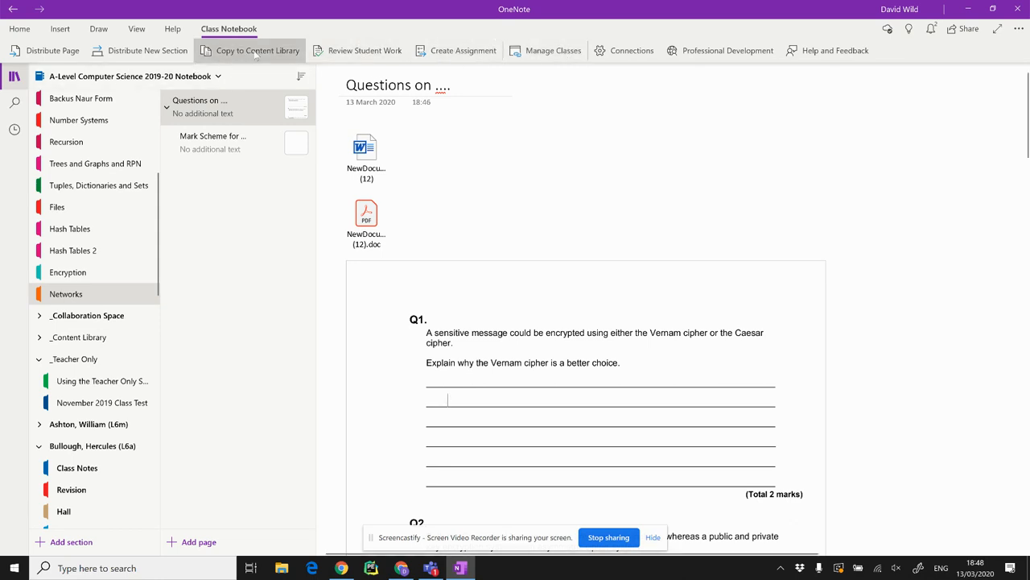
{"action": "mouse_move", "coordinate": [455, 50]}
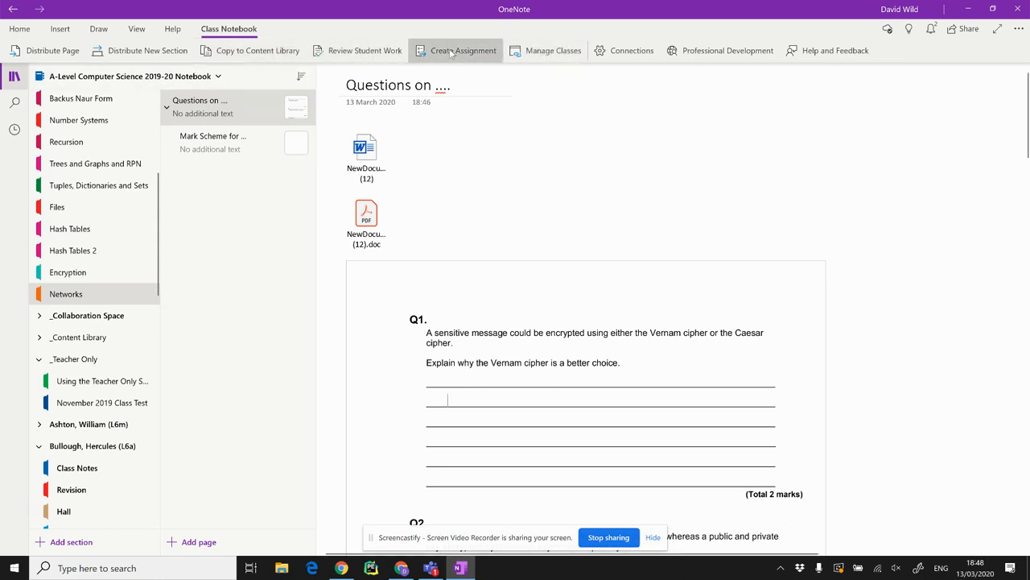
{"action": "mouse_move", "coordinate": [251, 50]}
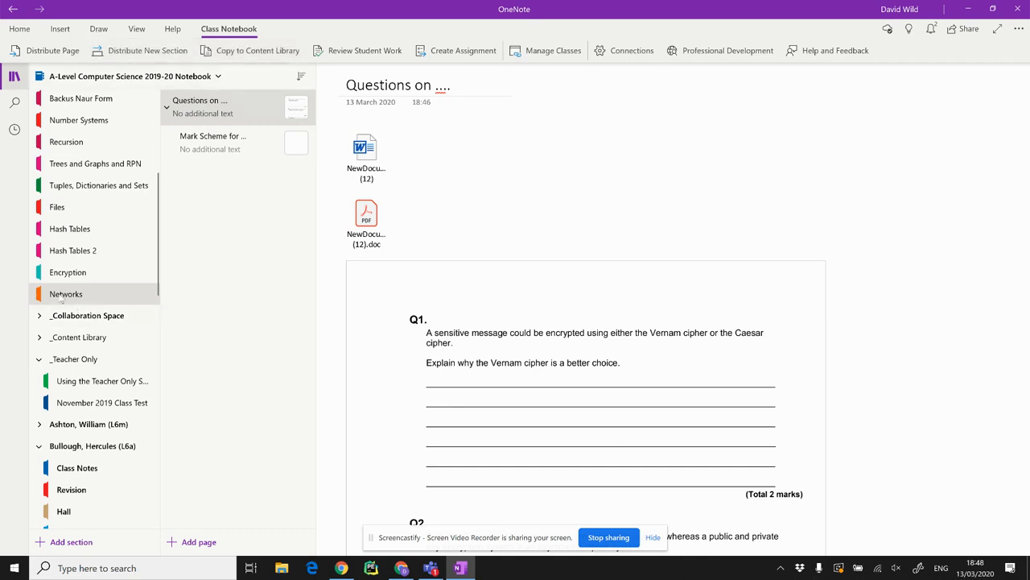
{"action": "mouse_move", "coordinate": [61, 299]}
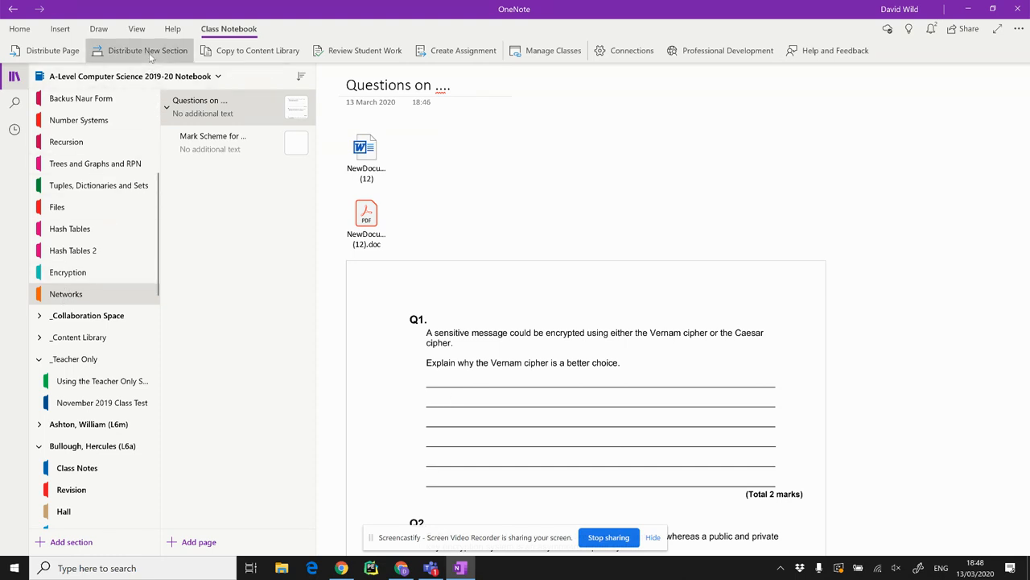
Step: Distribute a new section named Networks to every student's class notebook
{"action": "left_click", "coordinate": [148, 50]}
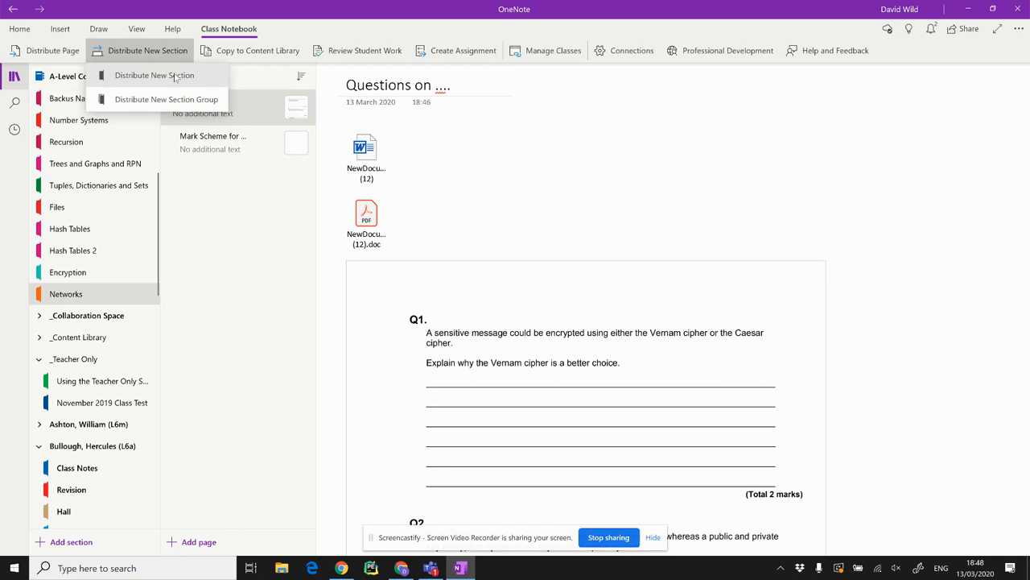
{"action": "left_click", "coordinate": [154, 76]}
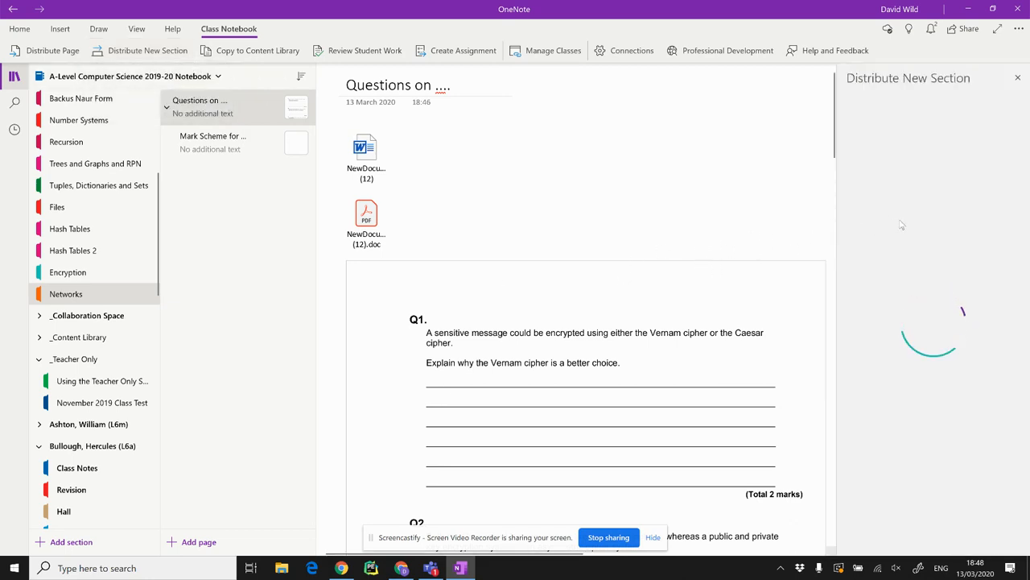
{"action": "left_click", "coordinate": [940, 155]}
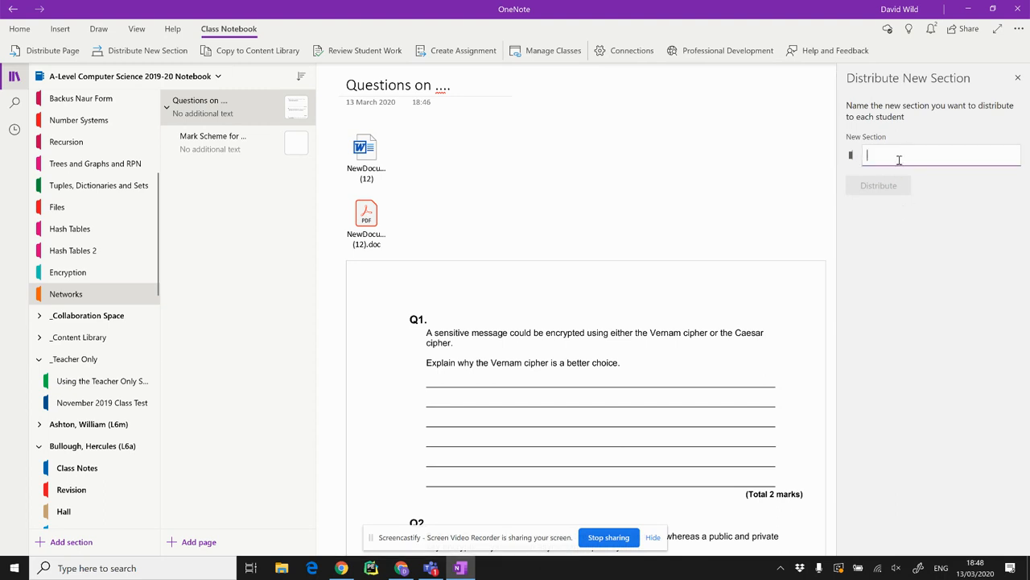
{"action": "type", "text": "Networks"}
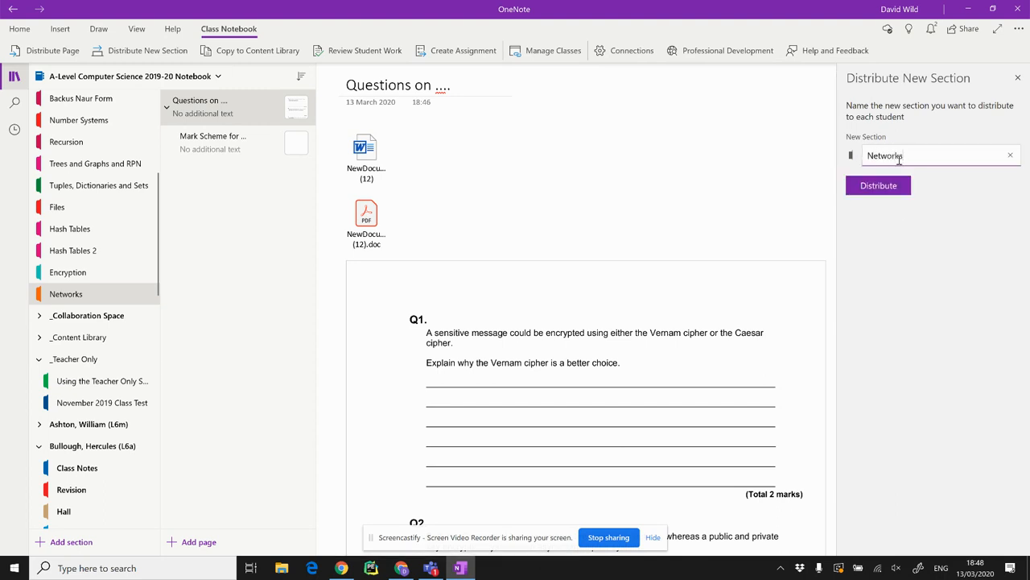
{"action": "left_click", "coordinate": [878, 185]}
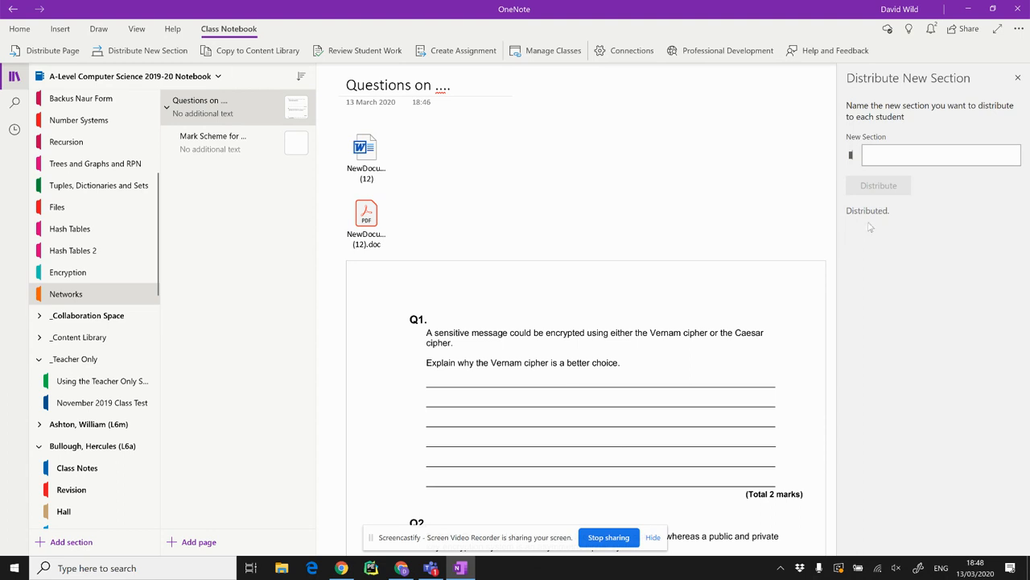
{"action": "mouse_move", "coordinate": [856, 216]}
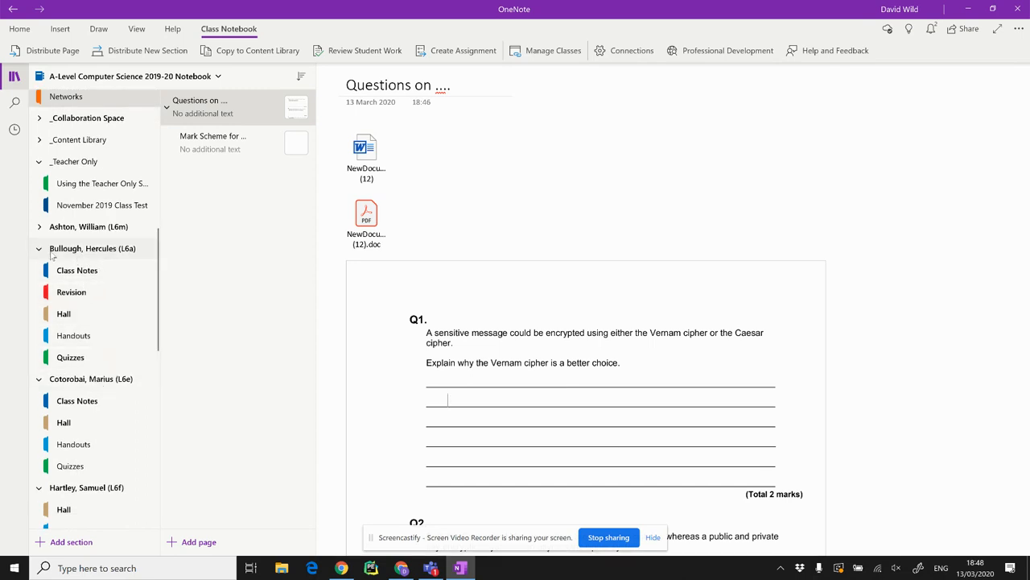
{"action": "left_click", "coordinate": [39, 248]}
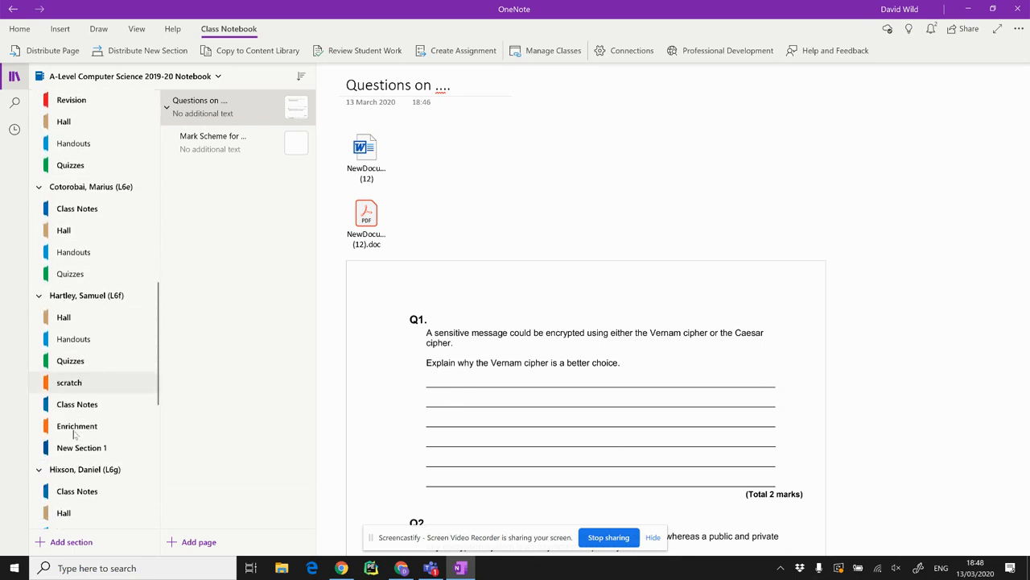
{"action": "scroll", "scroll_direction": "down", "scroll_amount": 3}
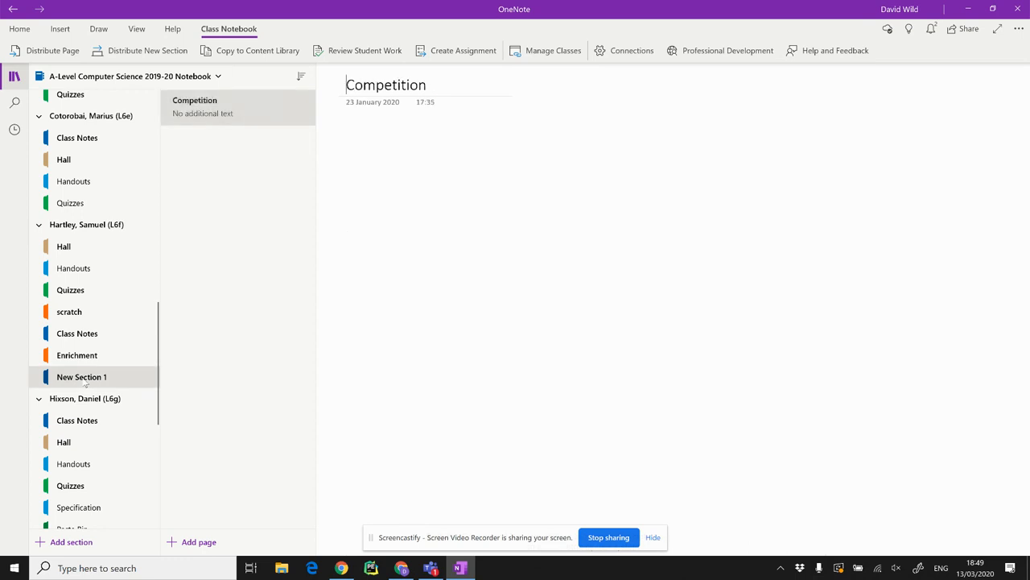
{"action": "mouse_move", "coordinate": [90, 383]}
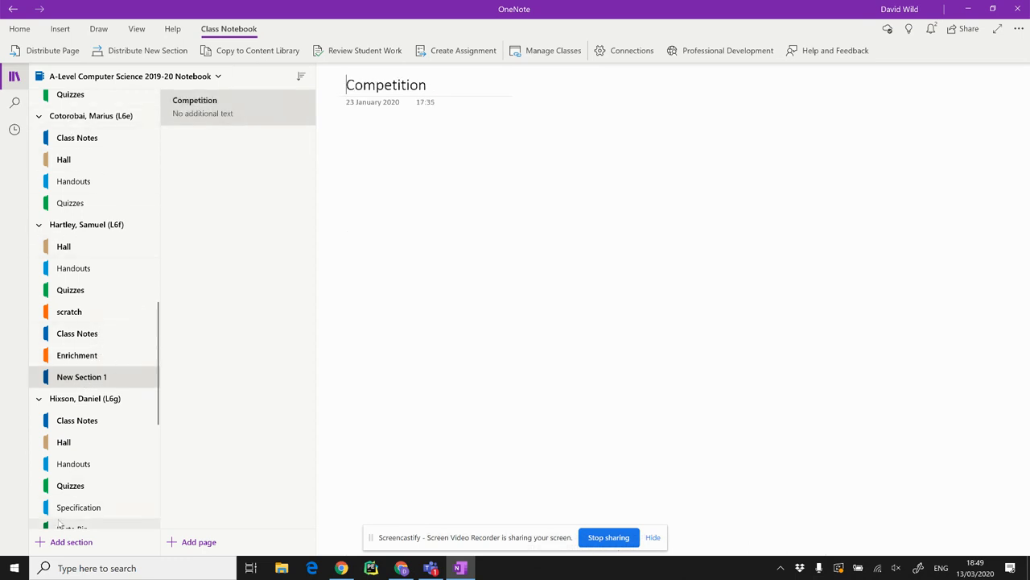
{"action": "scroll", "scroll_direction": "down", "scroll_amount": 3}
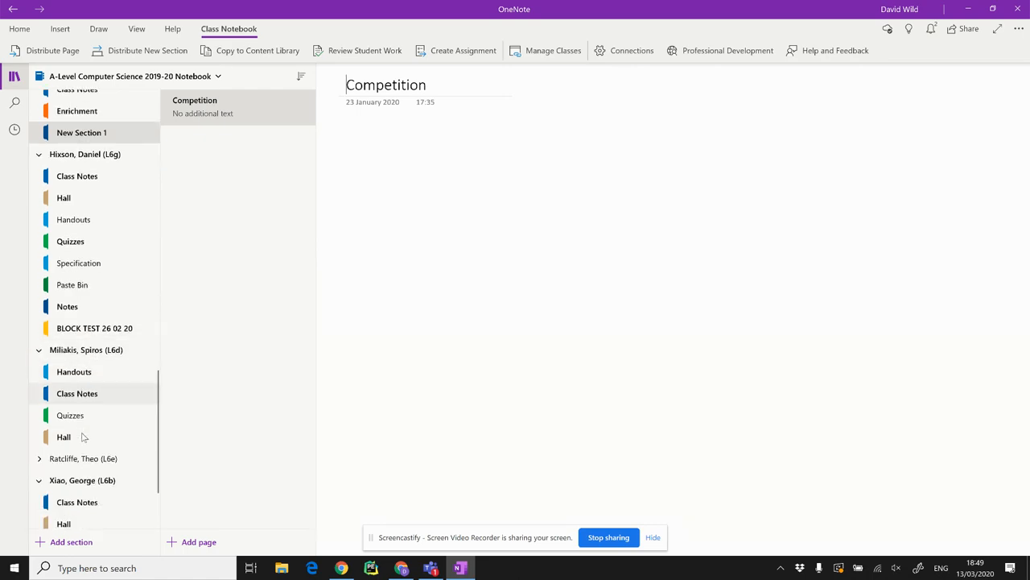
{"action": "scroll", "scroll_direction": "down", "scroll_amount": 3}
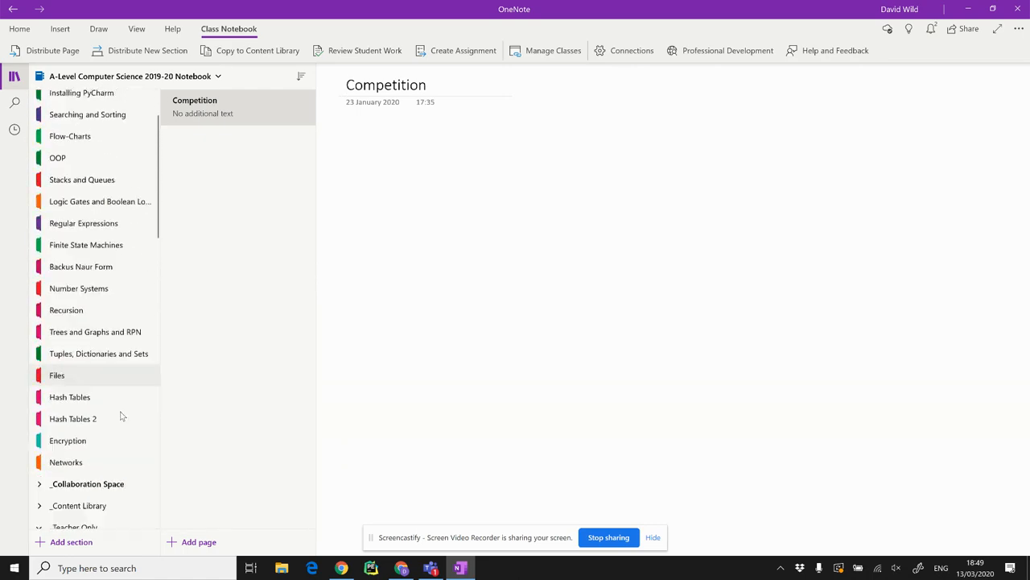
{"action": "scroll", "scroll_direction": "down", "scroll_amount": 3}
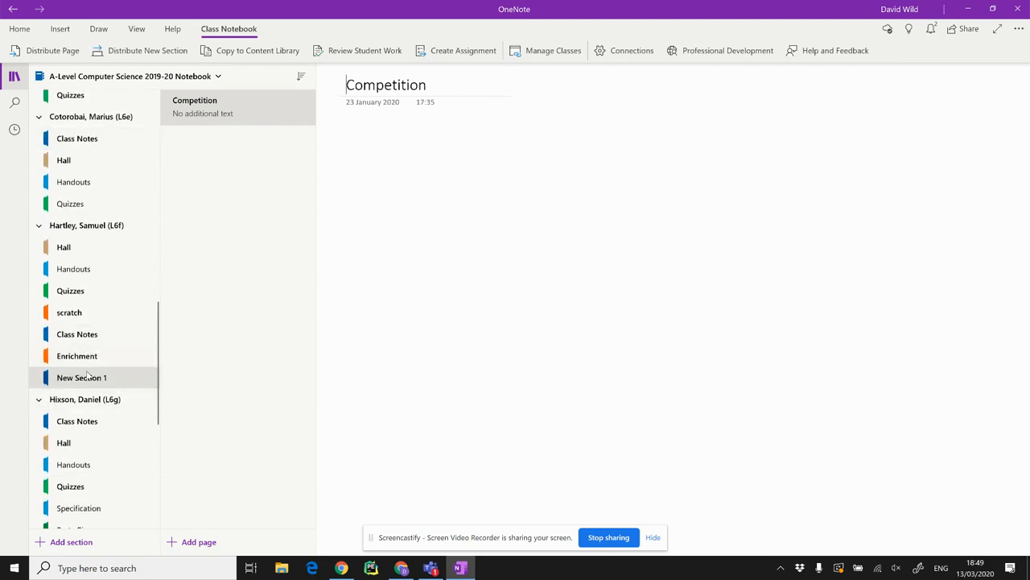
{"action": "mouse_move", "coordinate": [100, 193]}
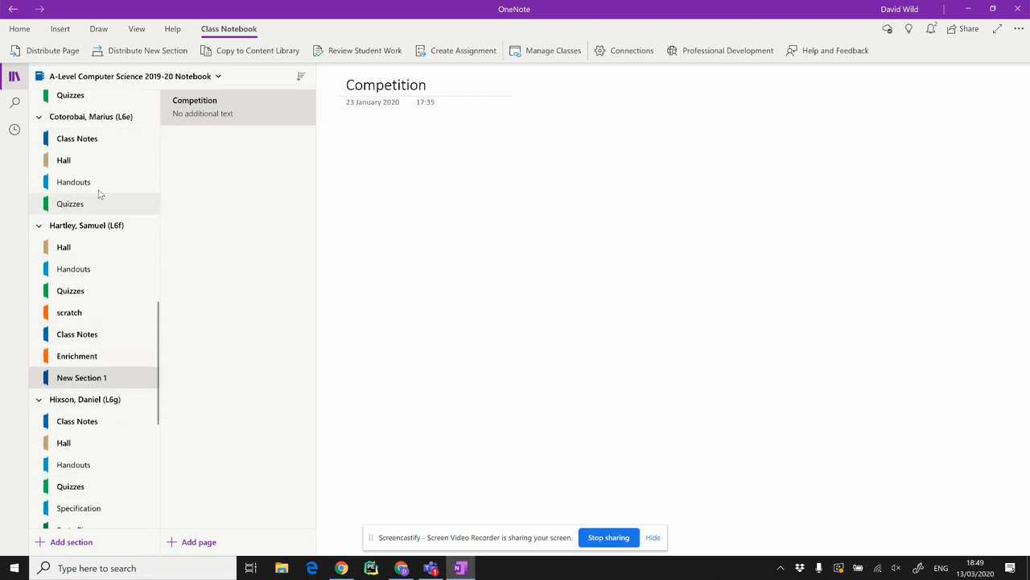
{"action": "mouse_move", "coordinate": [129, 76]}
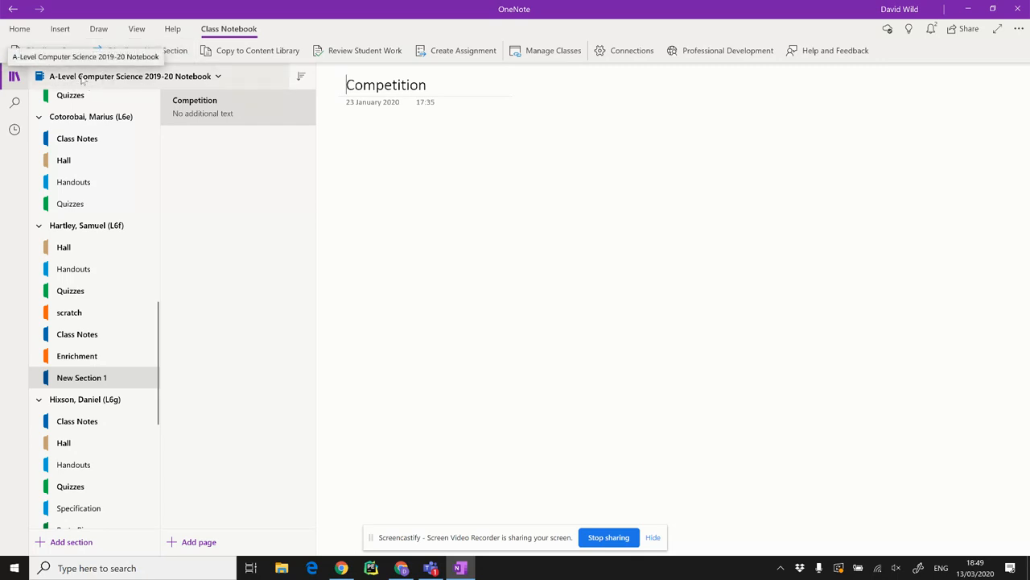
Step: Sync the class notebook and check each student's group now holds a Networks section
{"action": "right_click", "coordinate": [129, 75]}
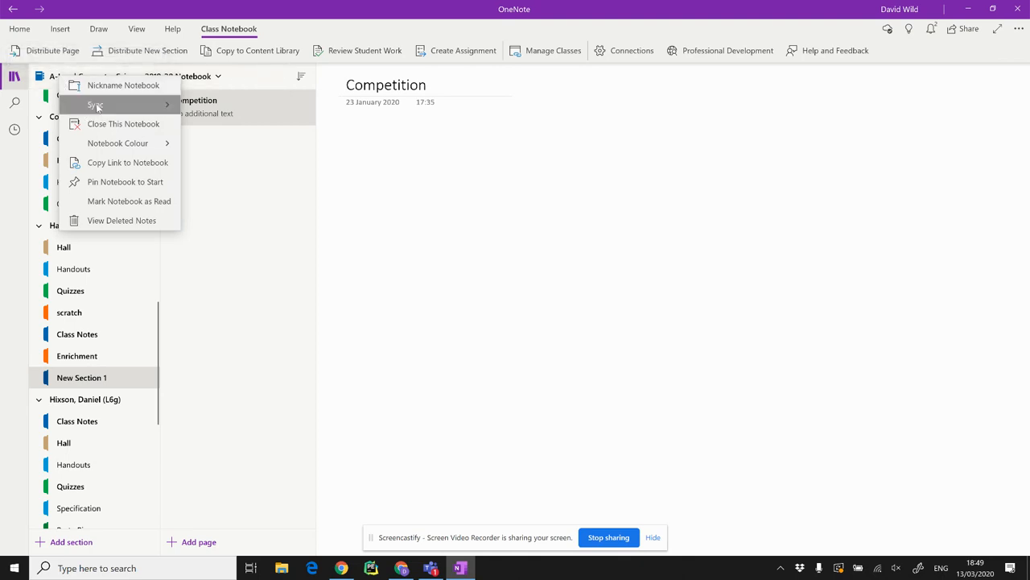
{"action": "left_click", "coordinate": [97, 105]}
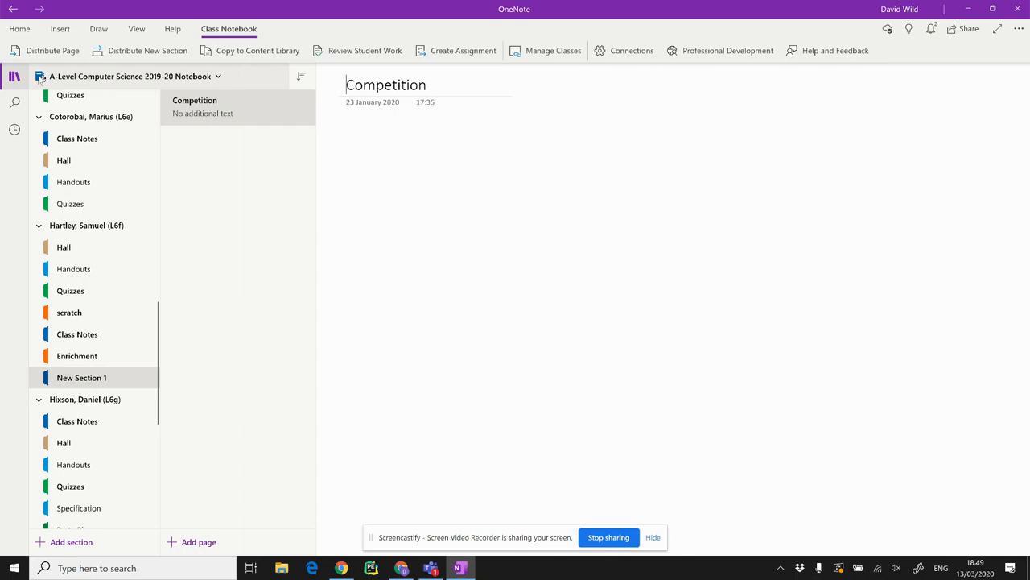
{"action": "mouse_move", "coordinate": [39, 75]}
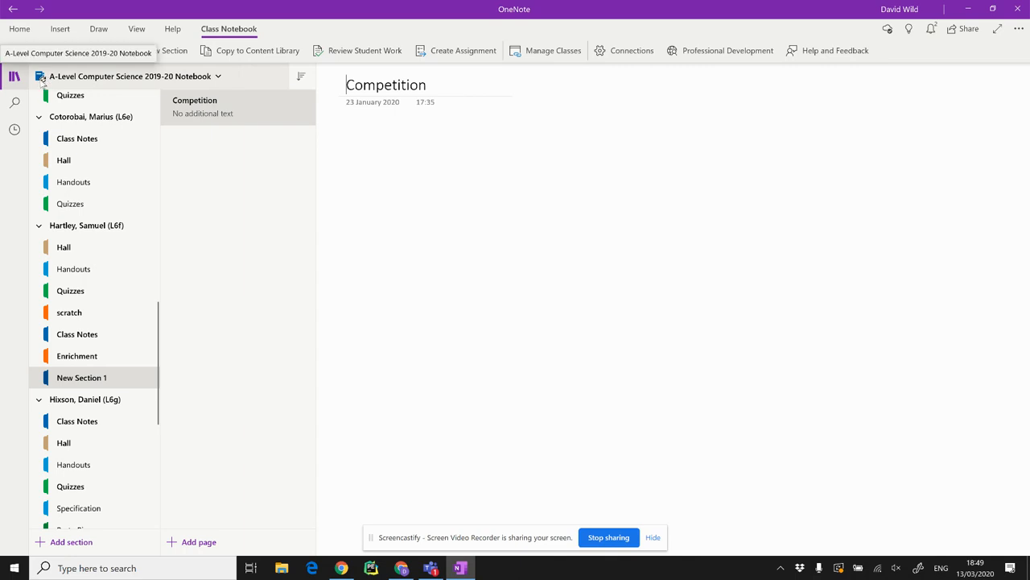
{"action": "mouse_move", "coordinate": [42, 80]}
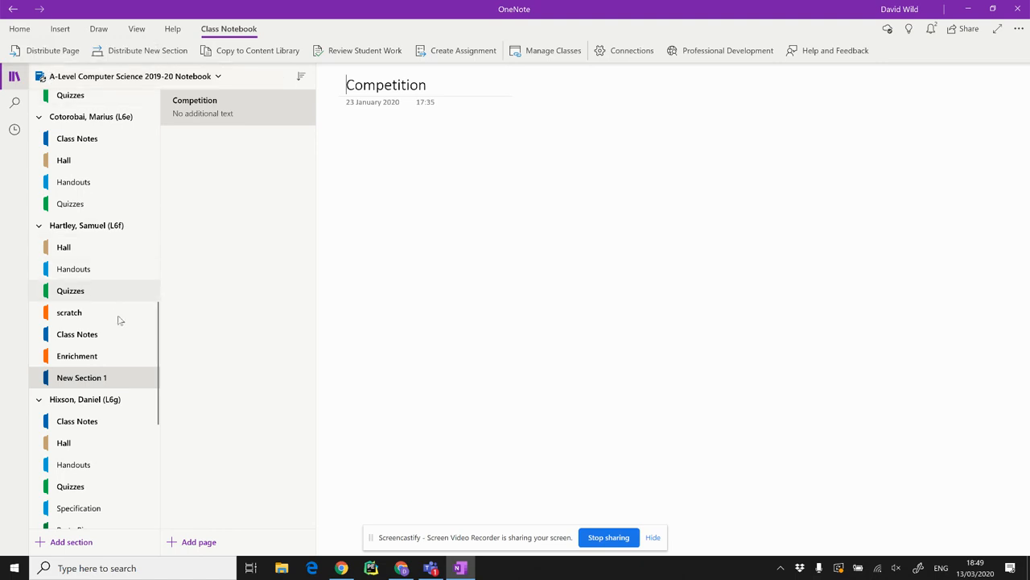
{"action": "mouse_move", "coordinate": [89, 425]}
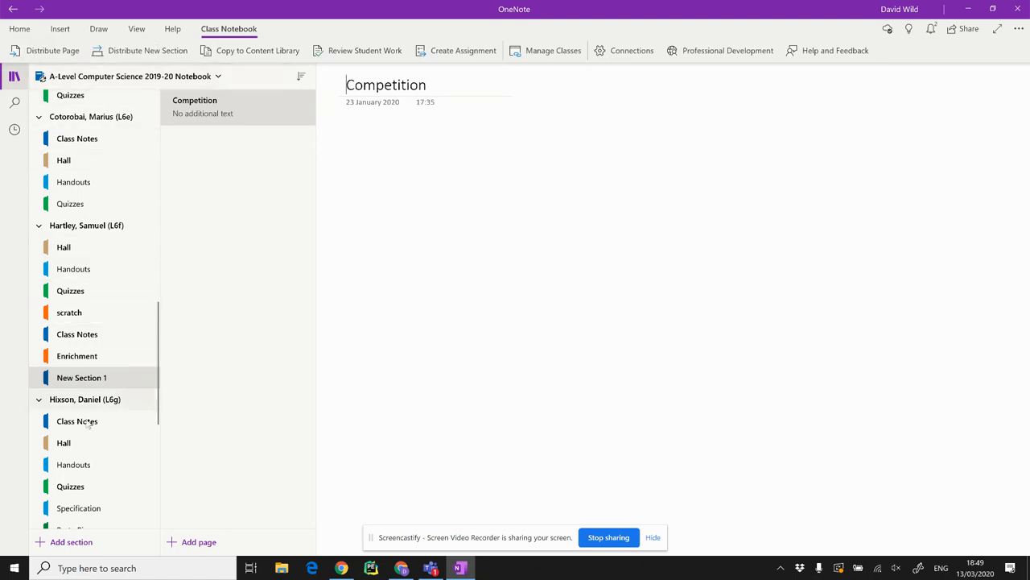
{"action": "scroll", "scroll_direction": "down", "scroll_amount": 3}
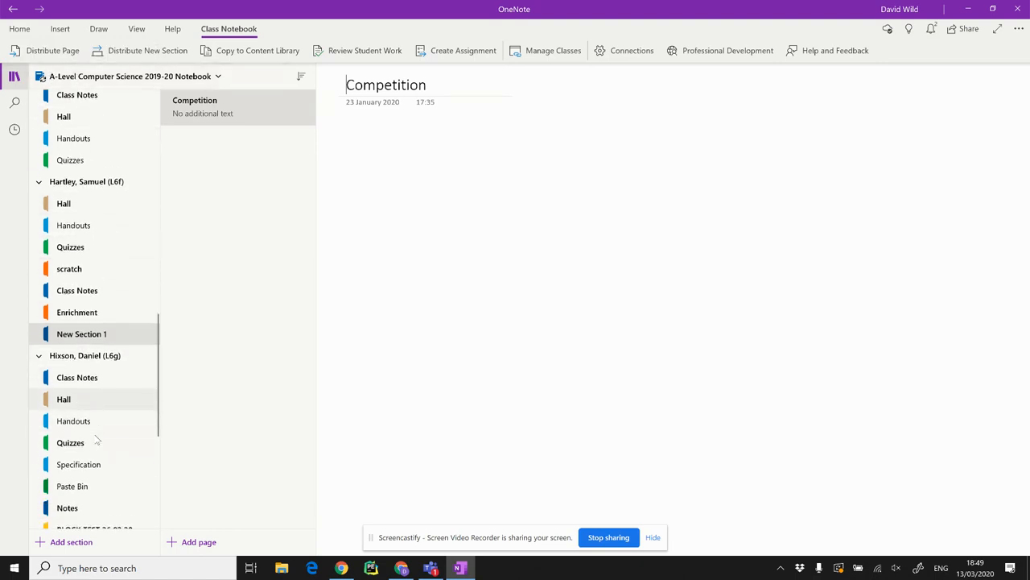
{"action": "scroll", "scroll_direction": "down", "scroll_amount": 3}
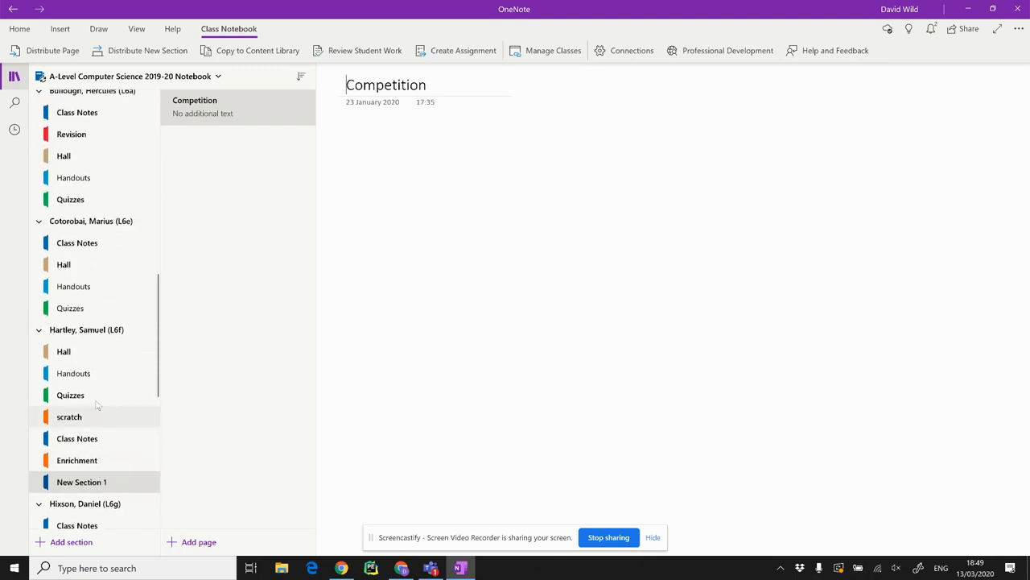
{"action": "scroll", "scroll_direction": "down", "scroll_amount": 3}
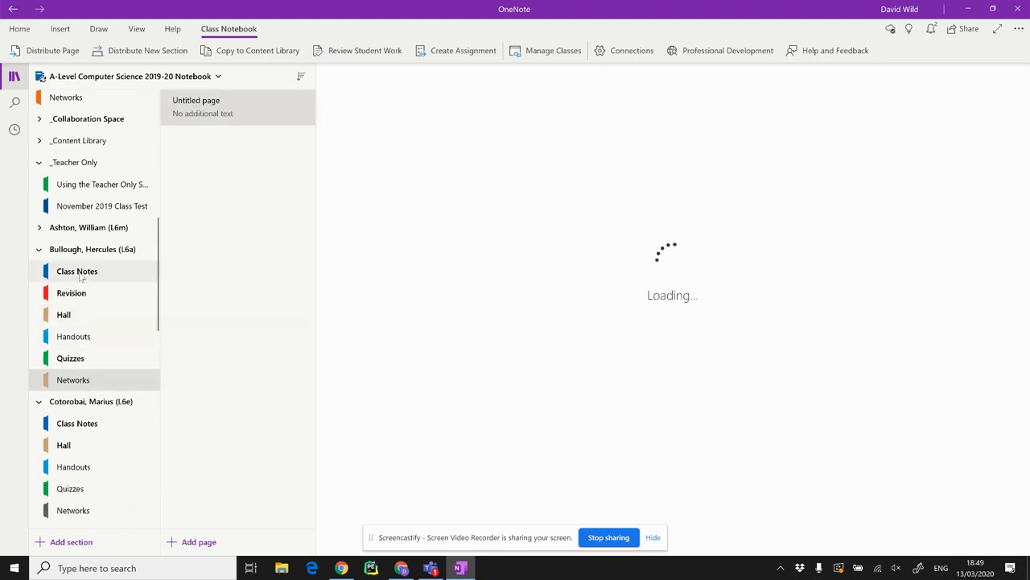
Step: Look at a student's Networks section, then return to the teacher's Networks section
{"action": "left_click", "coordinate": [73, 380]}
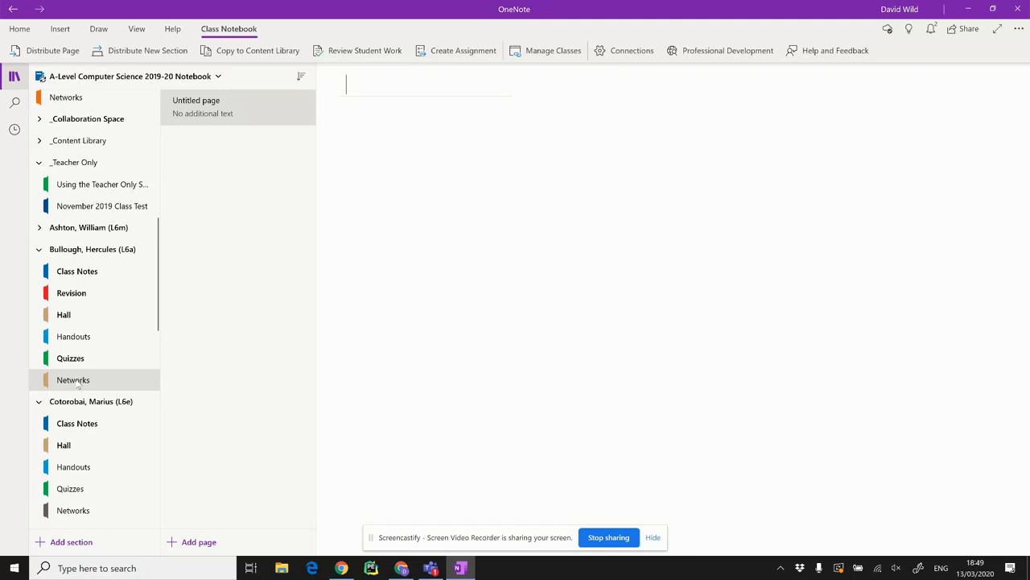
{"action": "scroll", "scroll_direction": "down", "scroll_amount": 3}
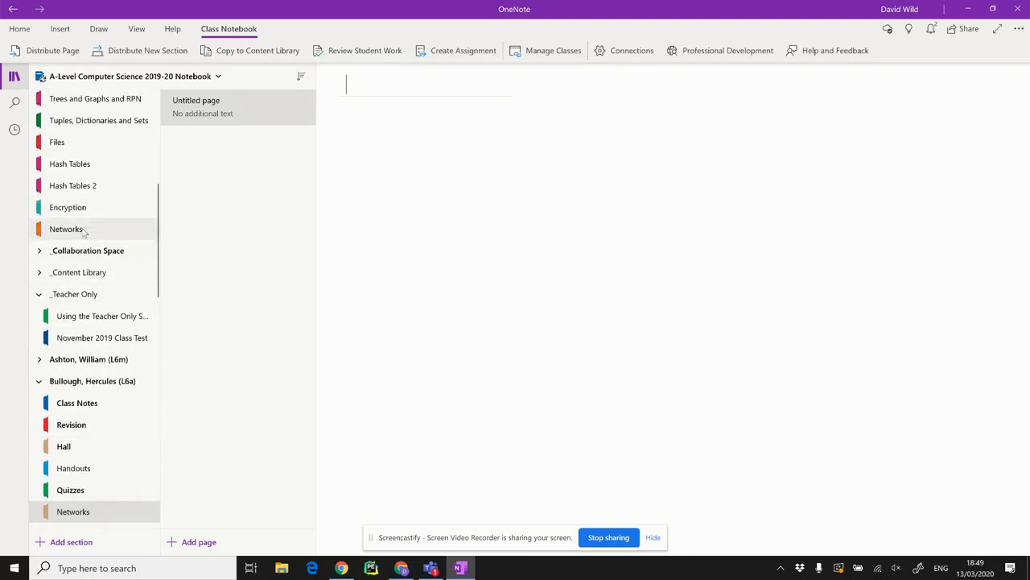
{"action": "left_click", "coordinate": [66, 229]}
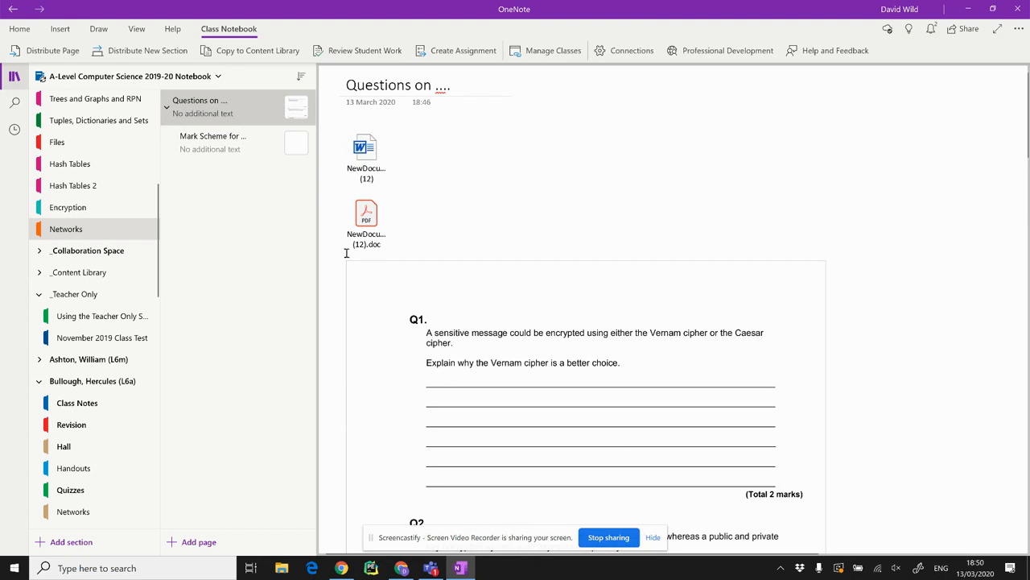
Step: Distribute the Questions on .... page into every student's Networks section
{"action": "left_click", "coordinate": [52, 49]}
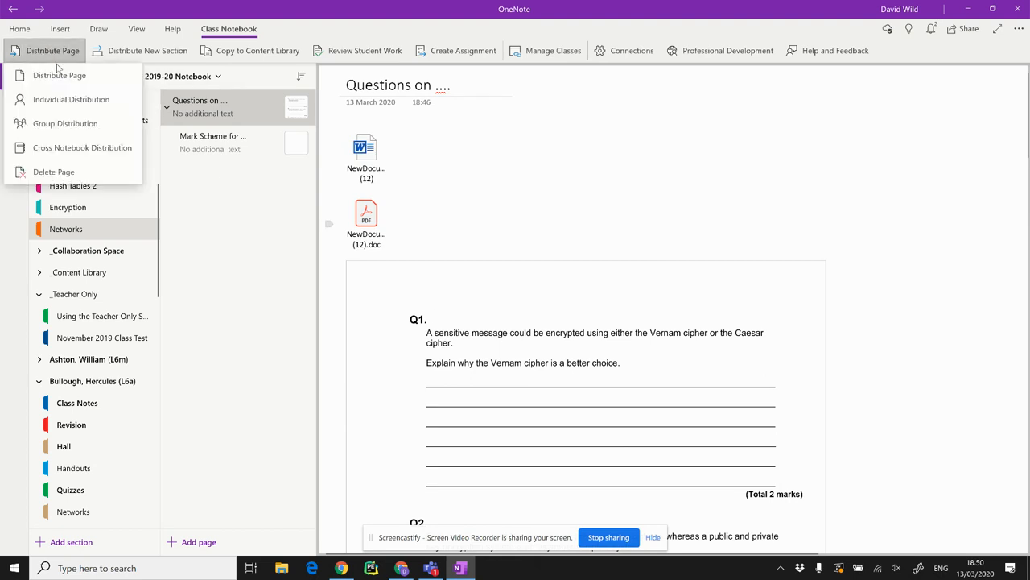
{"action": "left_click", "coordinate": [59, 76]}
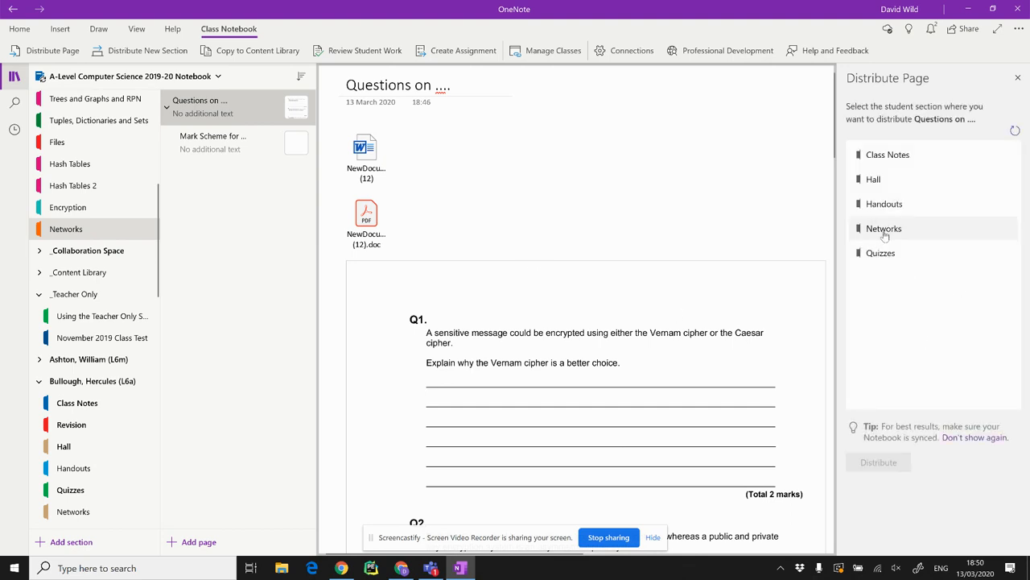
{"action": "left_click", "coordinate": [884, 228]}
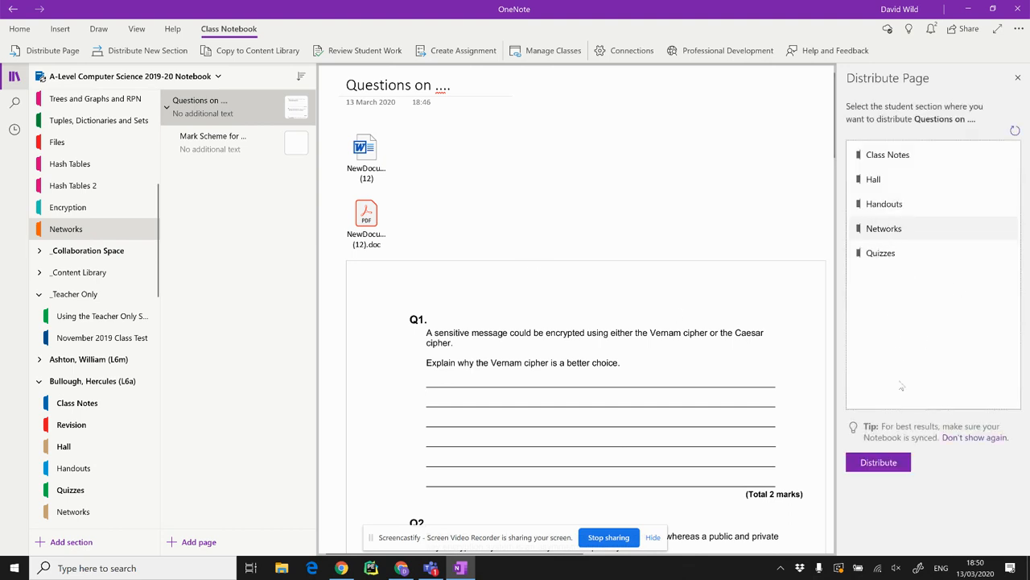
{"action": "left_click", "coordinate": [879, 460]}
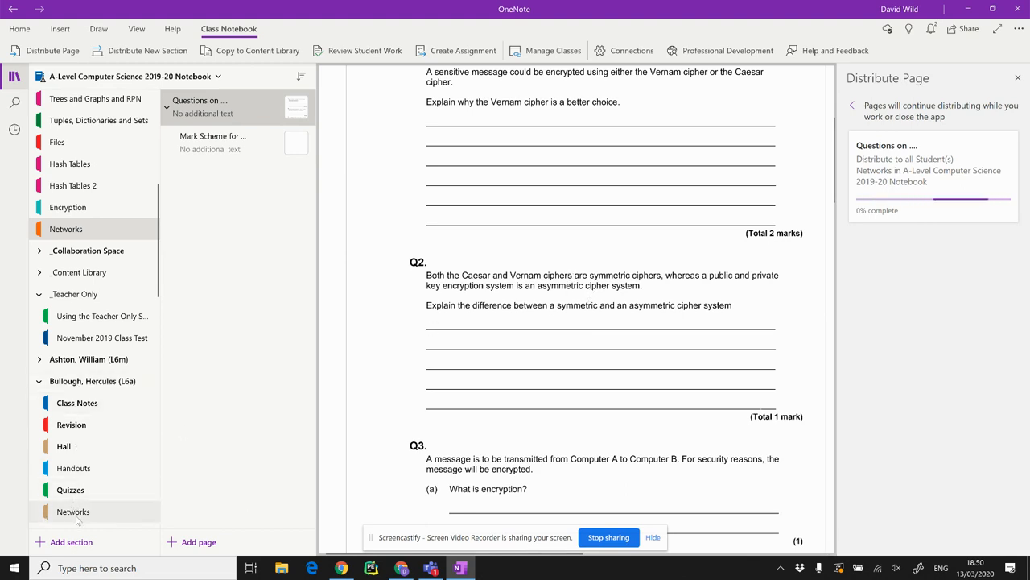
{"action": "mouse_move", "coordinate": [77, 518]}
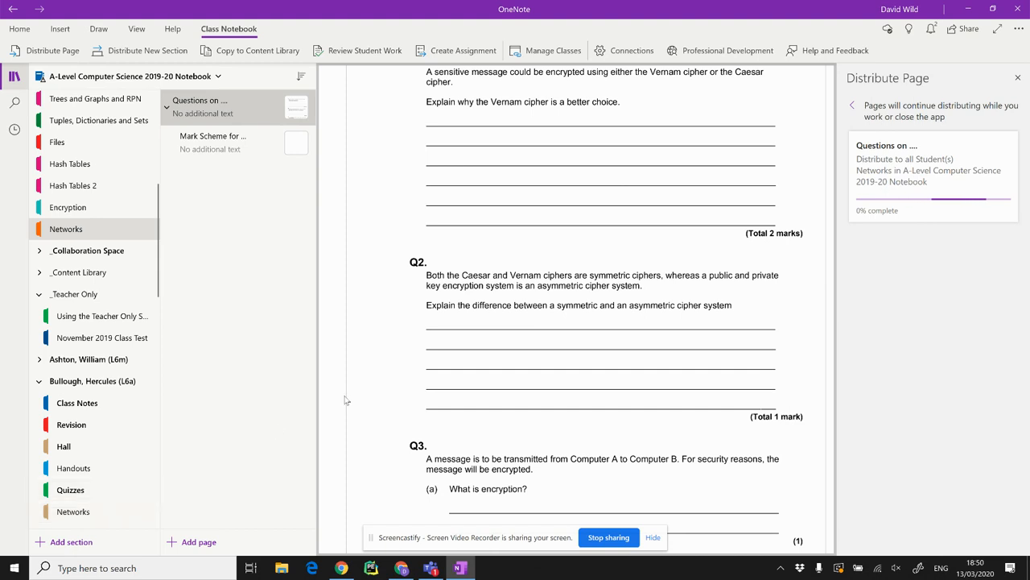
{"action": "mouse_move", "coordinate": [570, 268]}
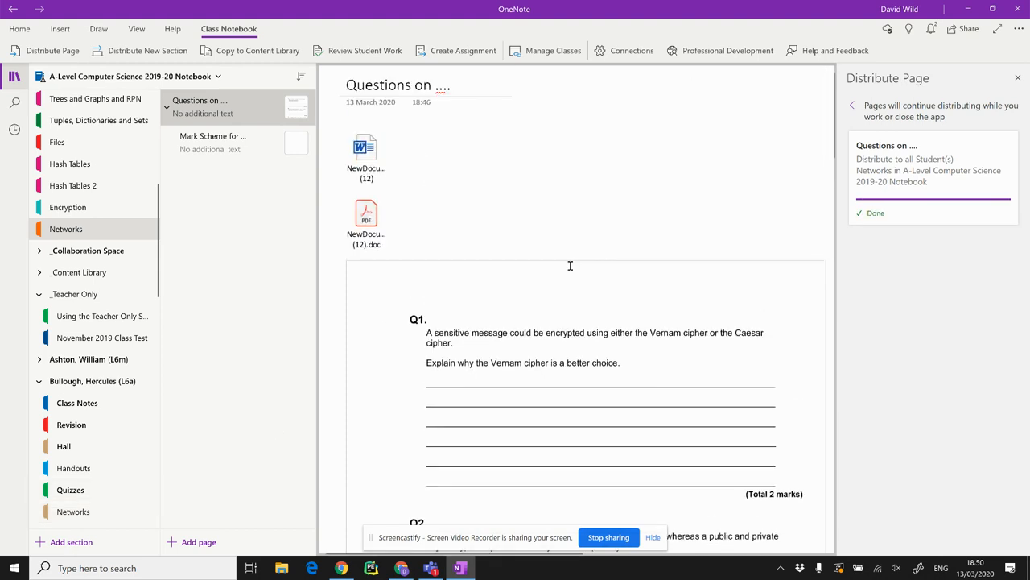
{"action": "scroll", "scroll_direction": "down", "scroll_amount": 3}
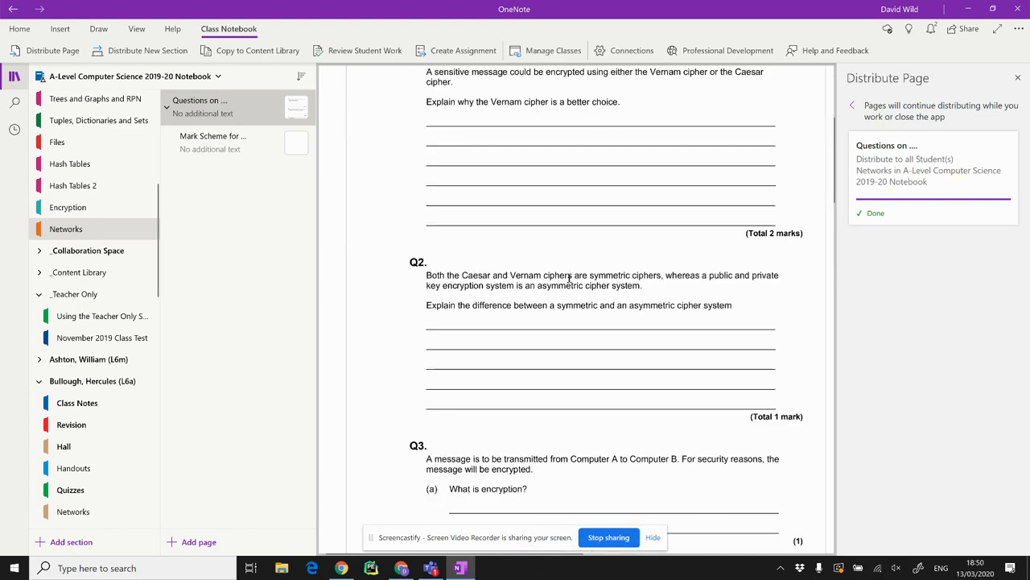
{"action": "scroll", "scroll_direction": "down", "scroll_amount": 3}
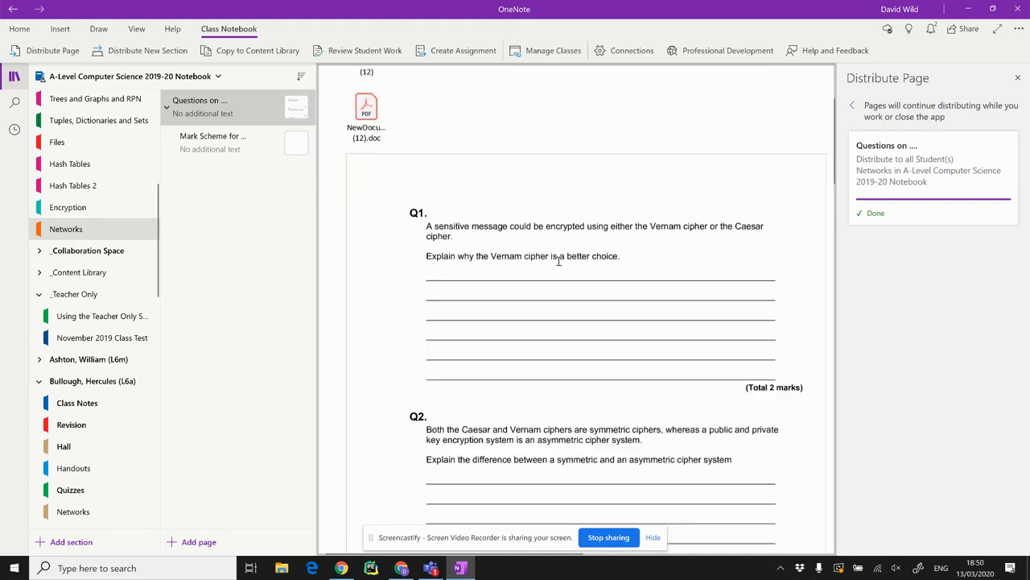
{"action": "scroll", "scroll_direction": "down", "scroll_amount": 3}
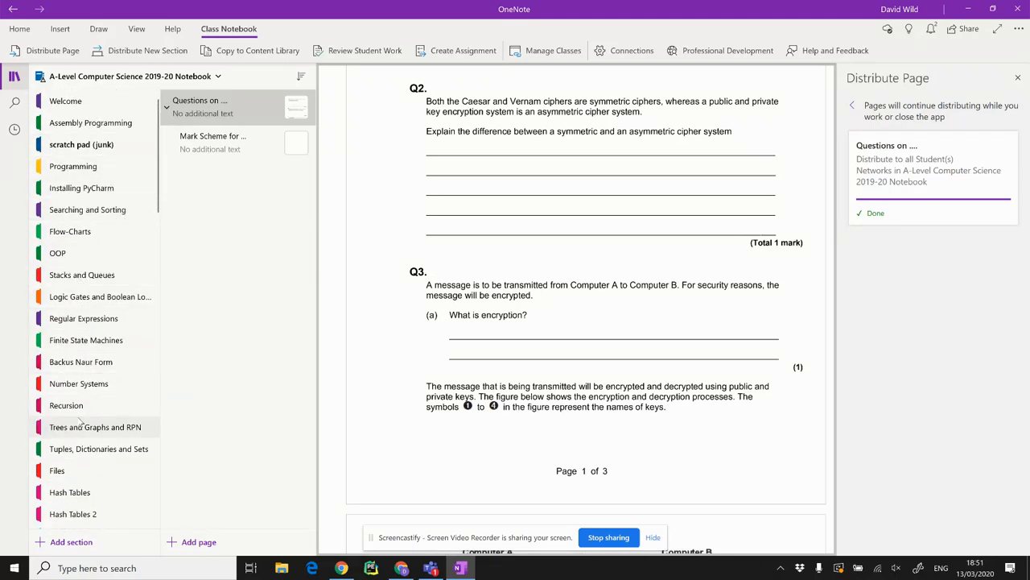
Step: Open 'Some starter questions' in Recursion and scroll to the students' section groups
{"action": "left_click", "coordinate": [66, 406]}
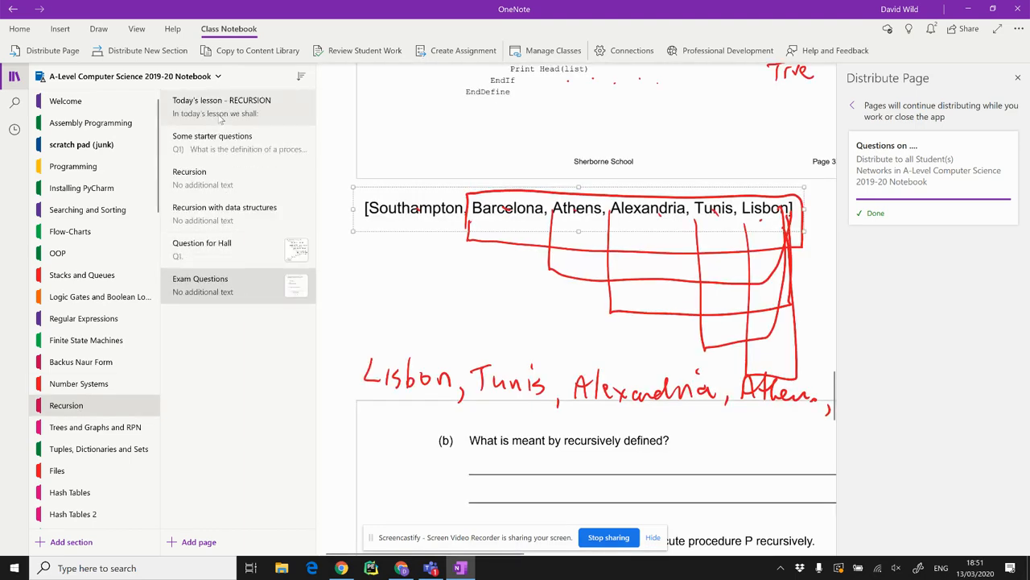
{"action": "left_click", "coordinate": [222, 107]}
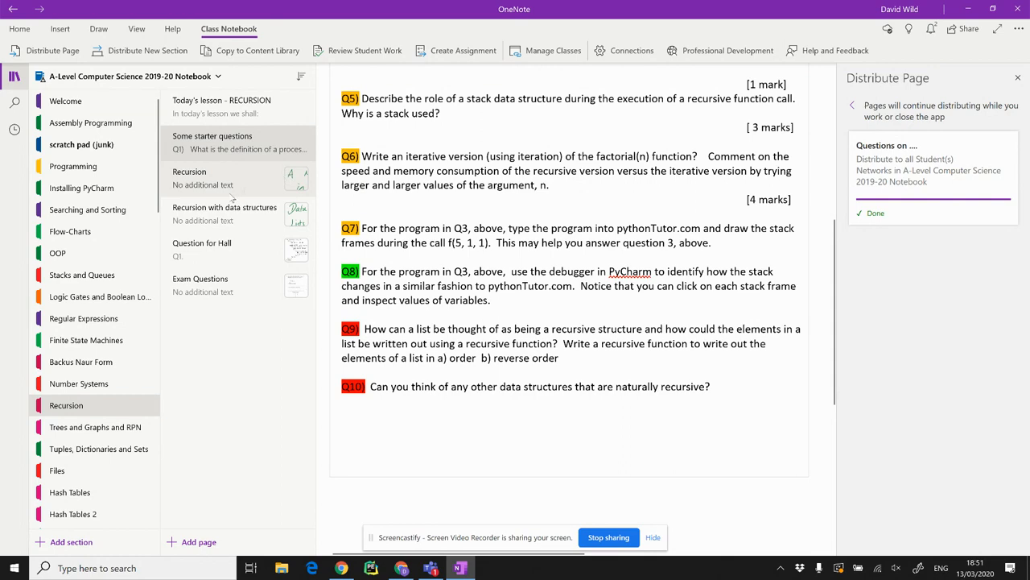
{"action": "left_click", "coordinate": [341, 457]}
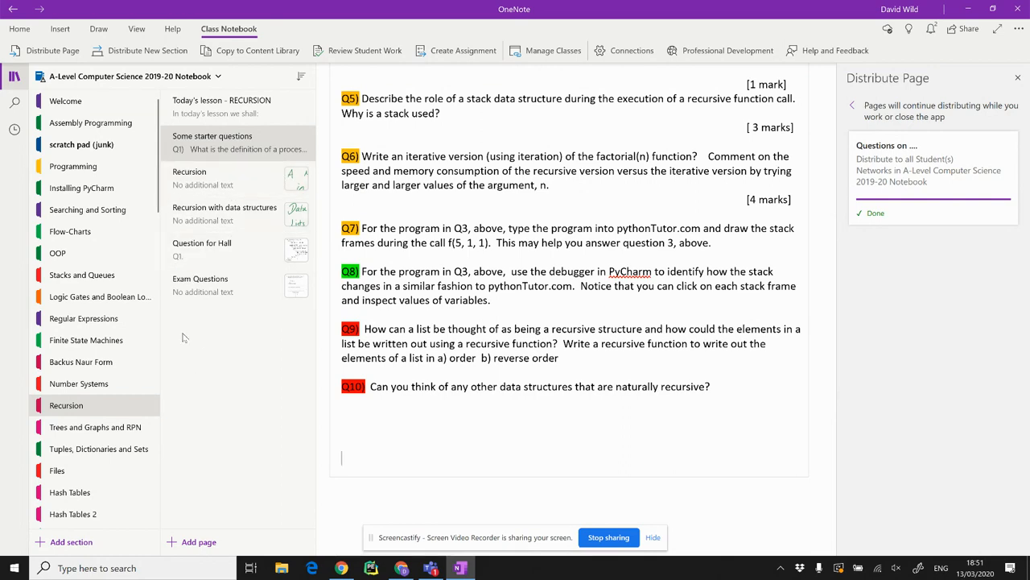
{"action": "scroll", "scroll_direction": "down", "scroll_amount": 3}
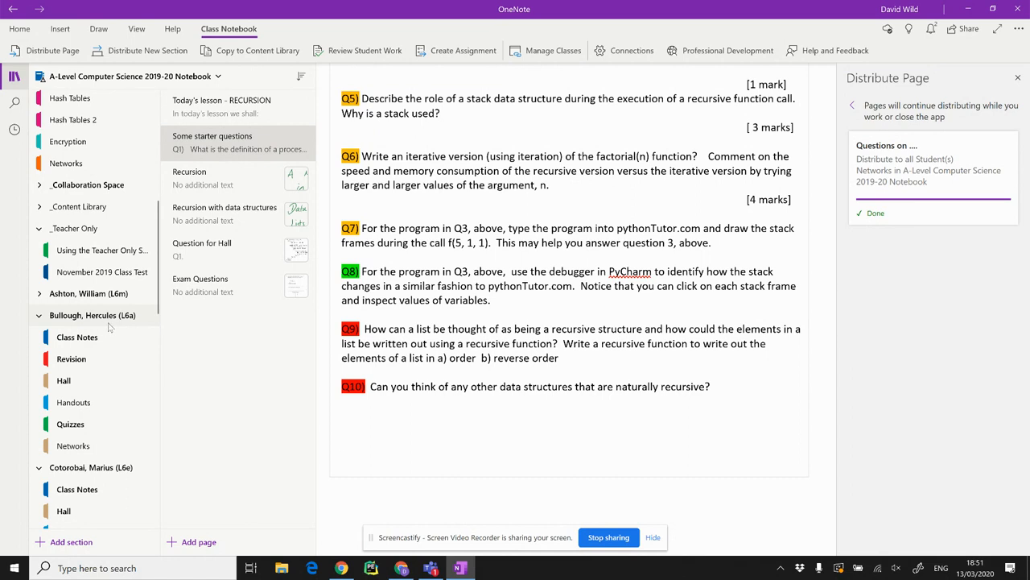
{"action": "scroll", "scroll_direction": "down", "scroll_amount": 3}
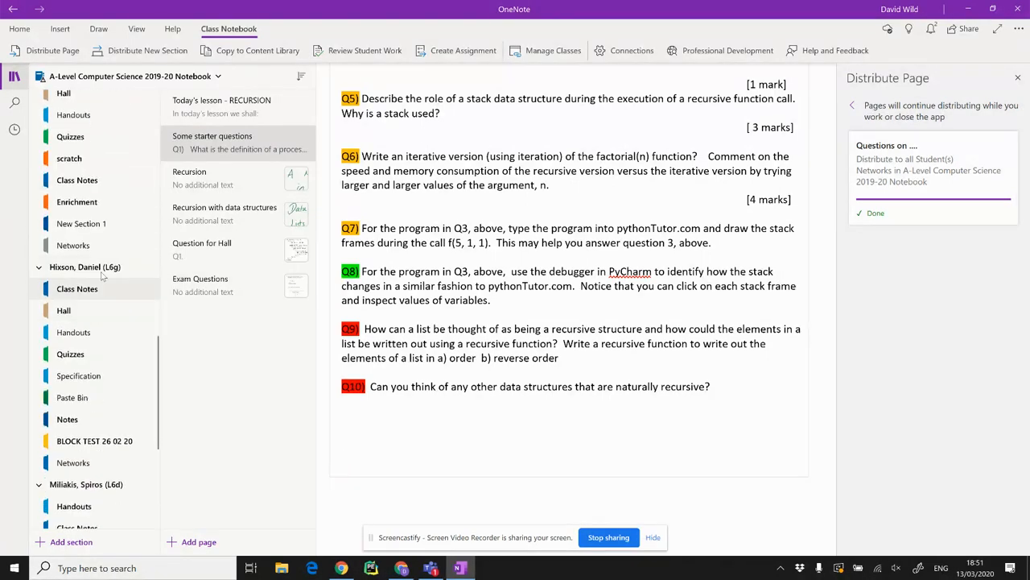